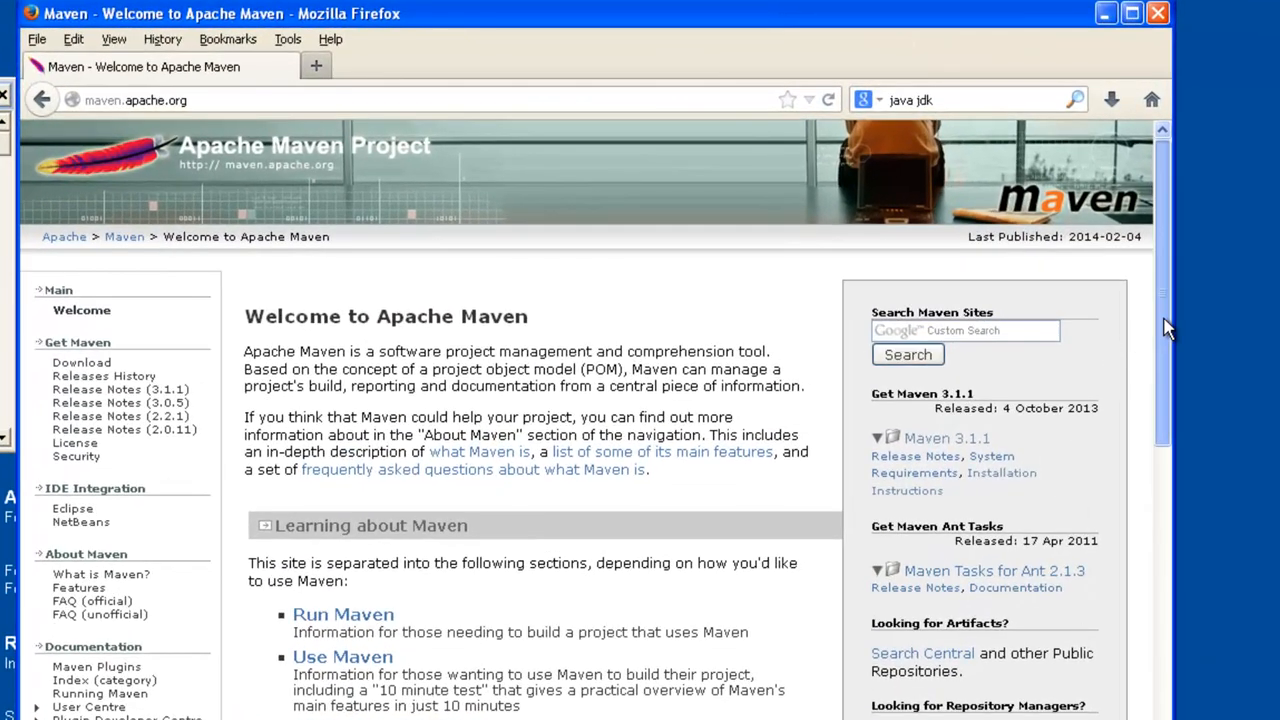
Step: Follow the Download link under Get Maven from the maven.apache.org welcome page
scroll(down, 3)
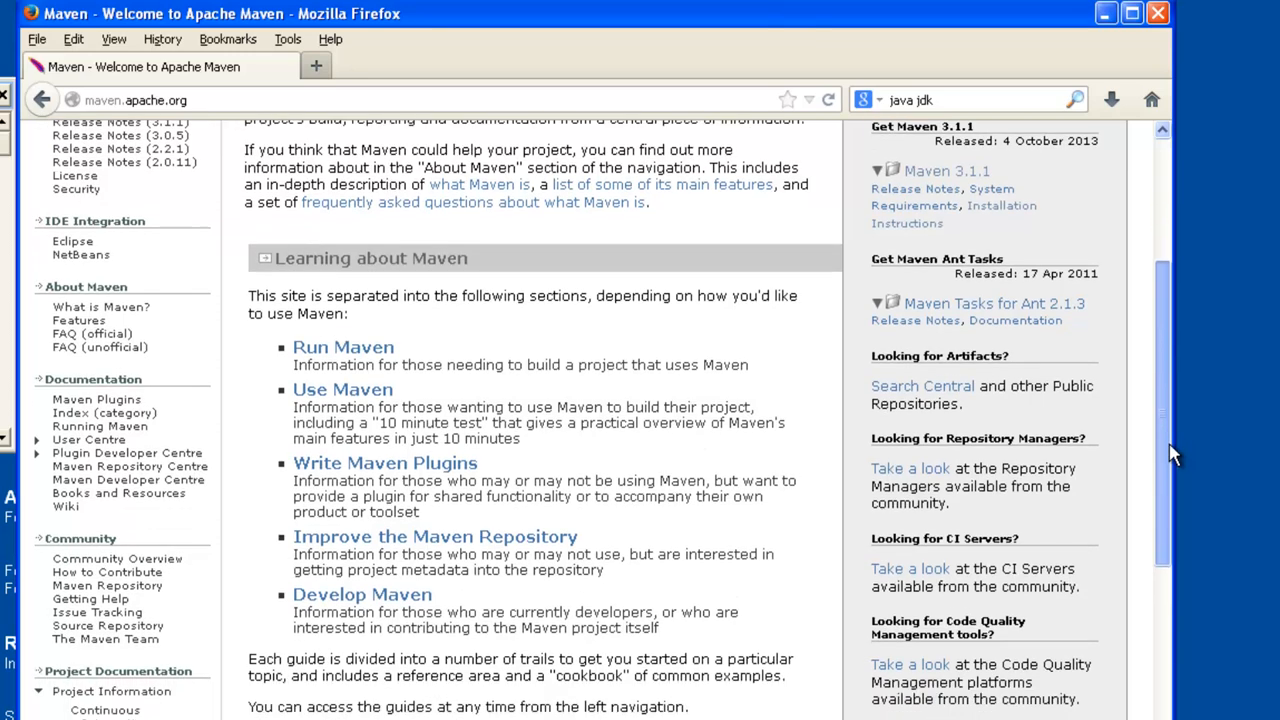
scroll(down, 3)
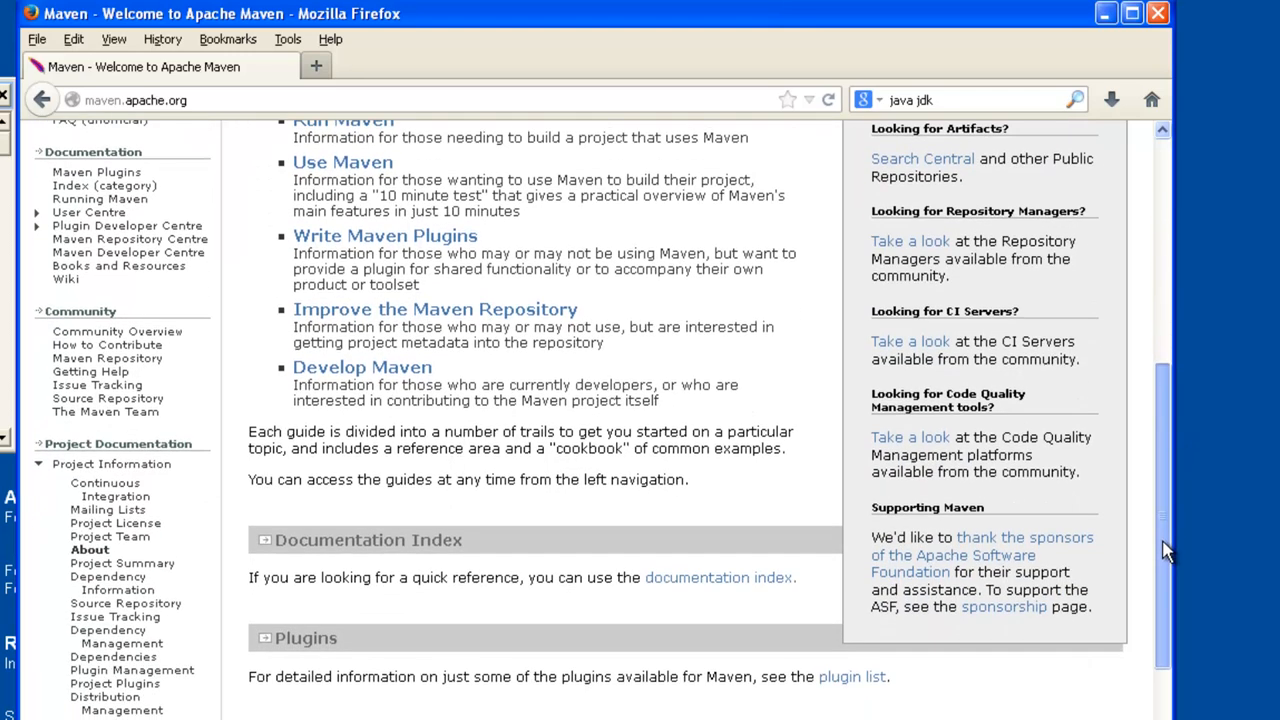
scroll(up, 3)
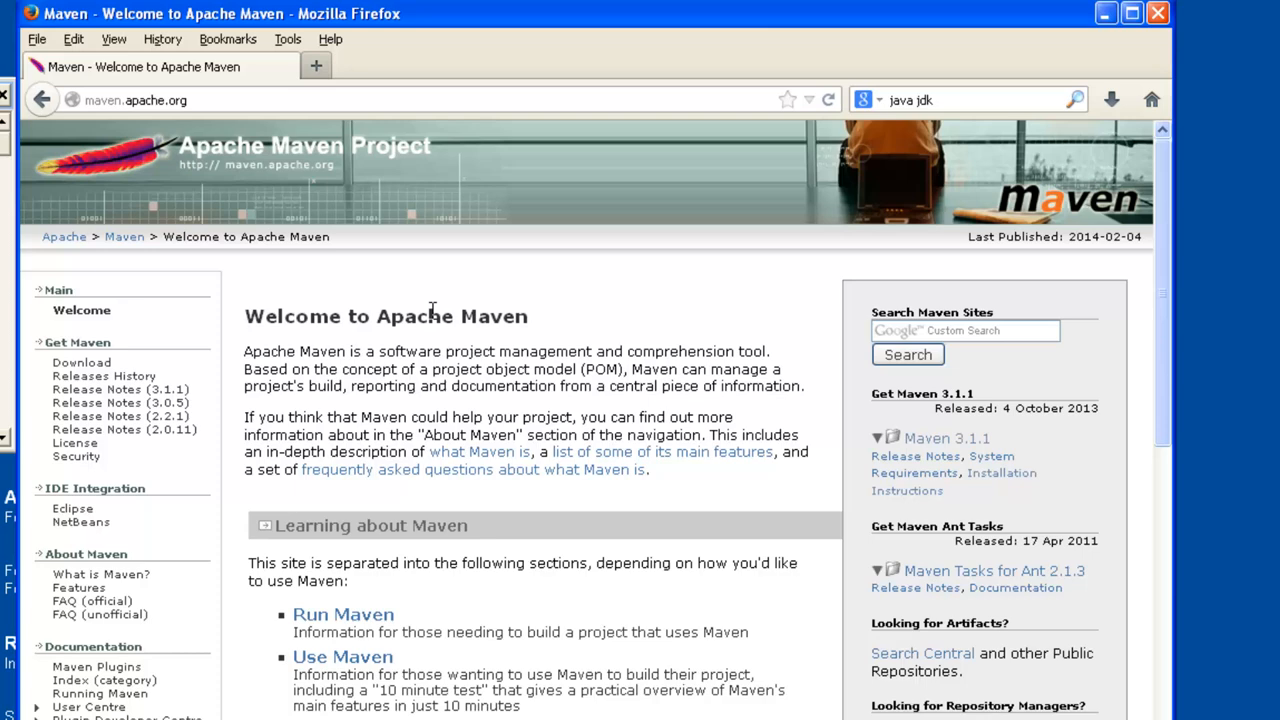
mouse_move(82, 362)
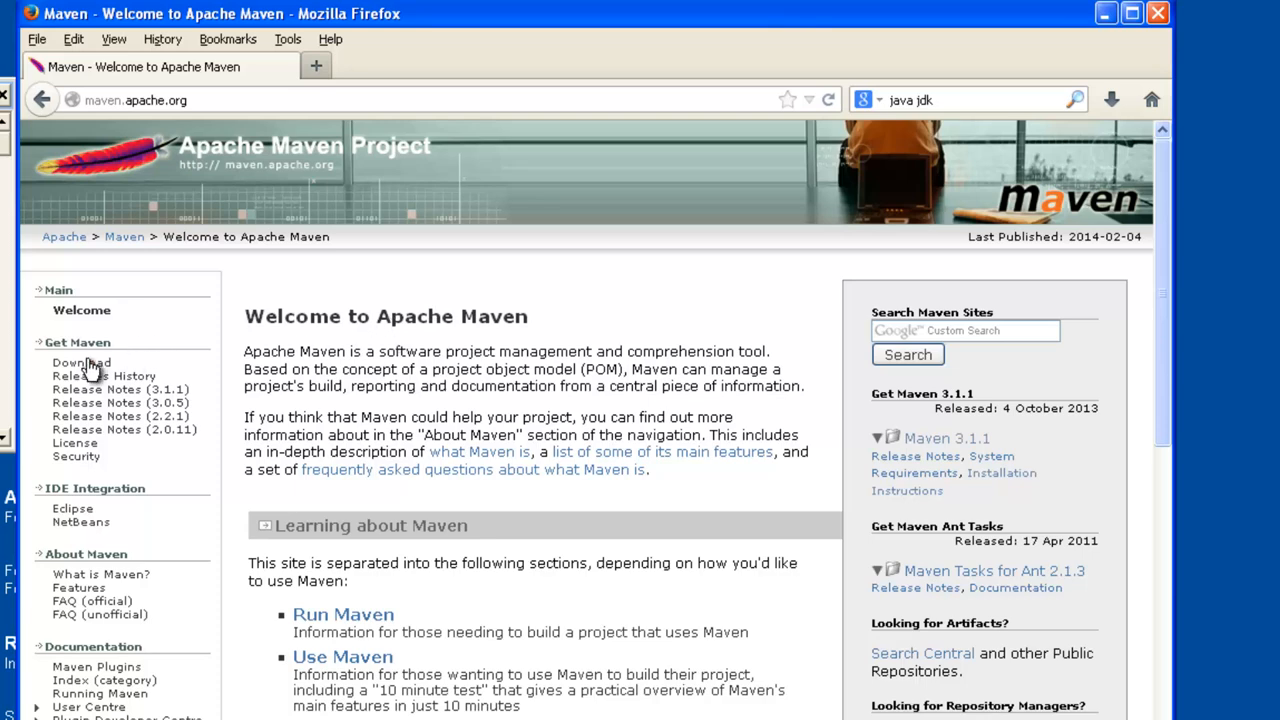
click(80, 362)
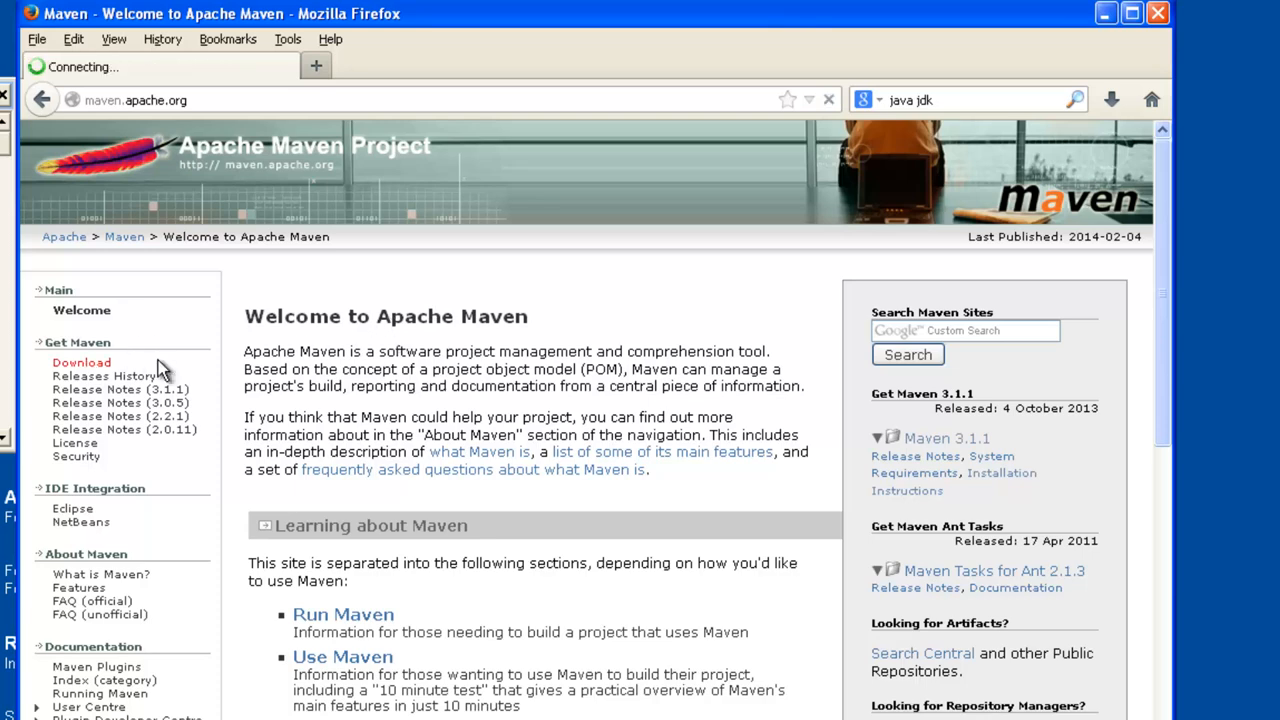
Step: Bring the Maven 3.1.1 binary and source archive links table into view
click(80, 362)
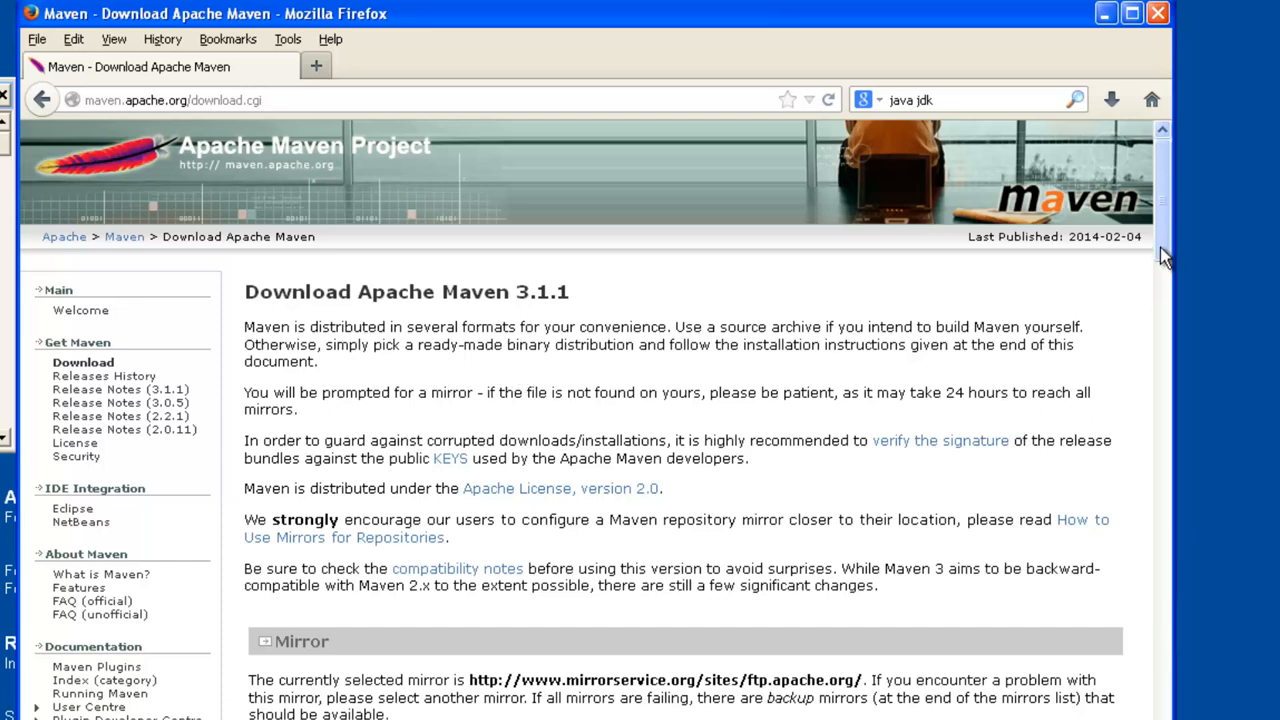
scroll(down, 3)
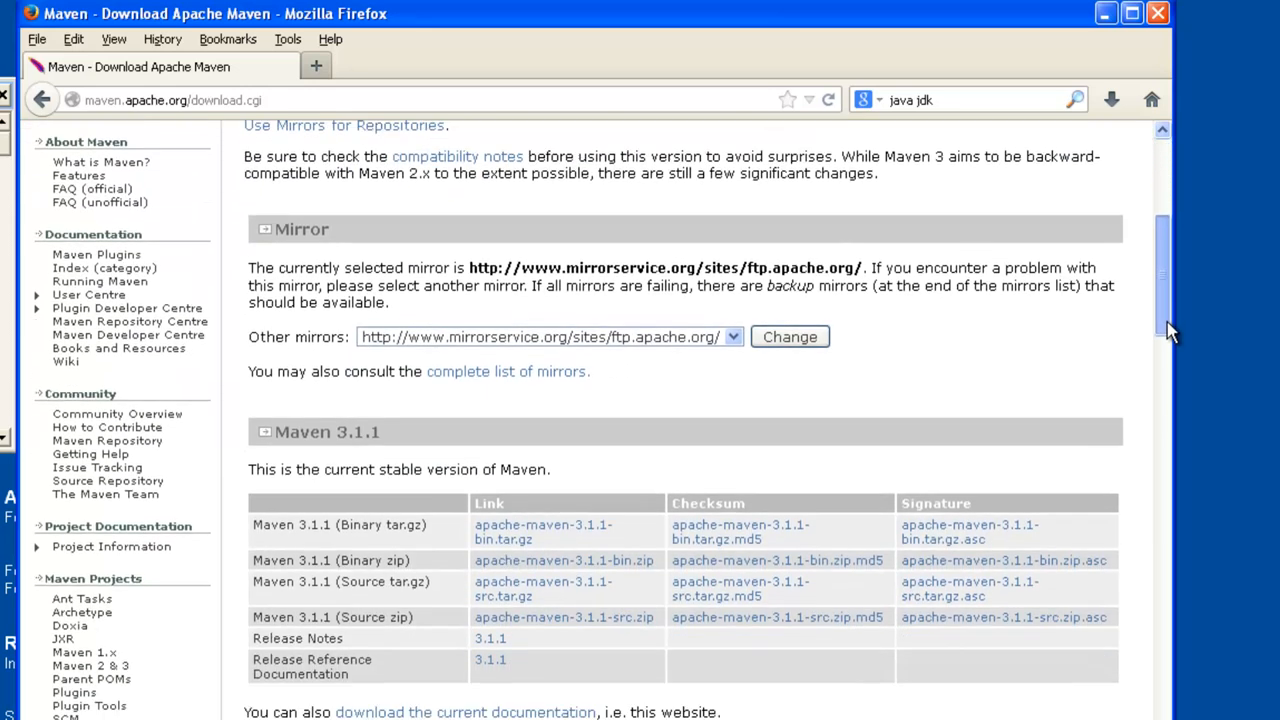
scroll(down, 3)
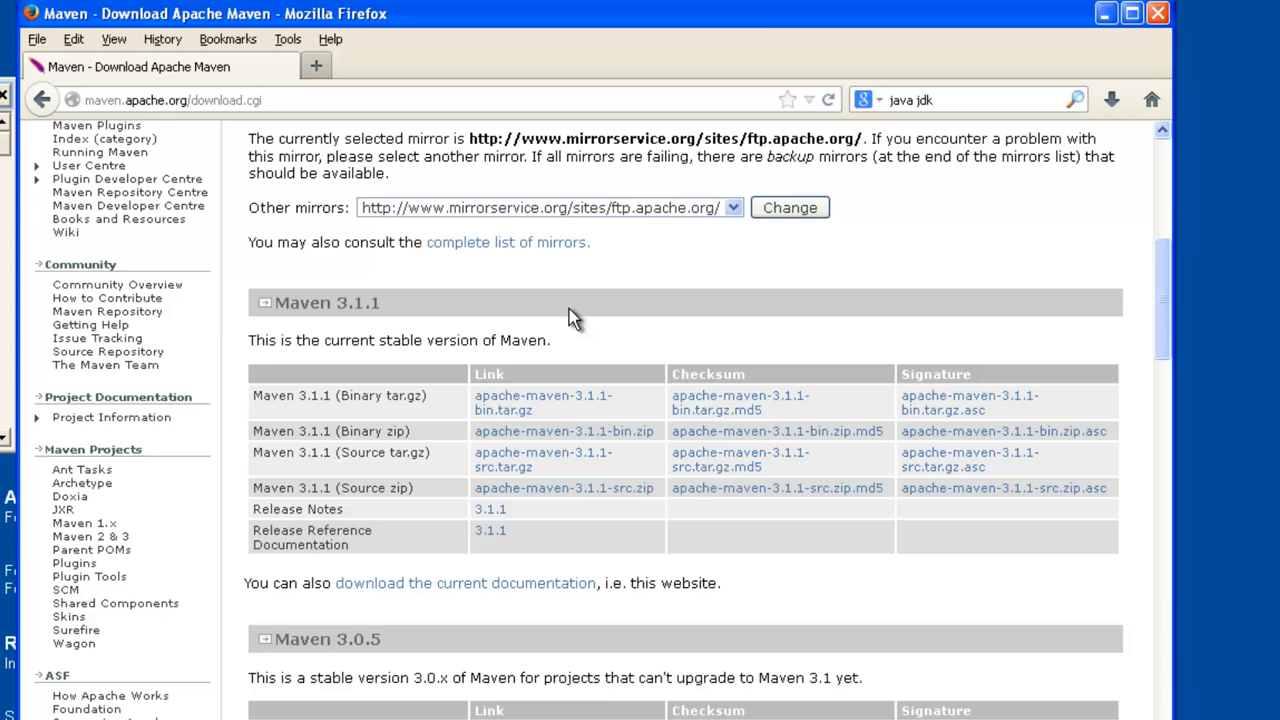
mouse_move(504, 402)
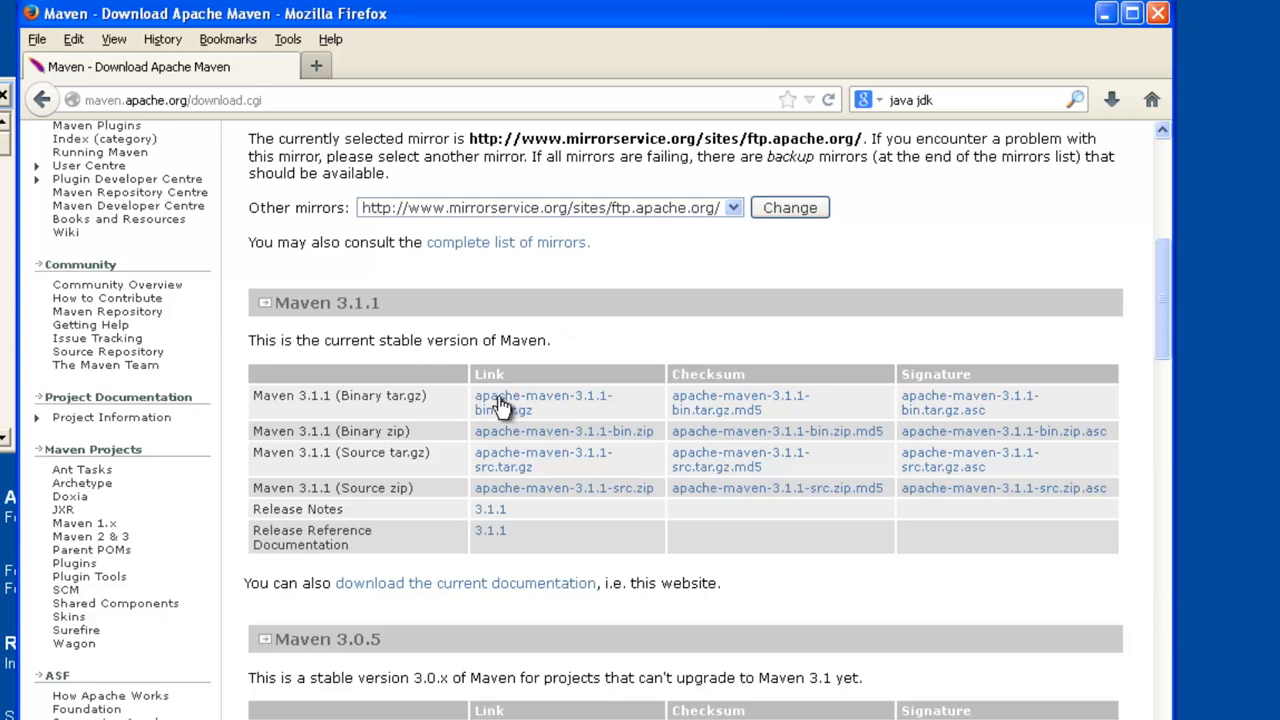
mouse_move(548, 418)
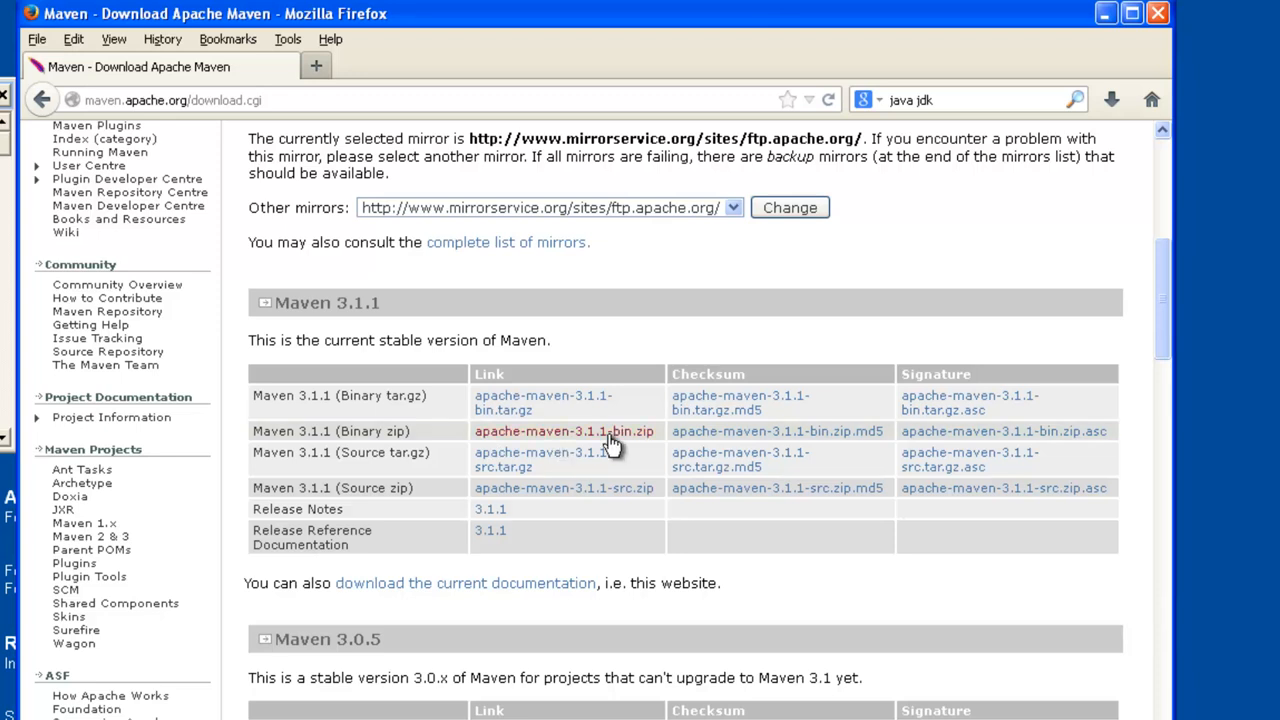
mouse_move(620, 412)
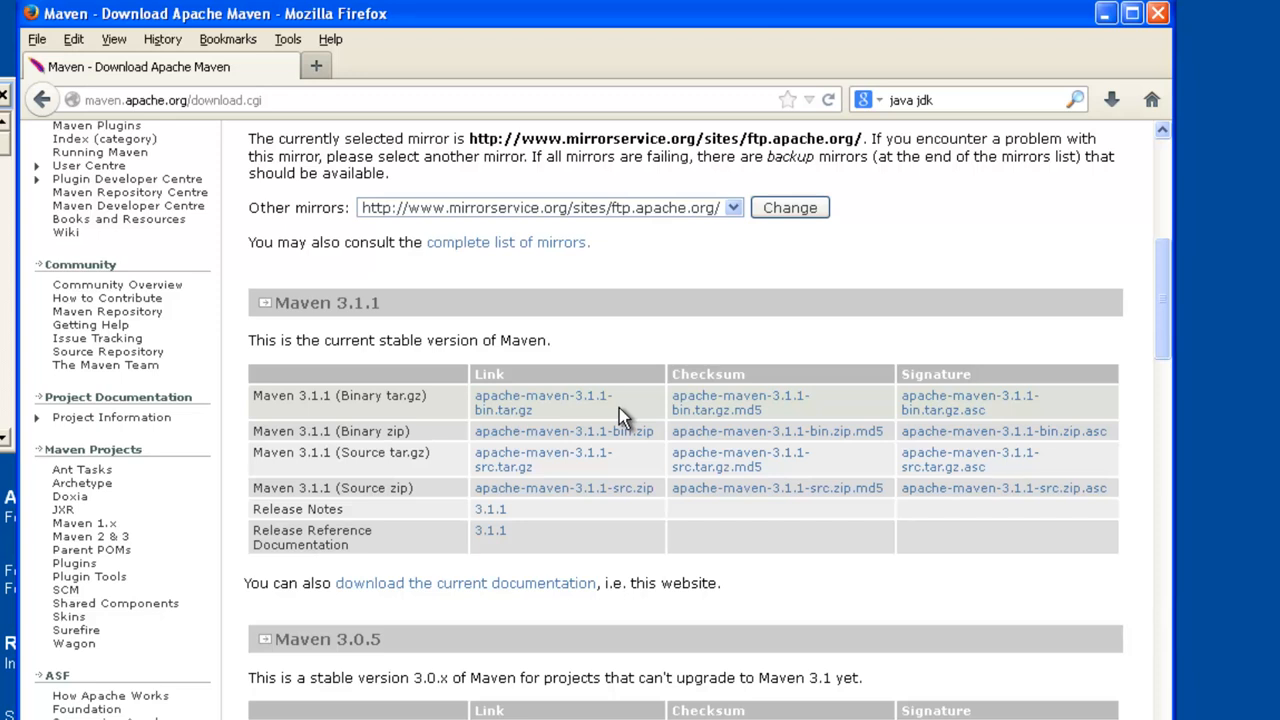
mouse_move(370, 436)
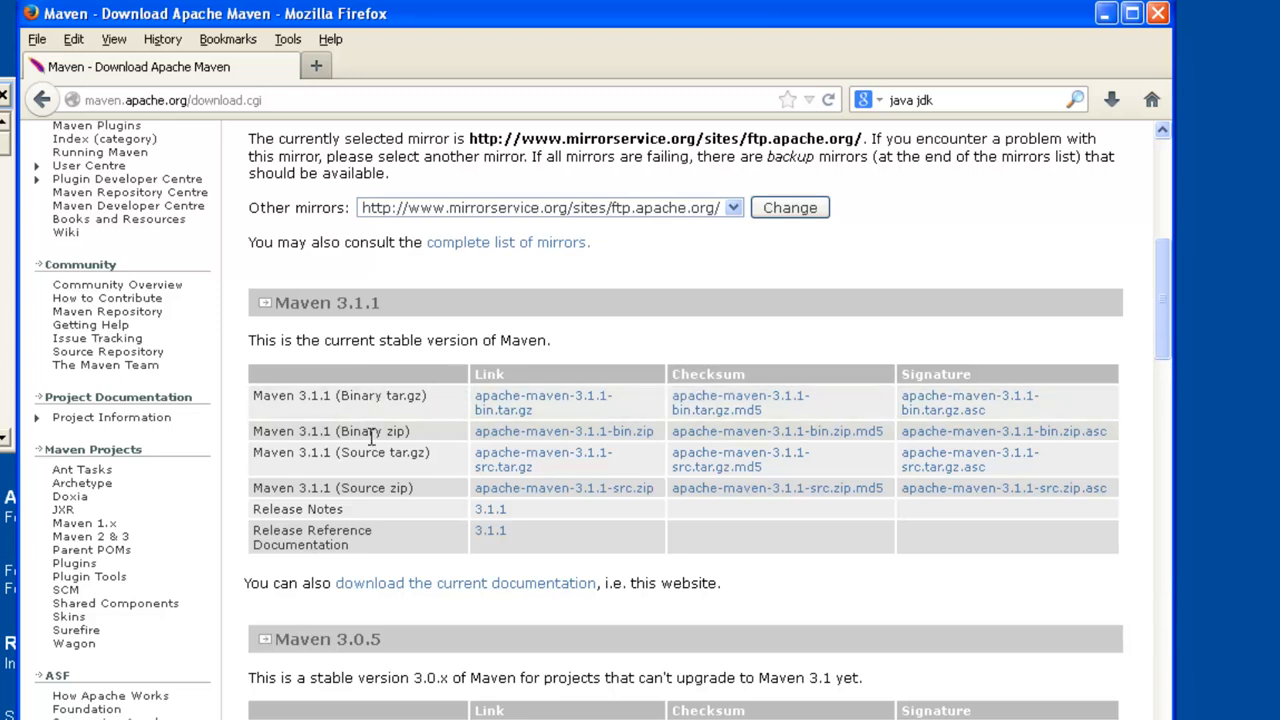
mouse_move(362, 490)
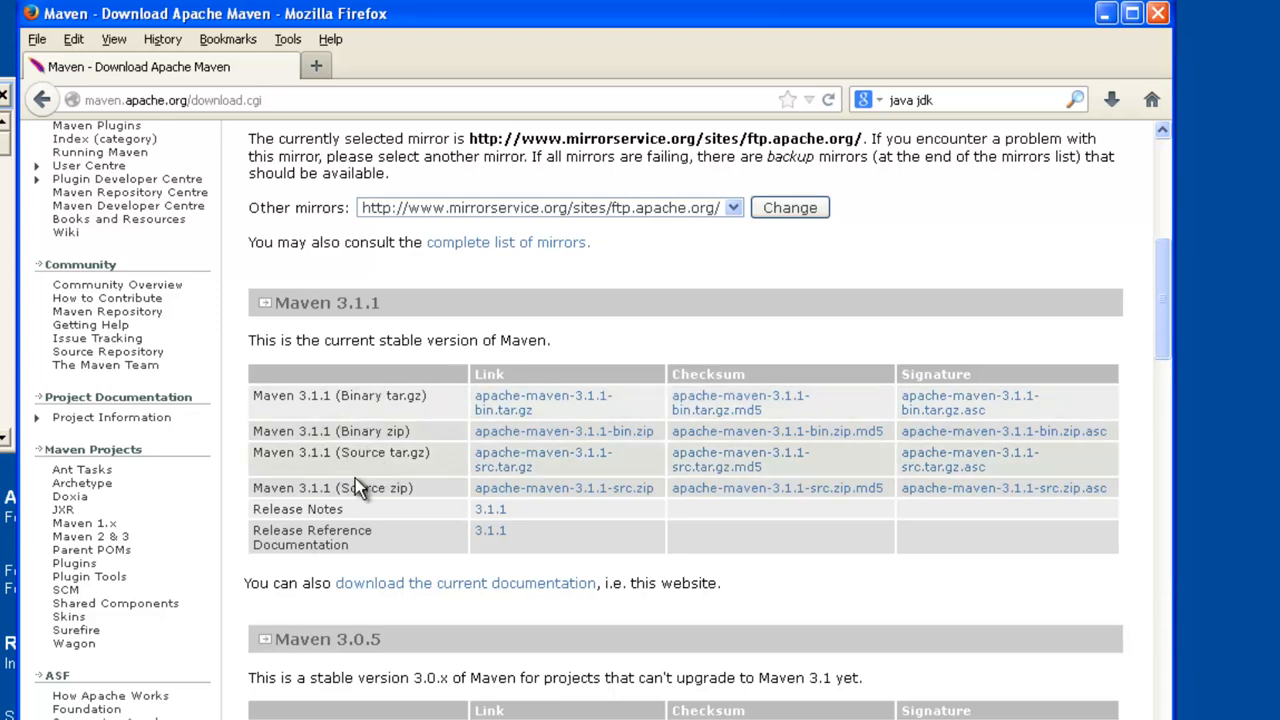
mouse_move(372, 486)
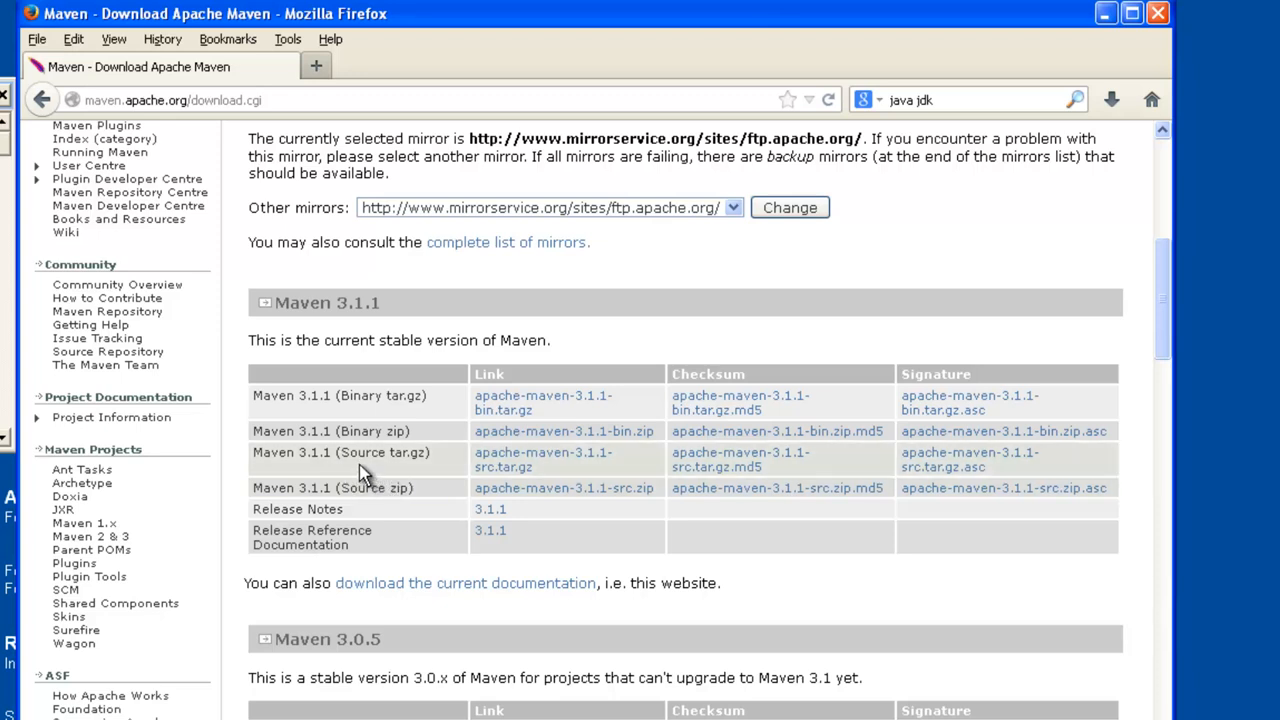
mouse_move(556, 336)
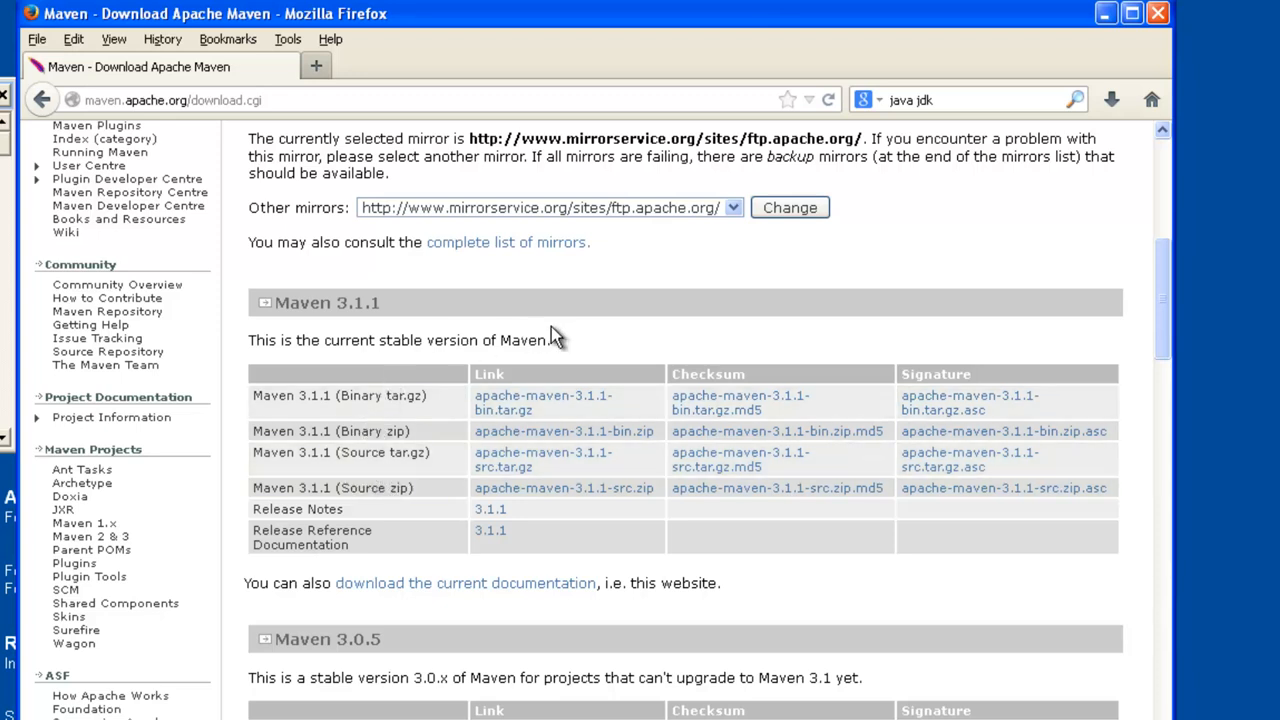
mouse_move(562, 432)
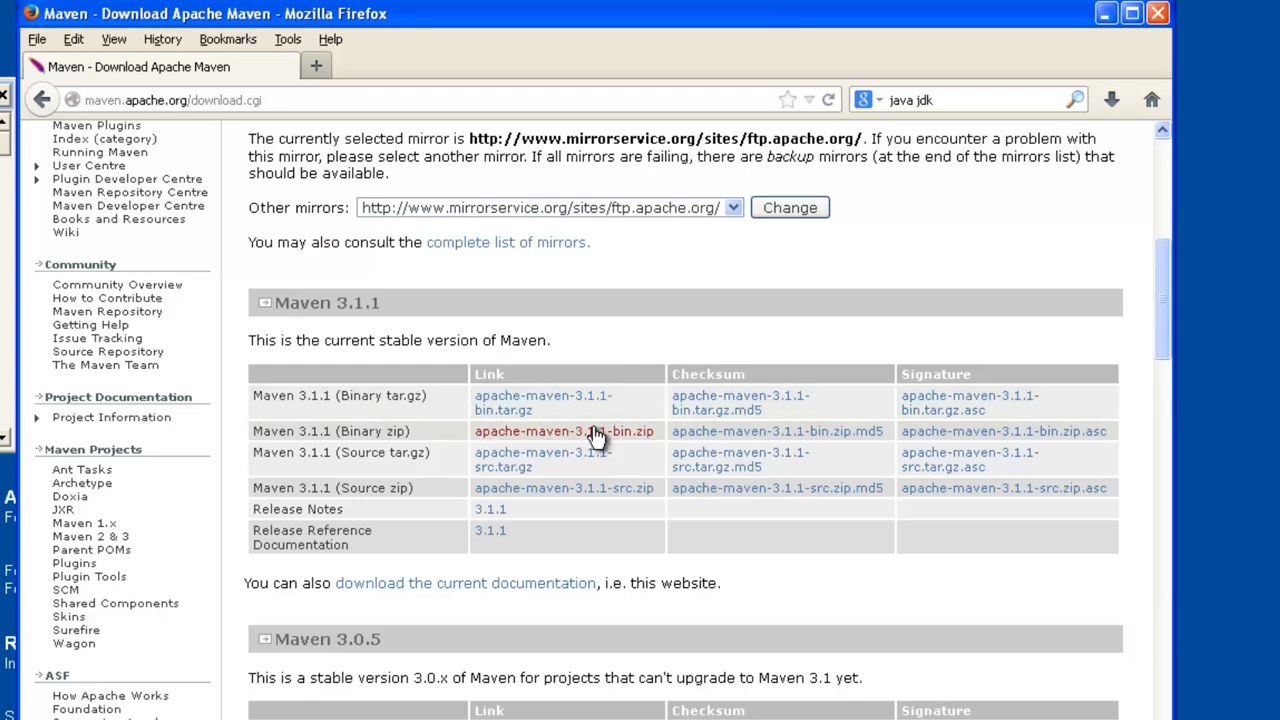
Step: Download apache-maven-3.1.1-bin.zip (6.0 MB) using Save File
click(564, 432)
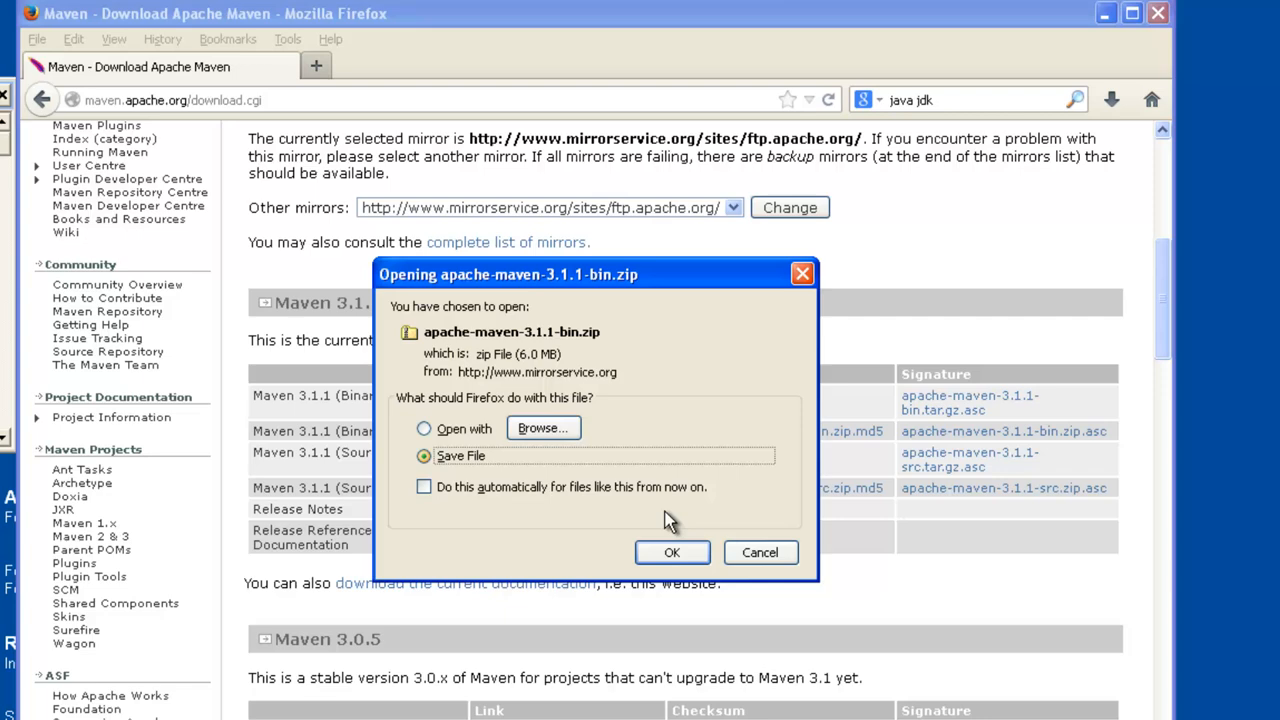
click(672, 552)
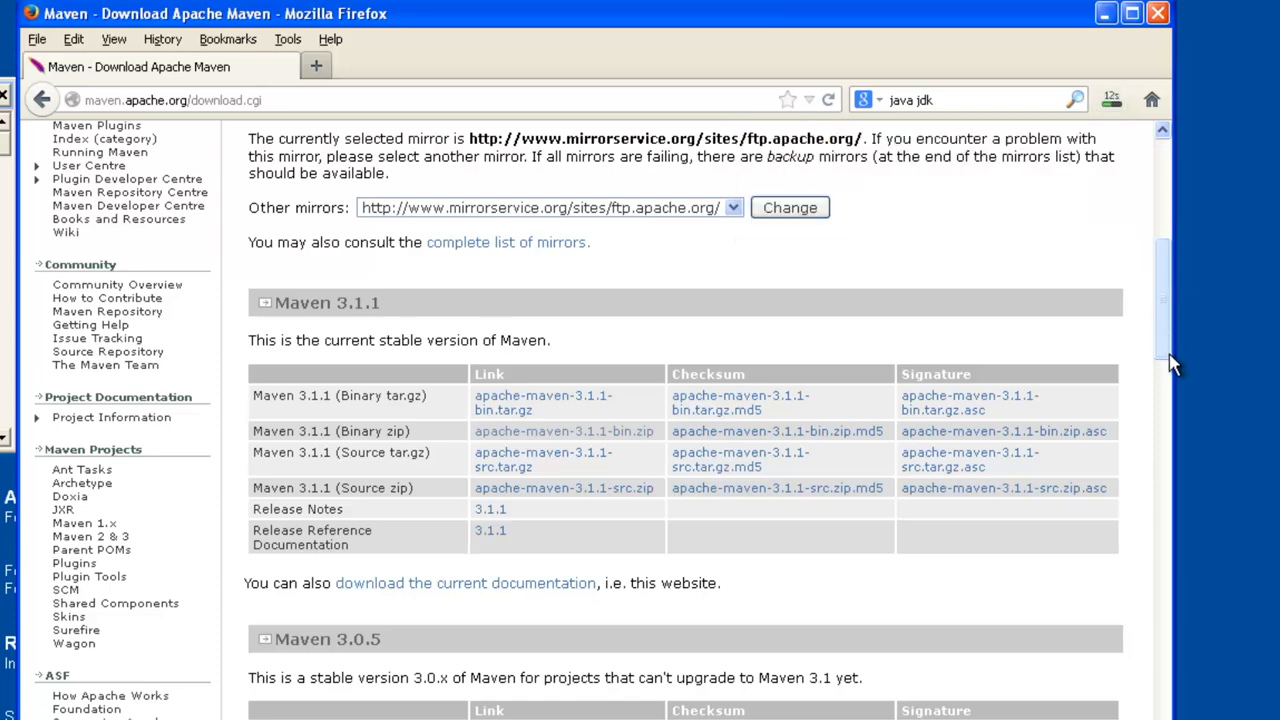
Step: Scroll to the Installation Instructions for Windows 2000/XP while the zip downloads
scroll(down, 3)
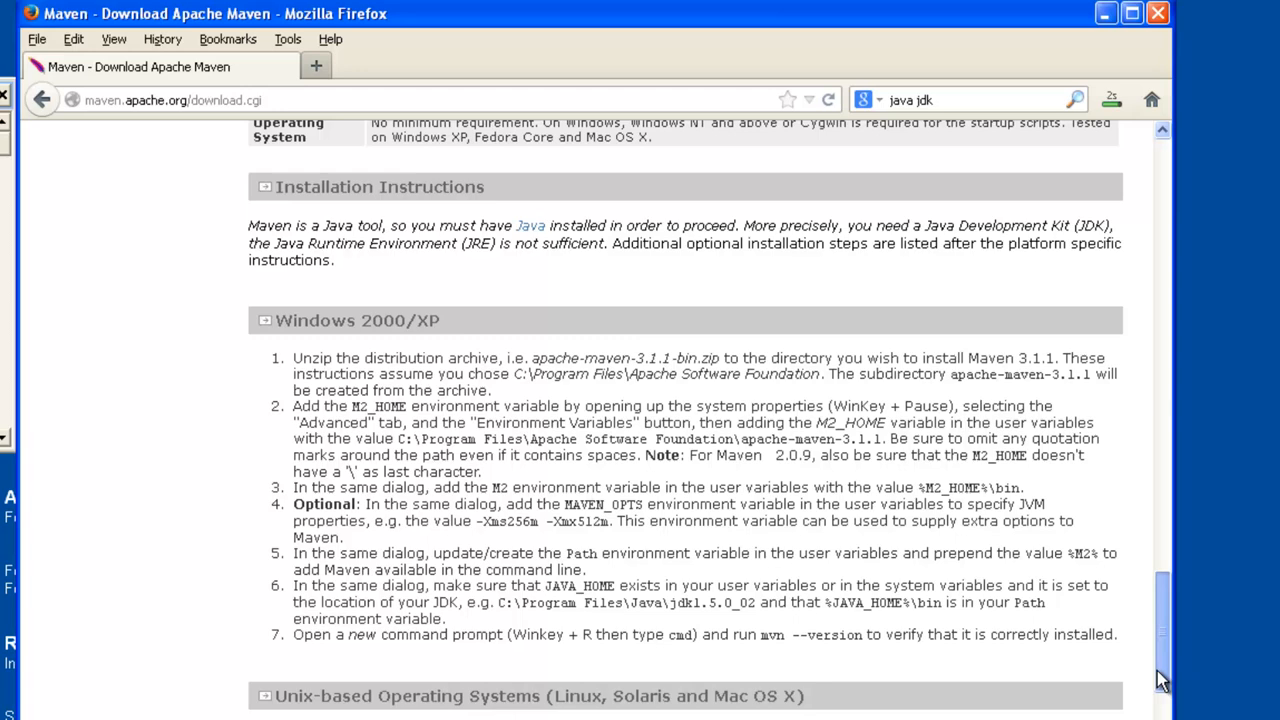
scroll(down, 3)
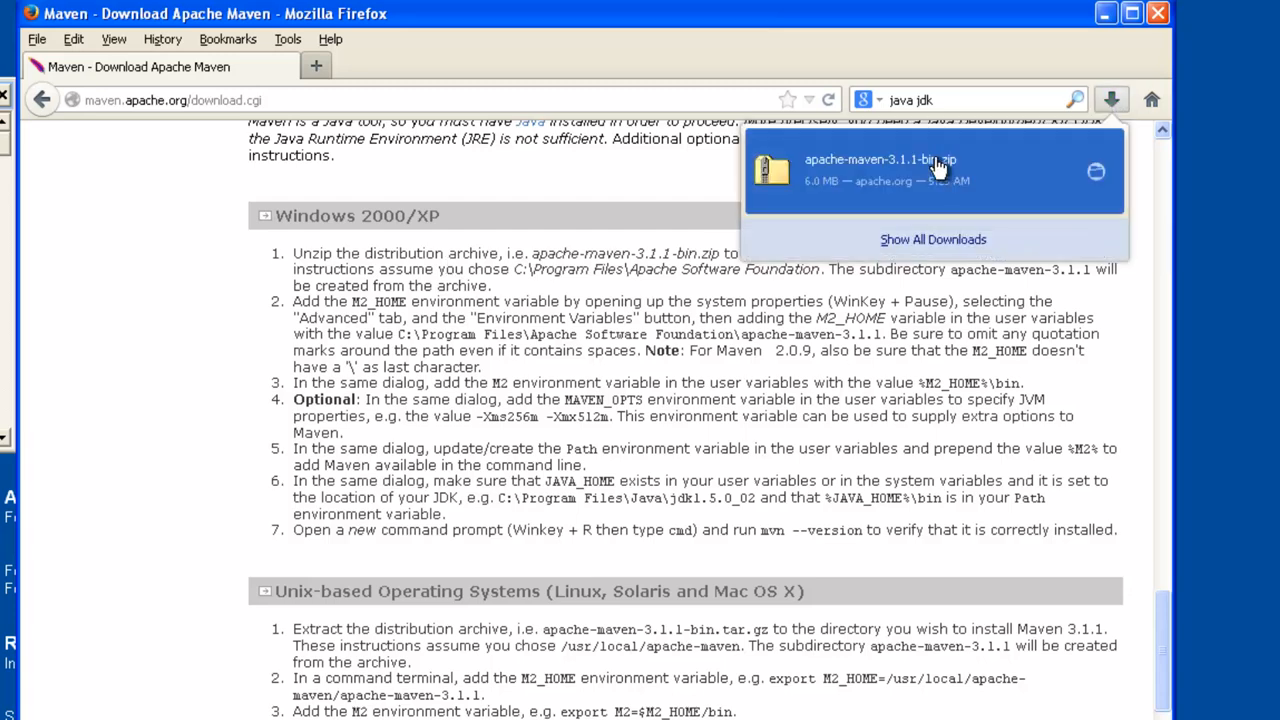
Step: From the downloads list, extract apache-maven-3.1.1-bin.zip into the Downloads folder with the Extraction Wizard
right_click(384, 308)
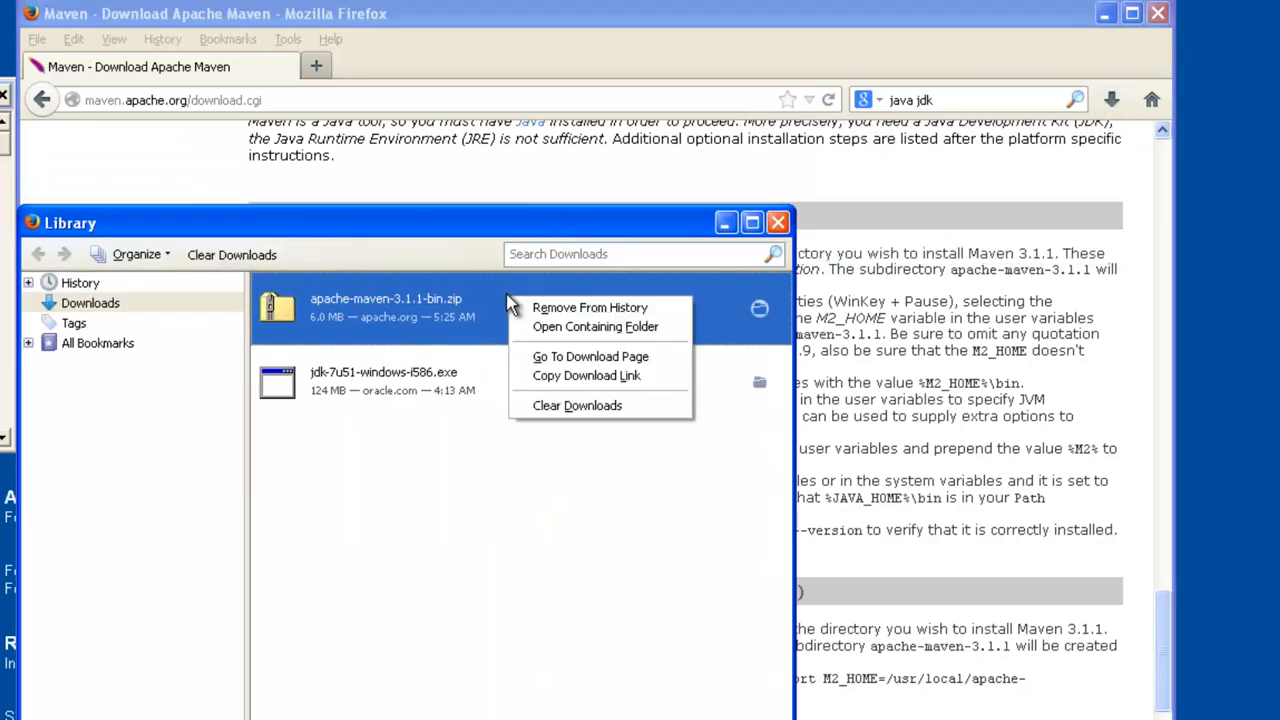
click(596, 326)
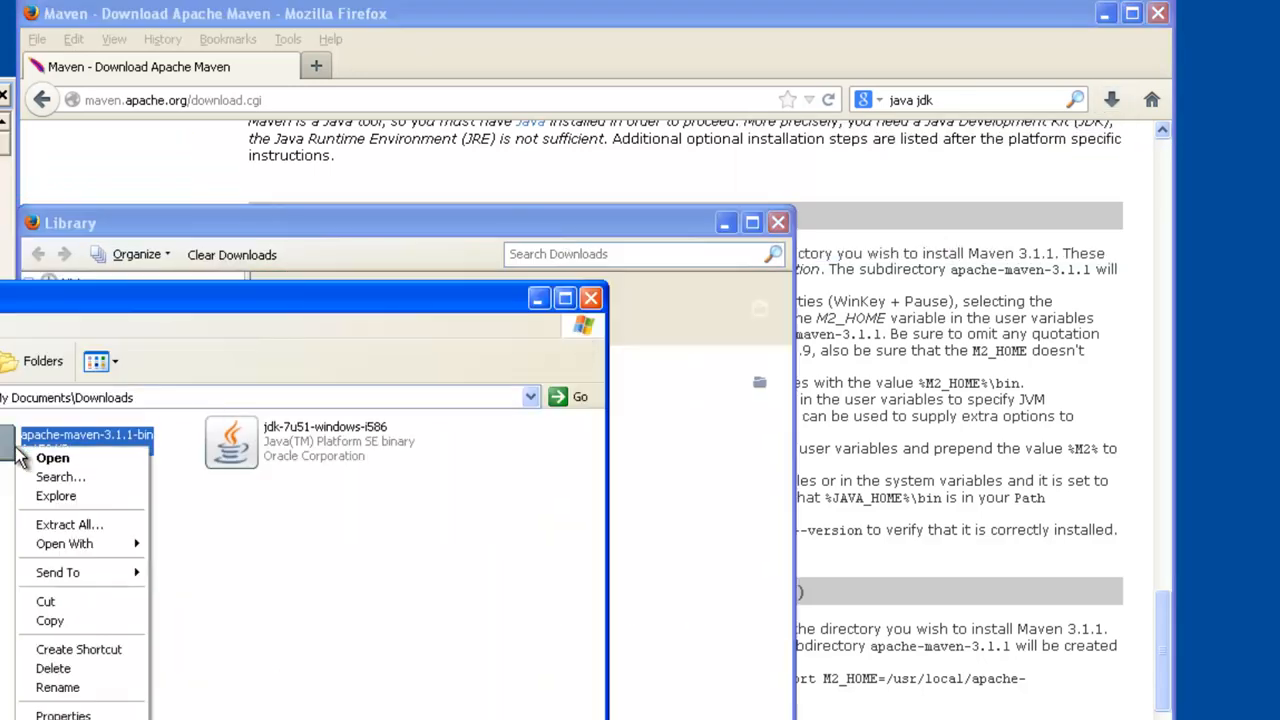
click(68, 524)
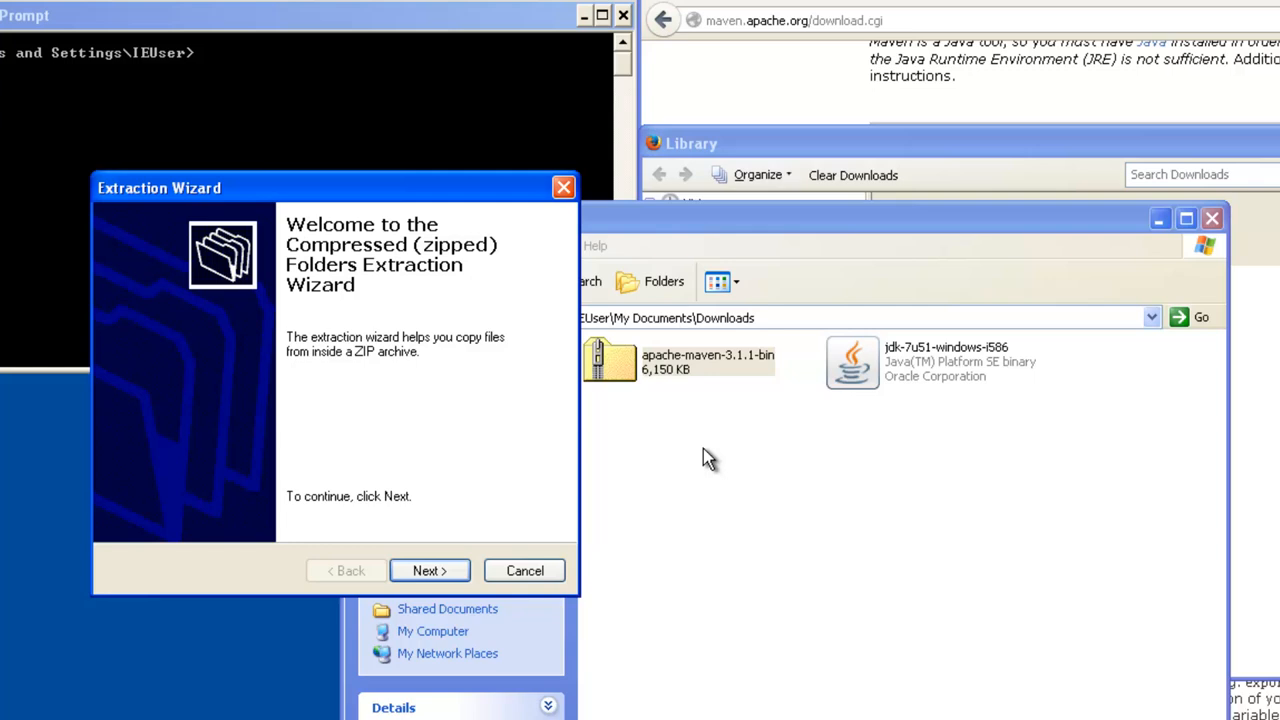
click(428, 570)
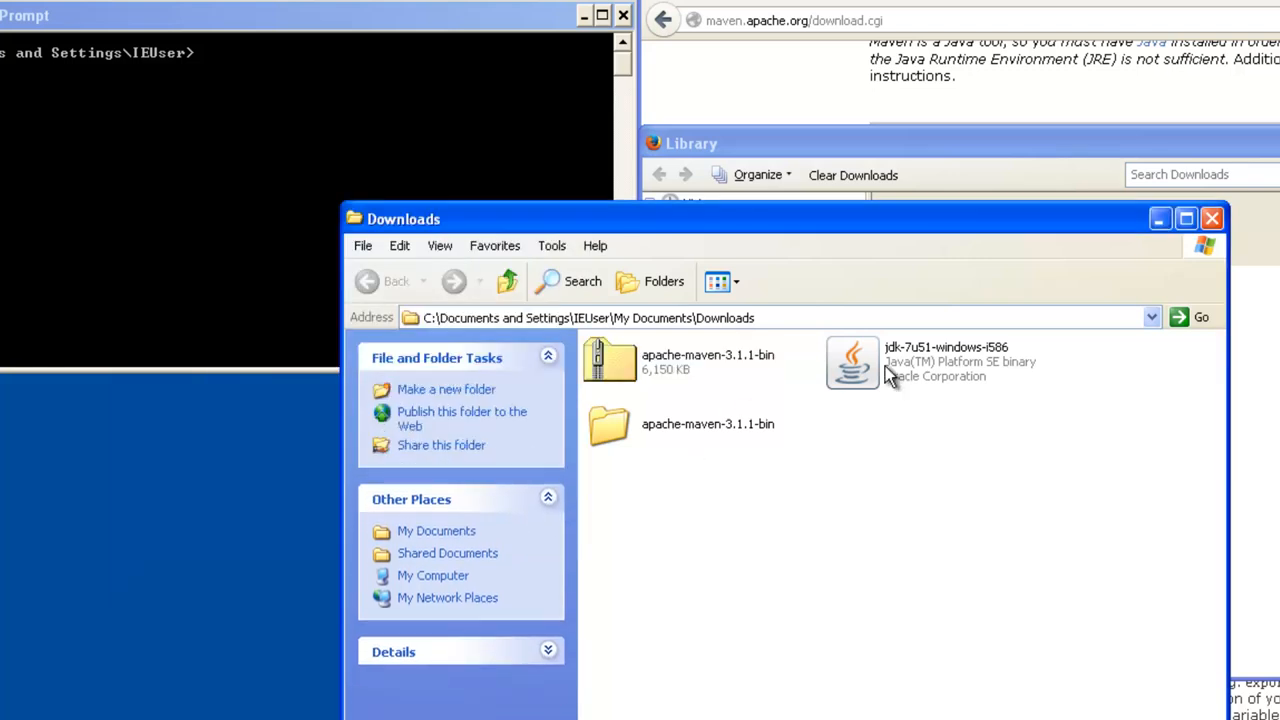
mouse_move(978, 224)
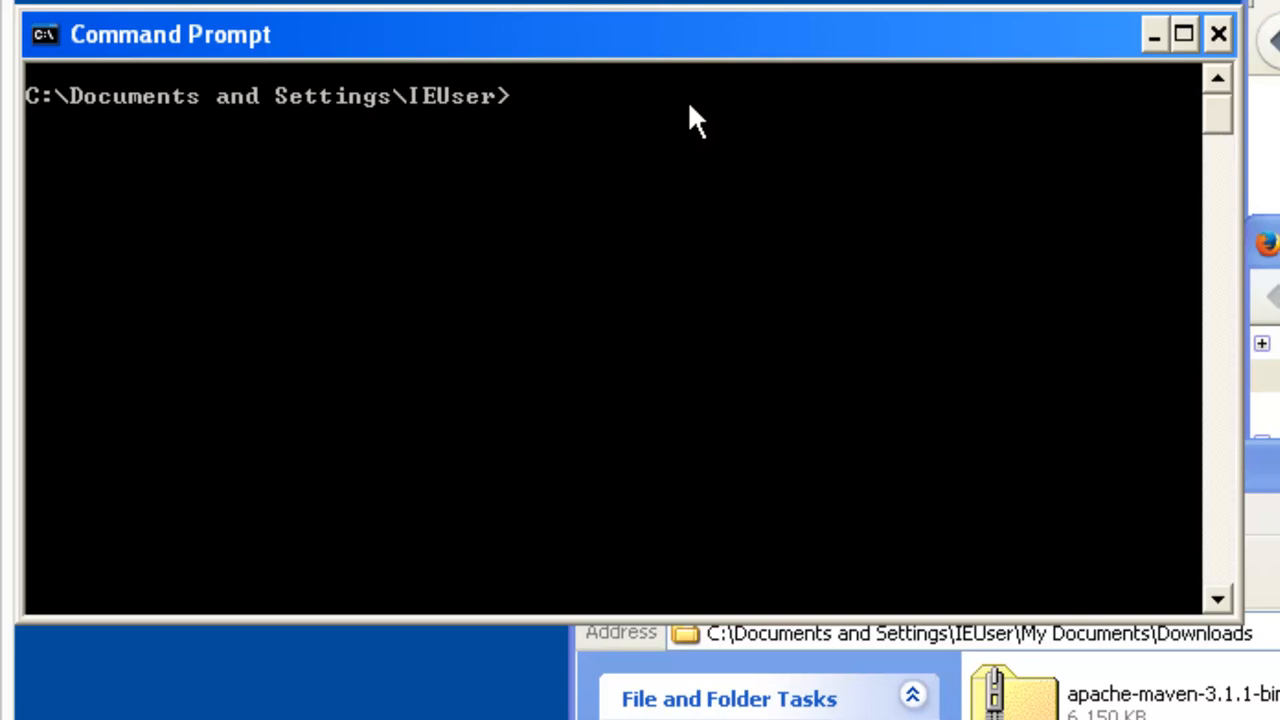
Step: Run mvn --version and see that 'mvn' is not recognized as a command
text(mvn --)
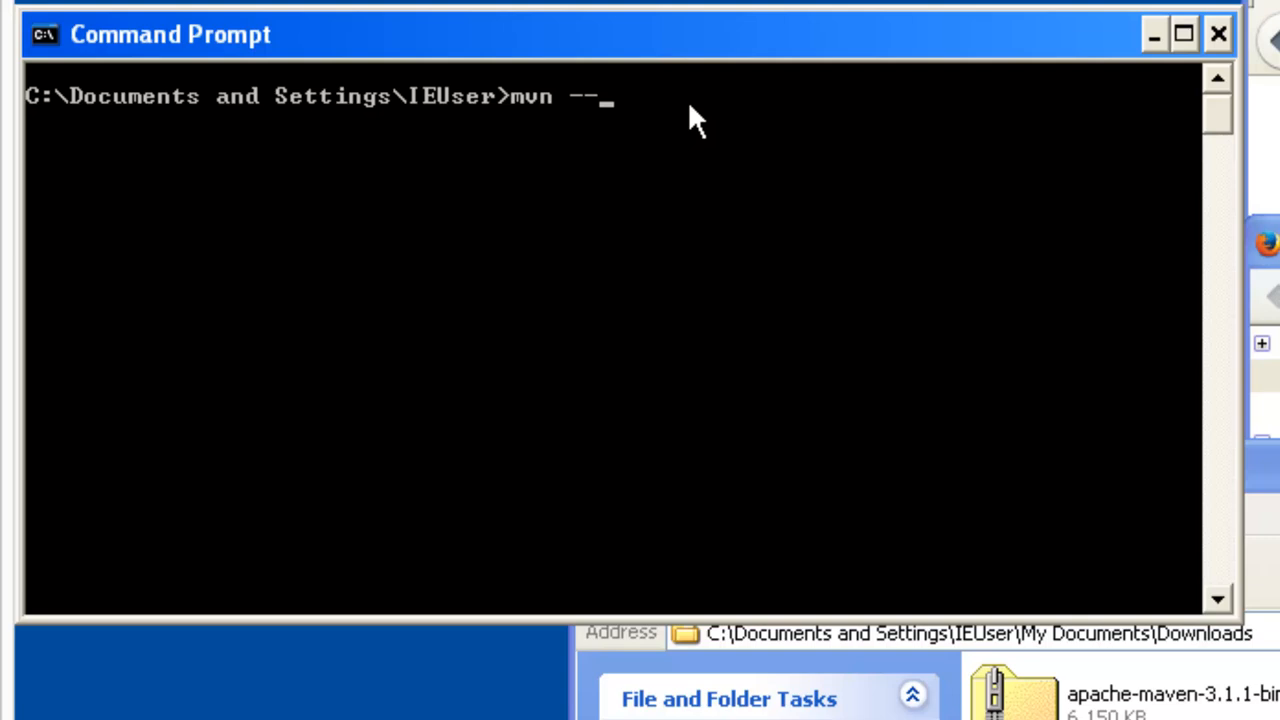
text(version)
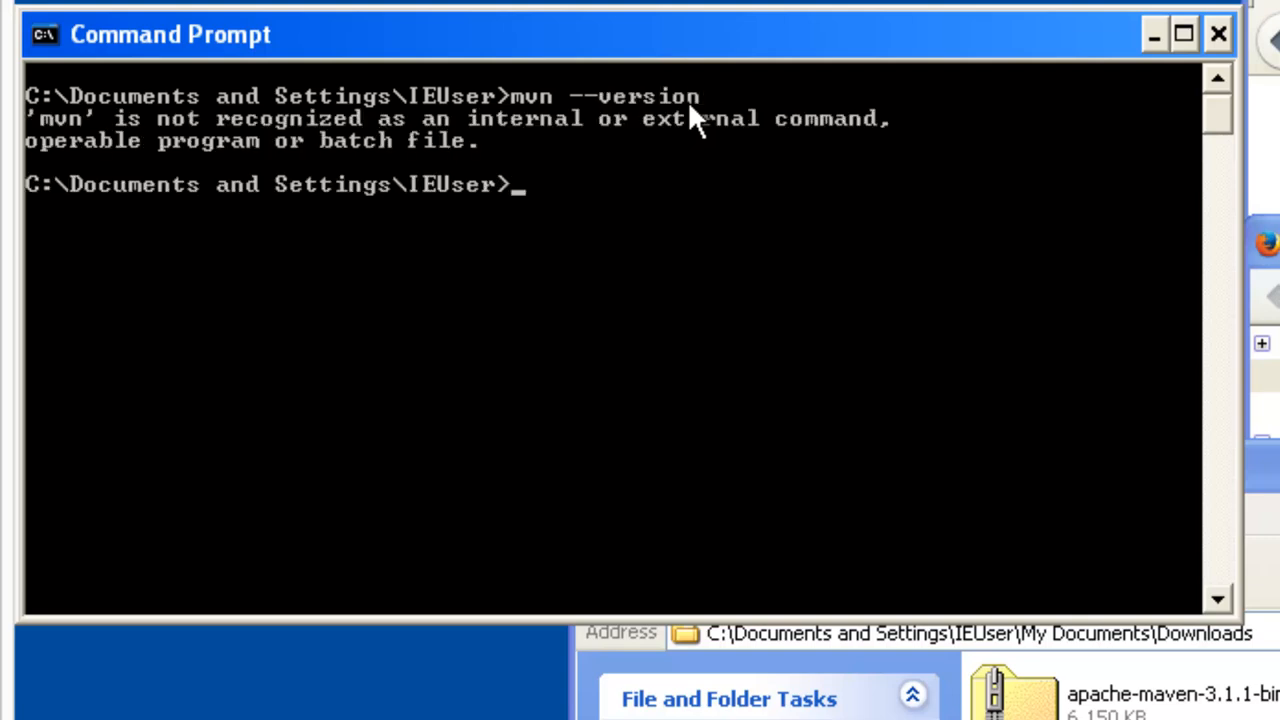
mouse_move(716, 250)
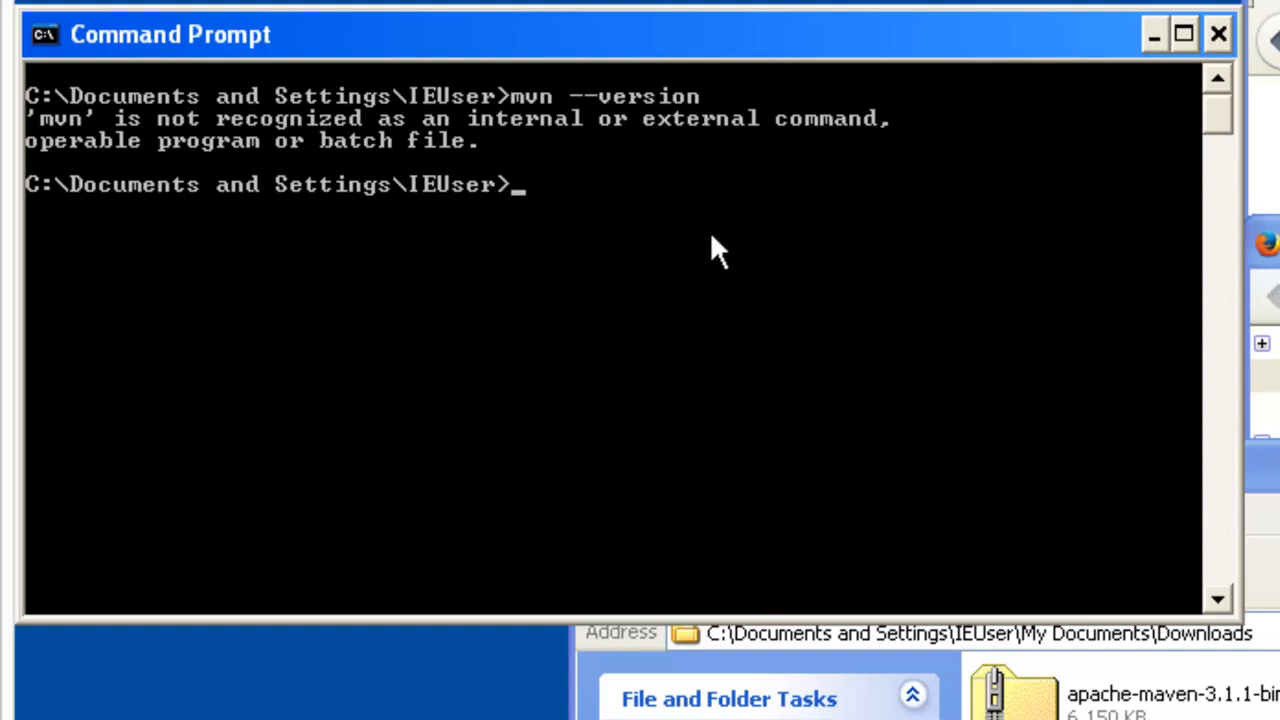
mouse_move(700, 236)
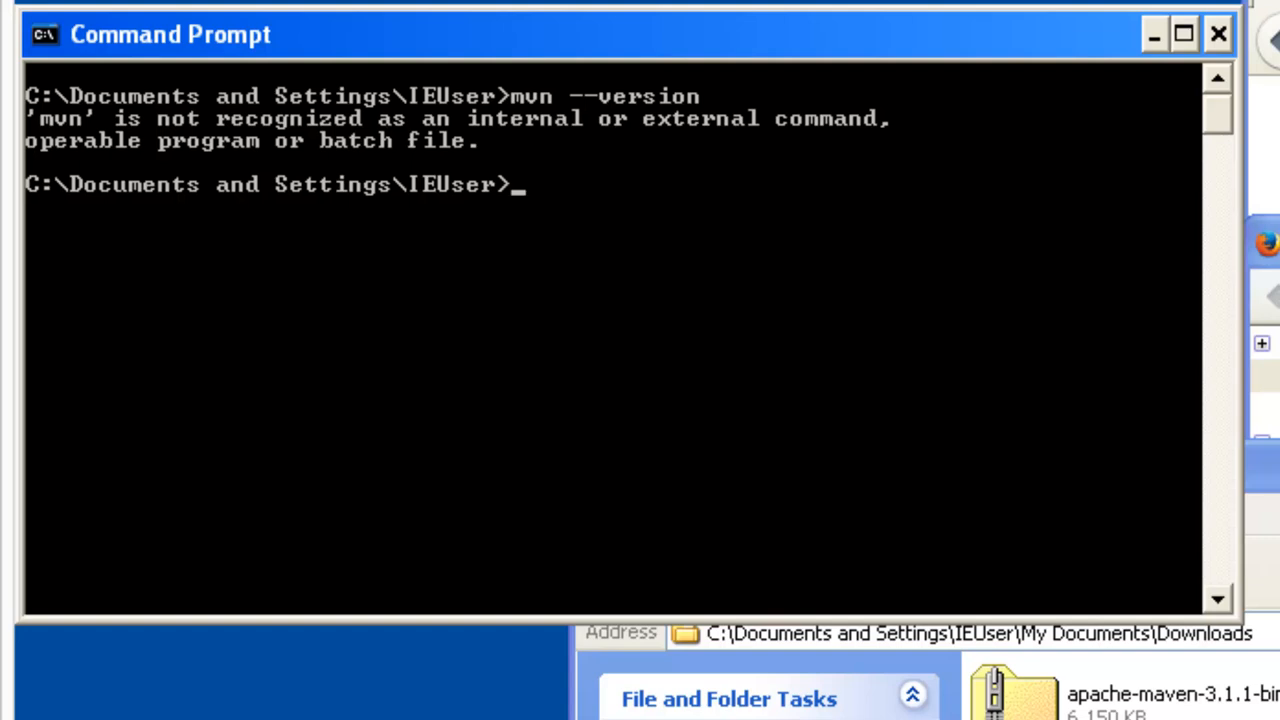
mouse_move(984, 368)
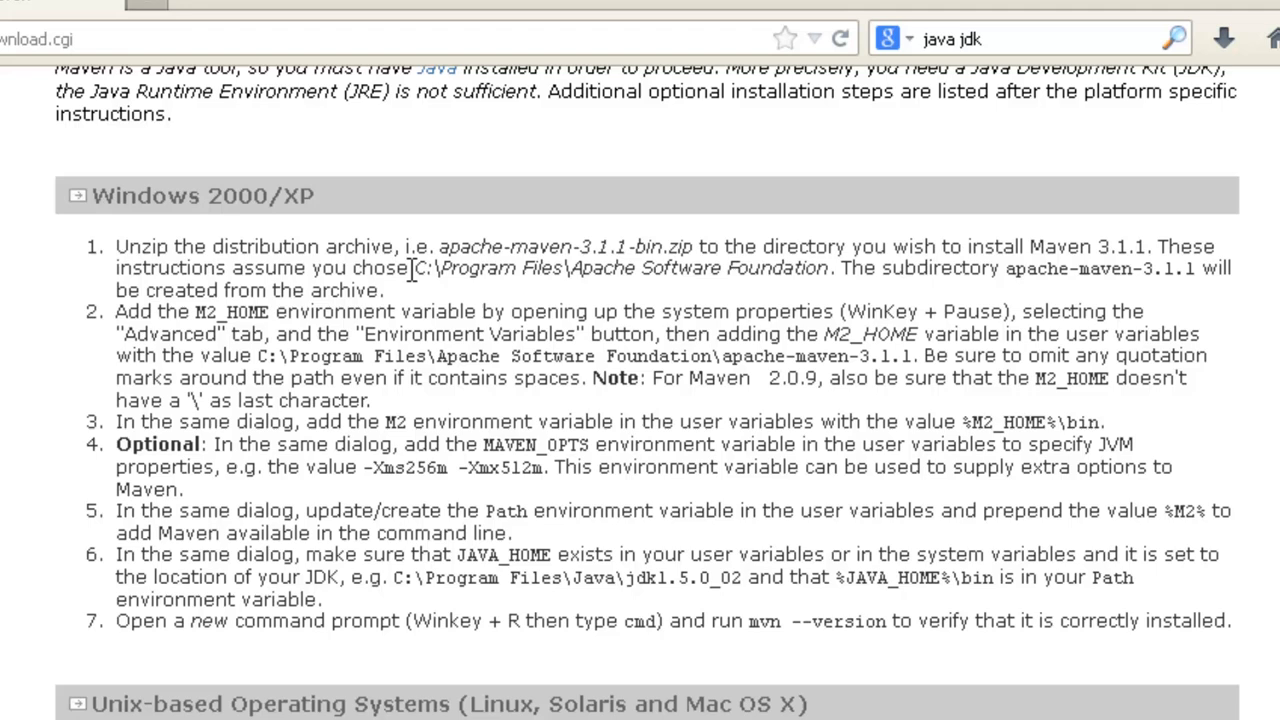
mouse_move(1016, 284)
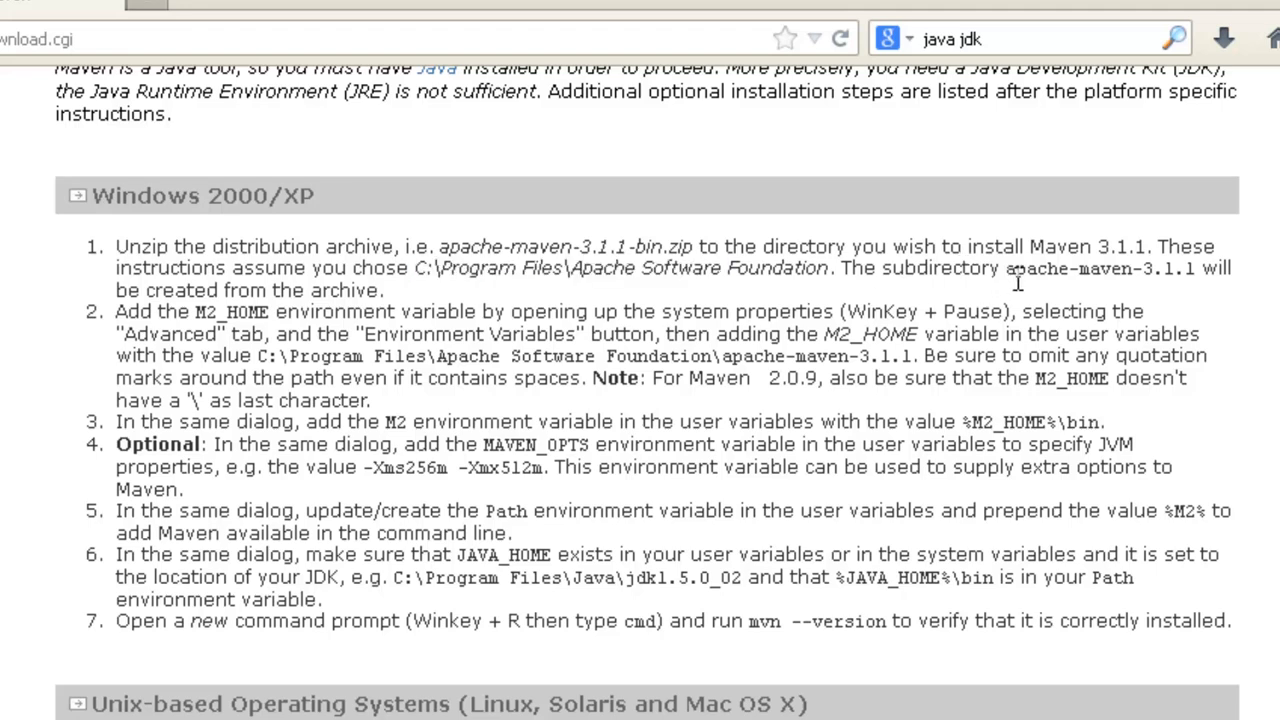
mouse_move(1156, 280)
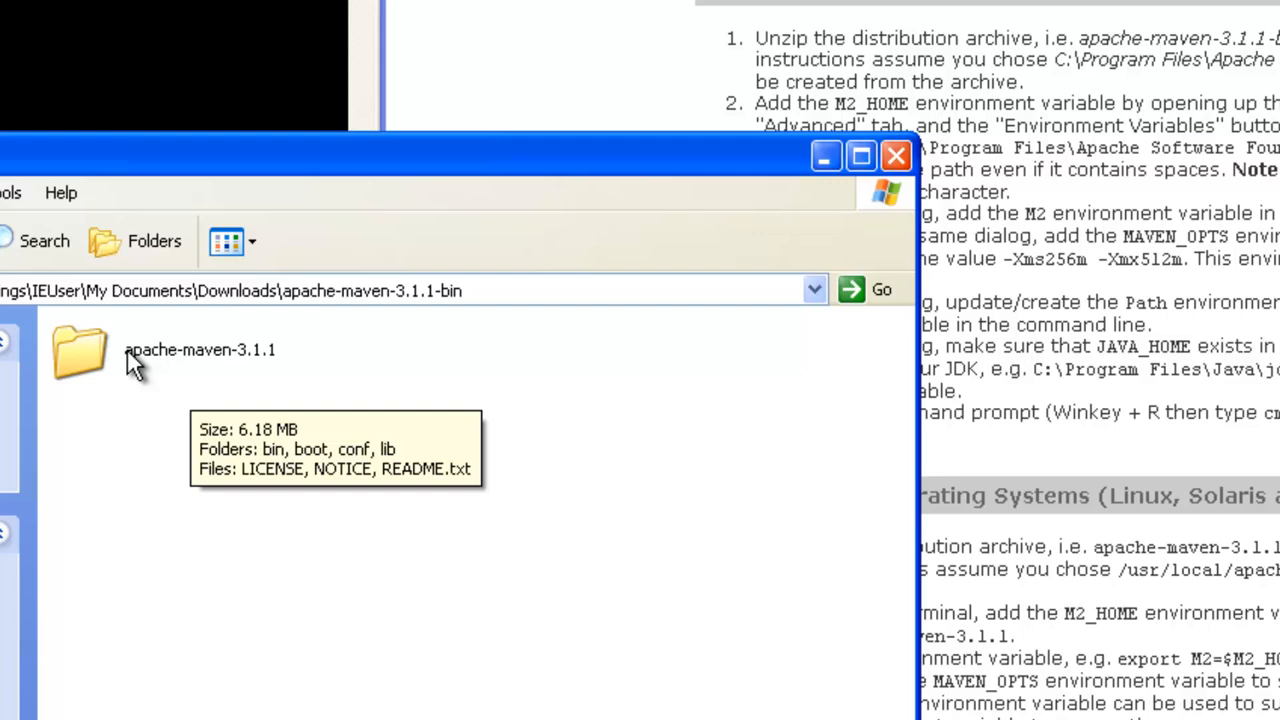
double_click(80, 350)
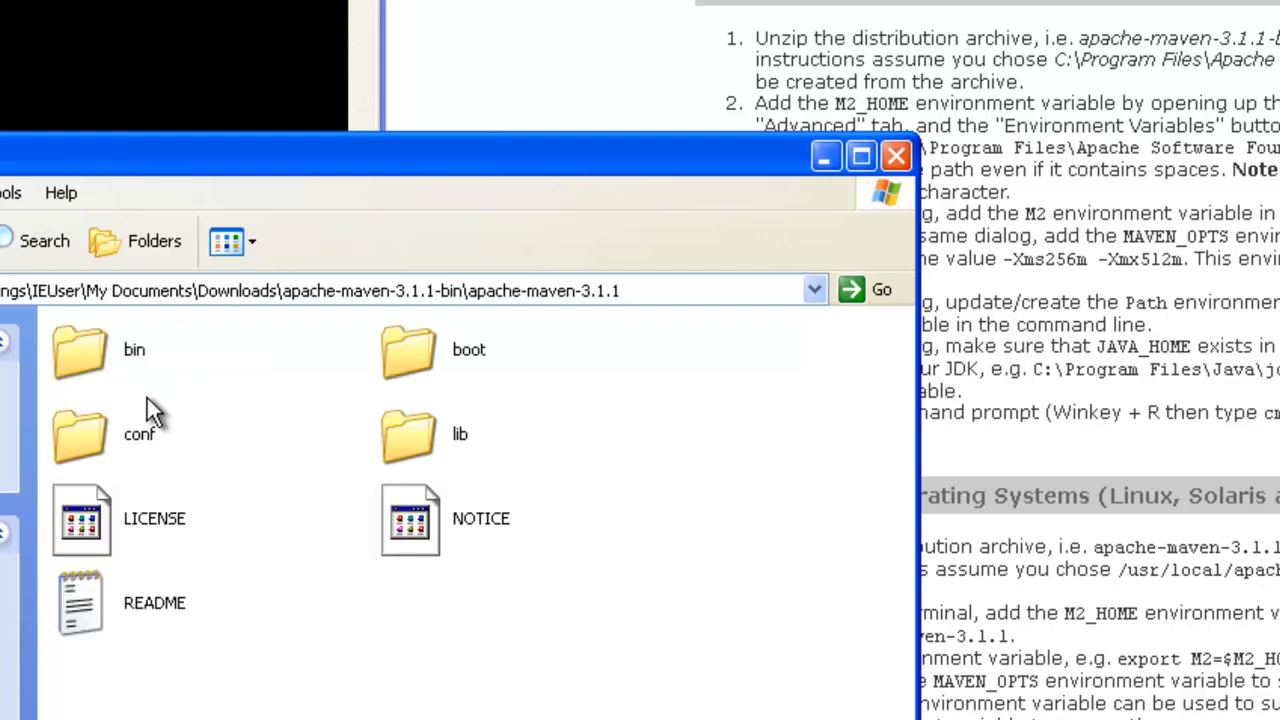
click(880, 288)
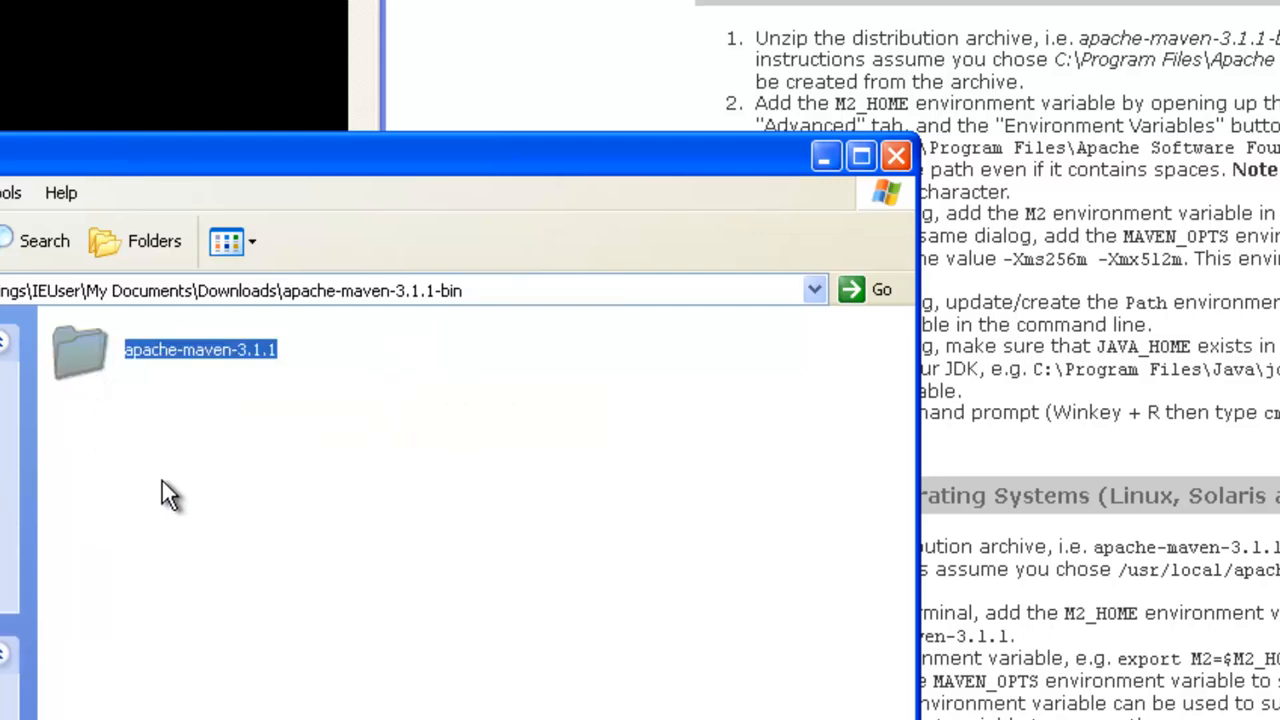
mouse_move(744, 390)
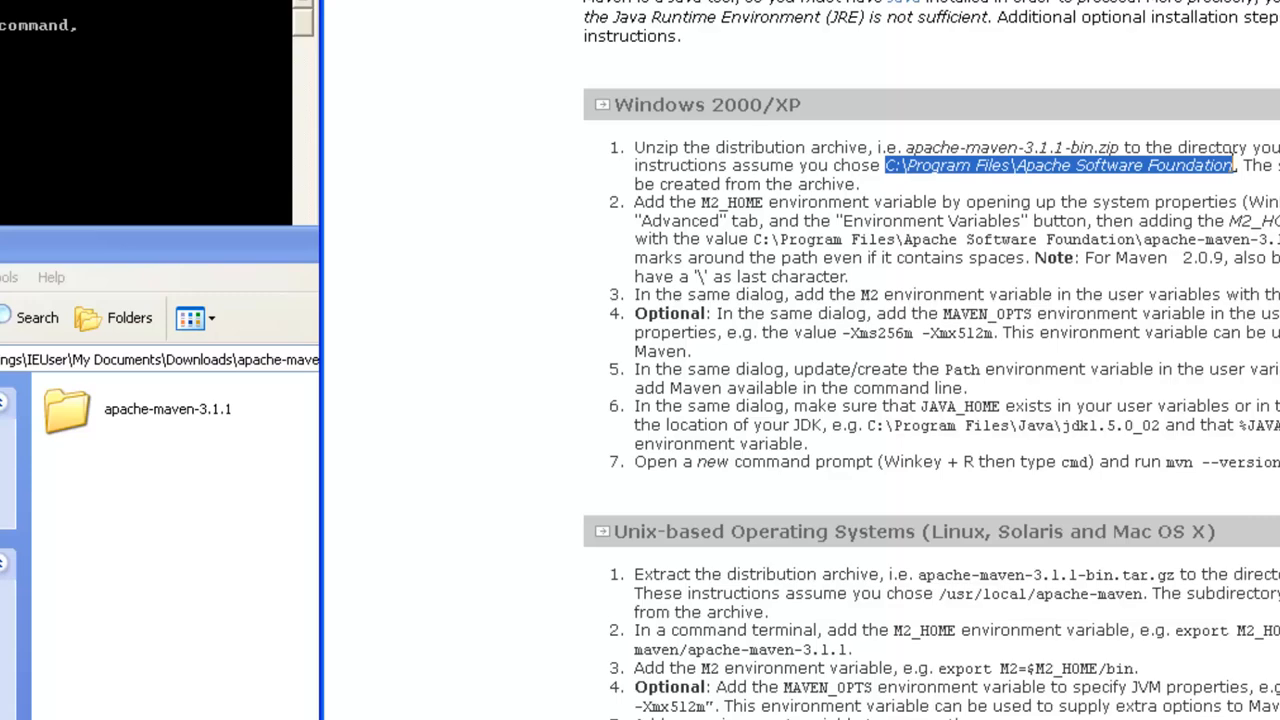
mouse_move(1180, 196)
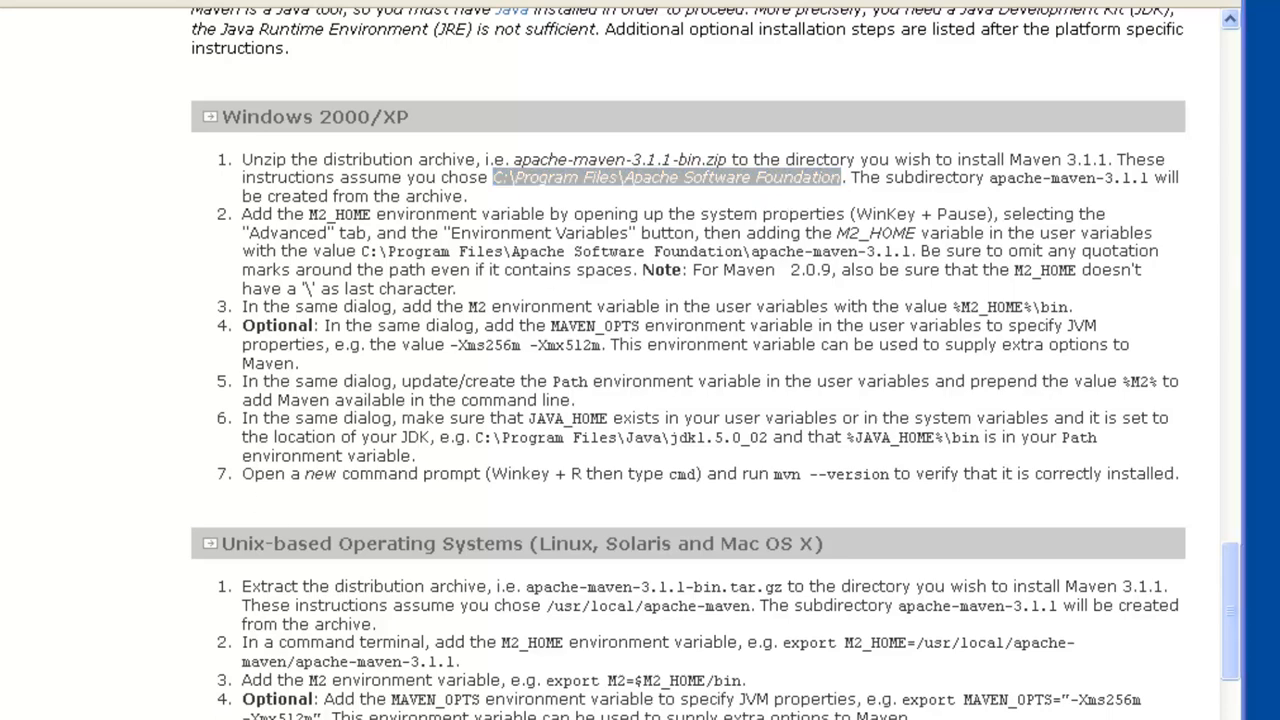
Step: Browse from My Computer into C:\Program Files
click(60, 700)
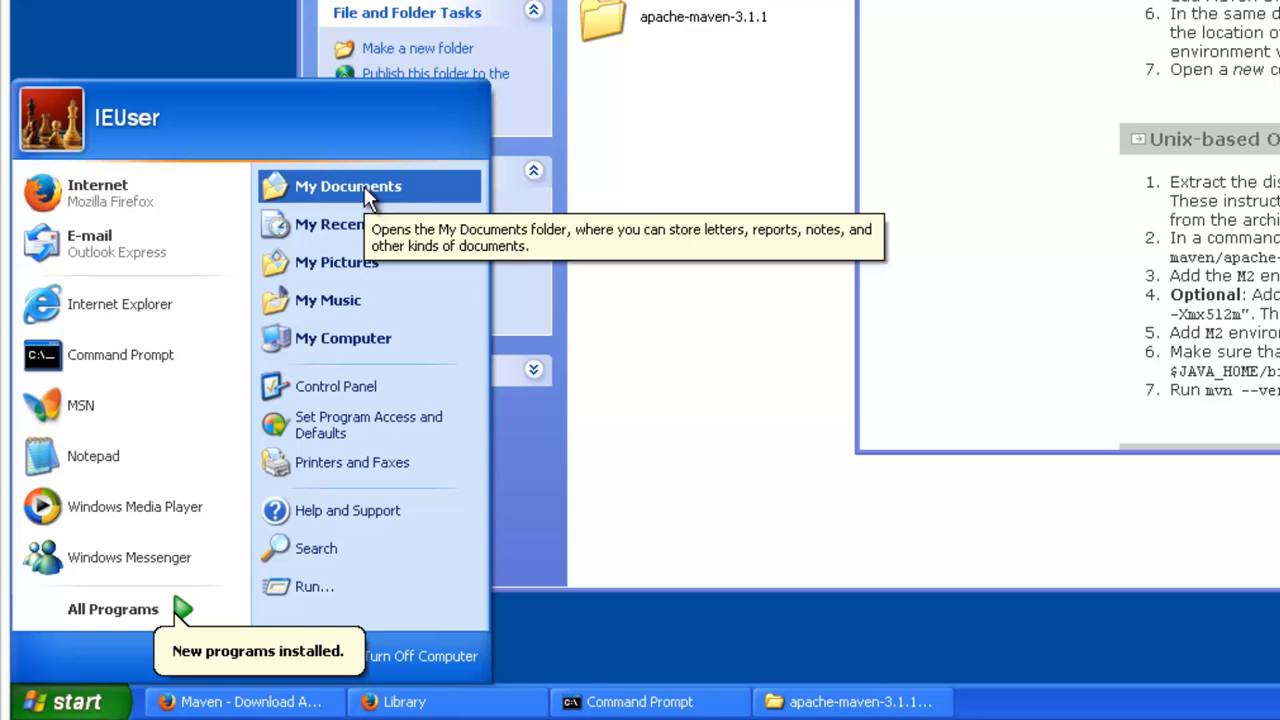
click(342, 338)
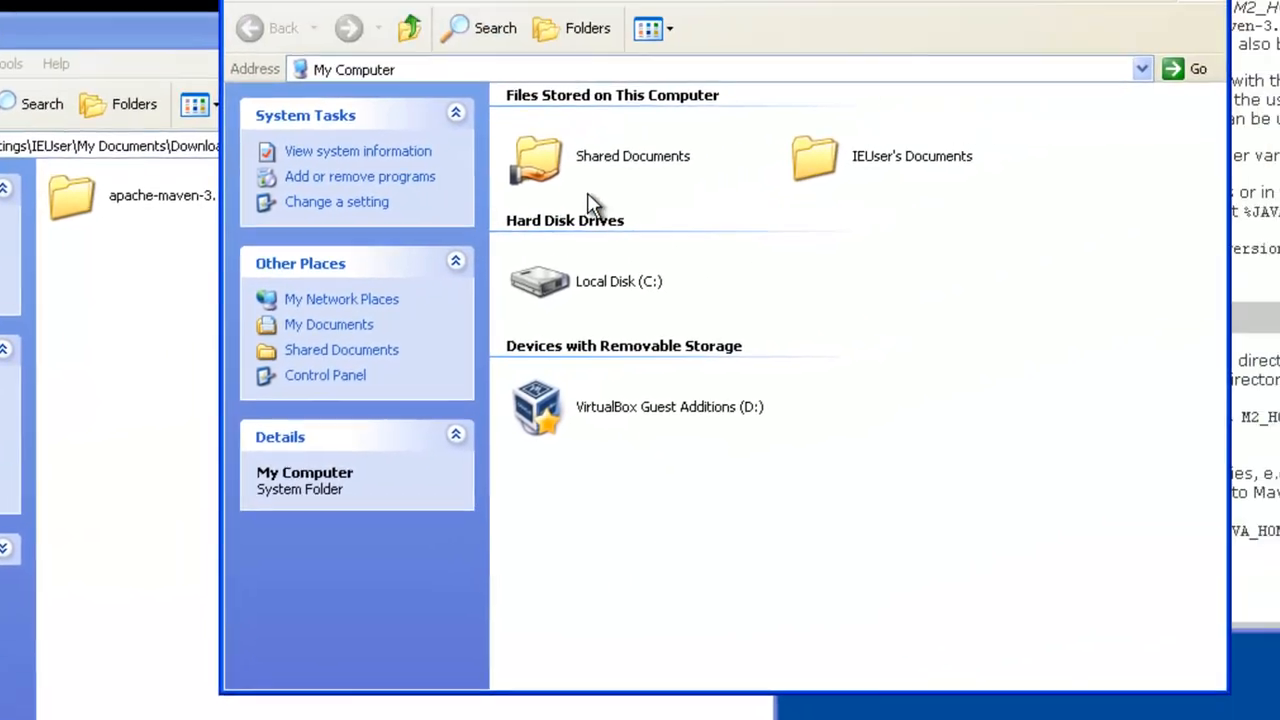
double_click(536, 280)
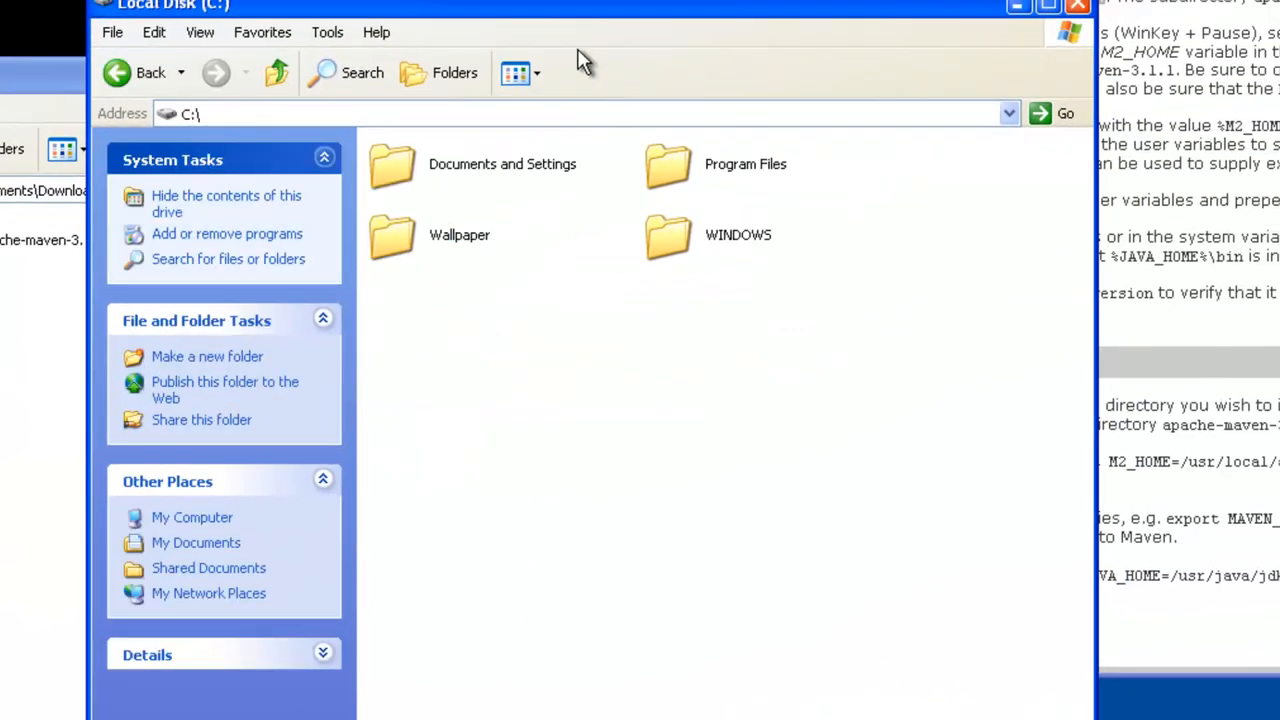
drag(580, 10, 290, 76)
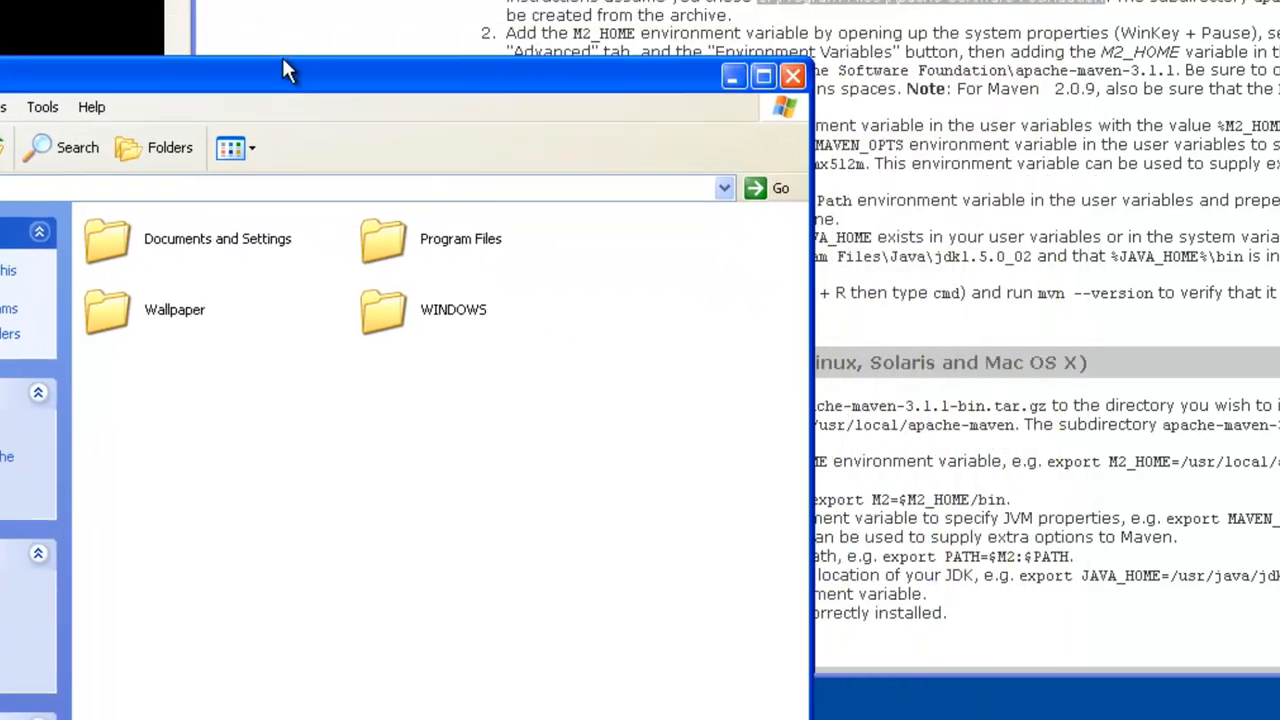
double_click(460, 238)
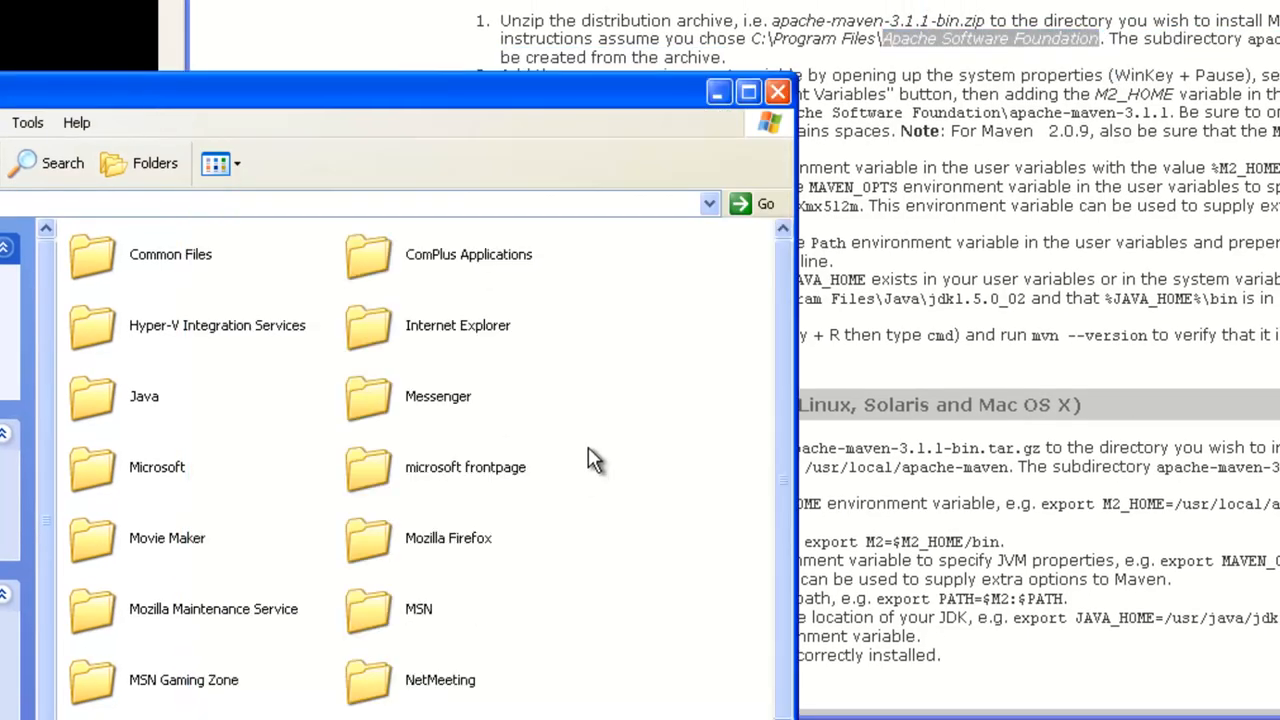
Step: Create a new Apache Software Foundation folder to hold apache-maven-3.1.1
right_click(590, 458)
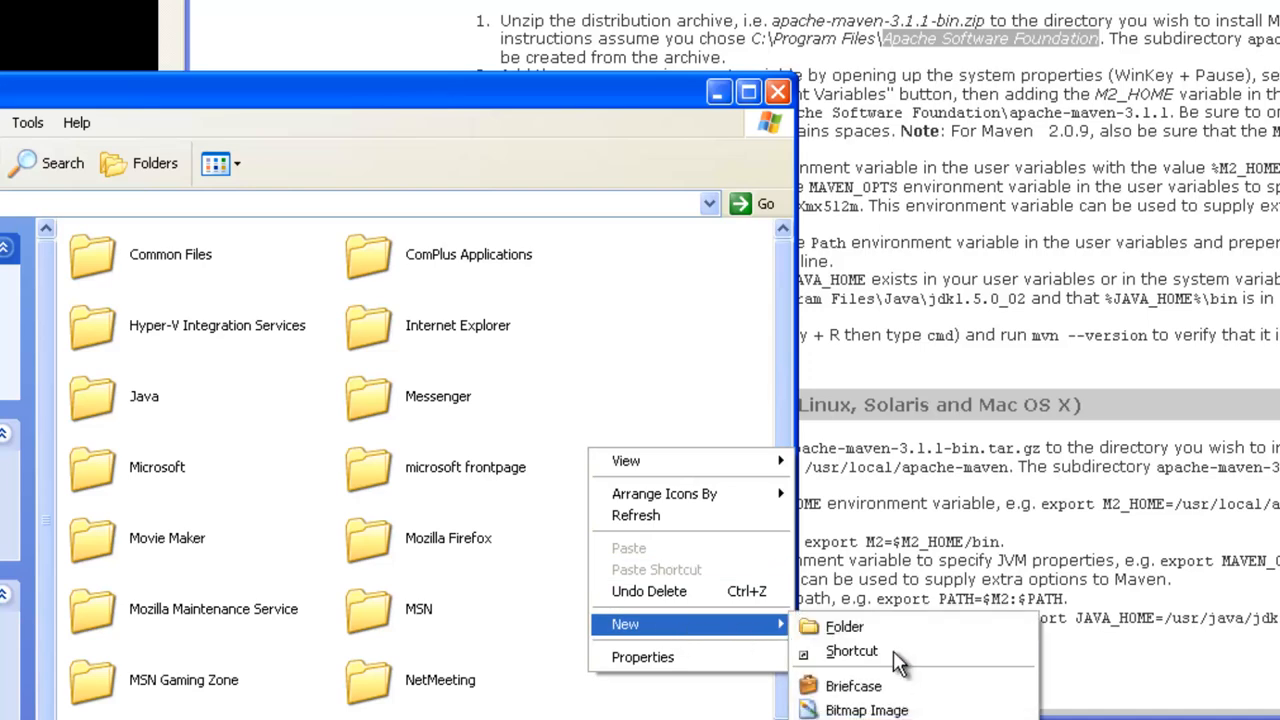
click(844, 626)
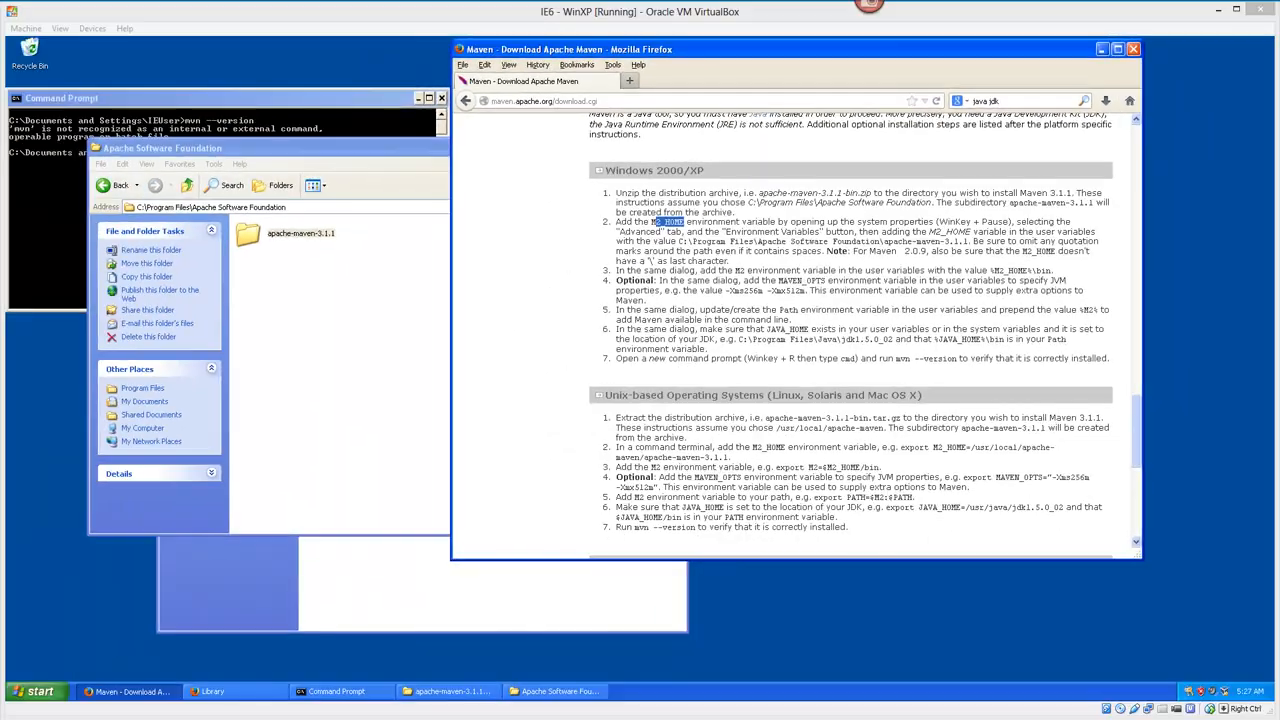
mouse_move(336, 376)
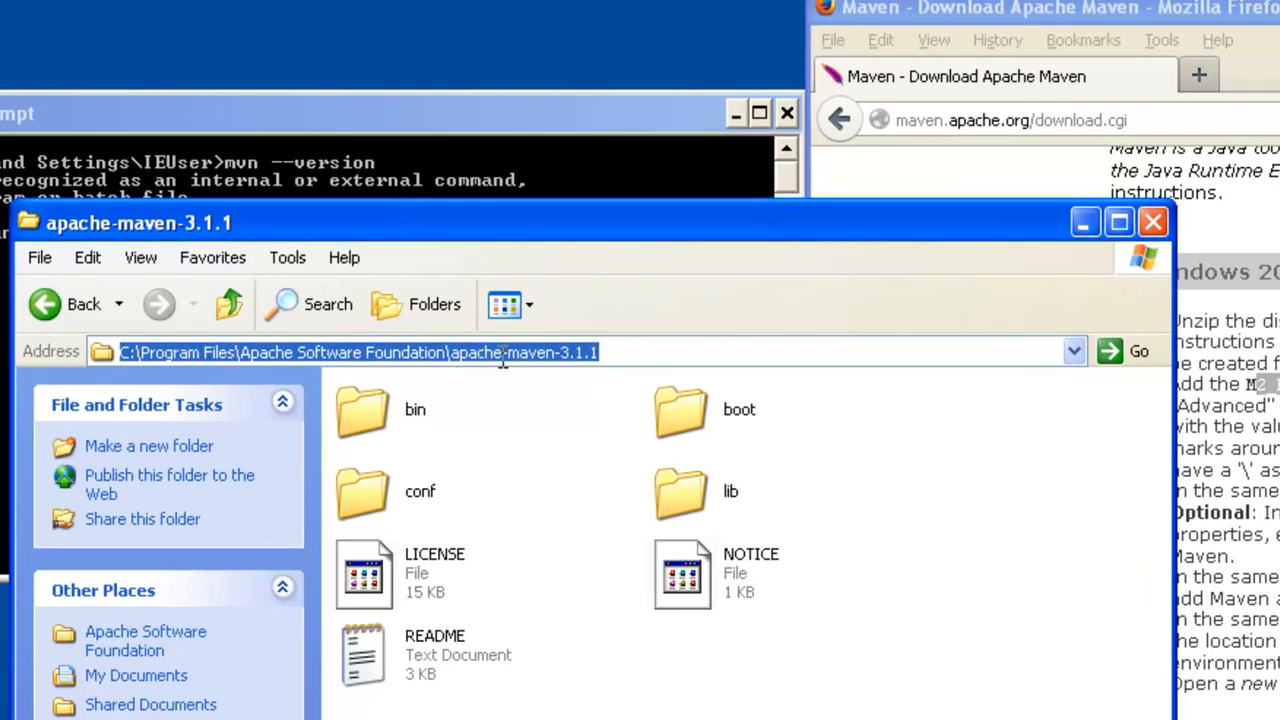
mouse_move(504, 472)
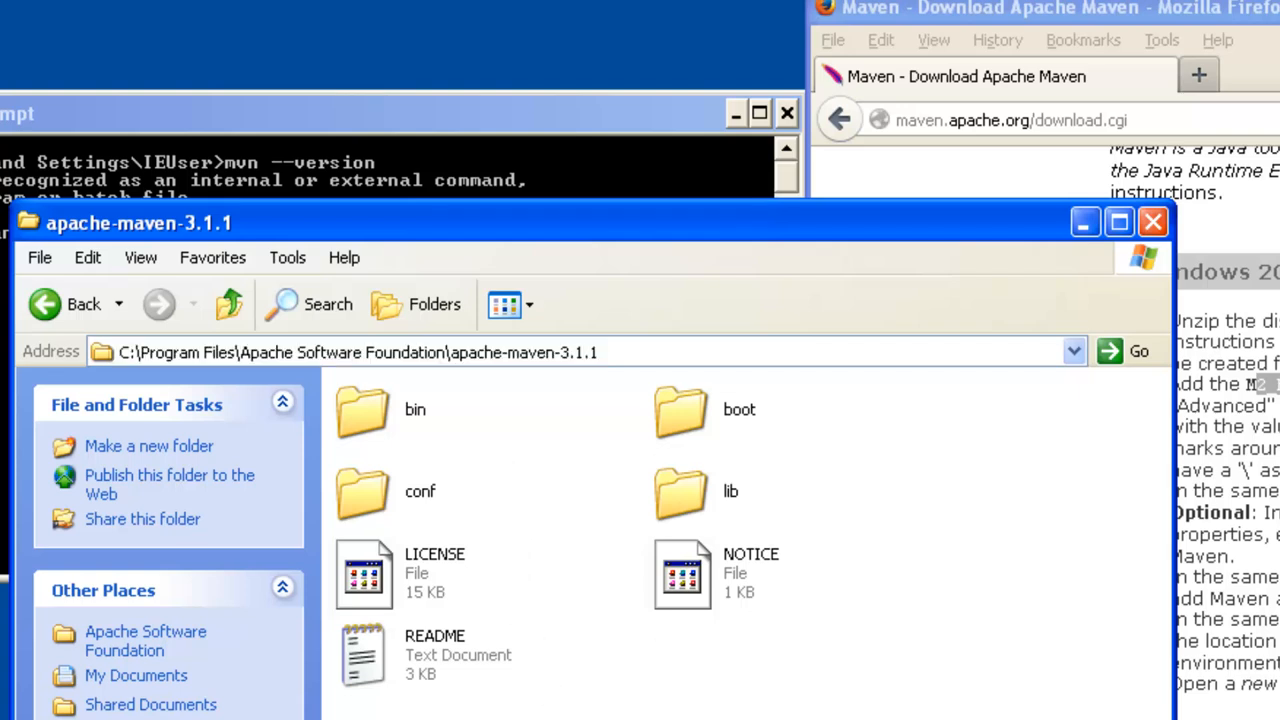
mouse_move(508, 304)
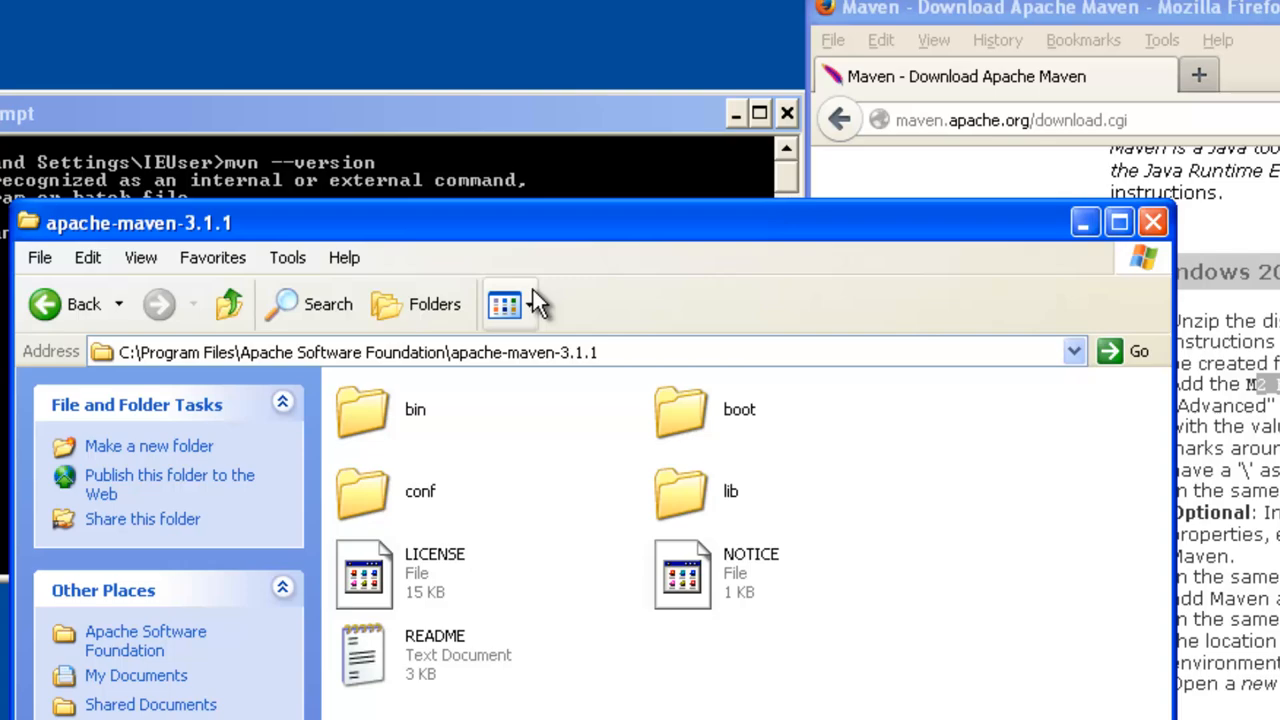
mouse_move(950, 444)
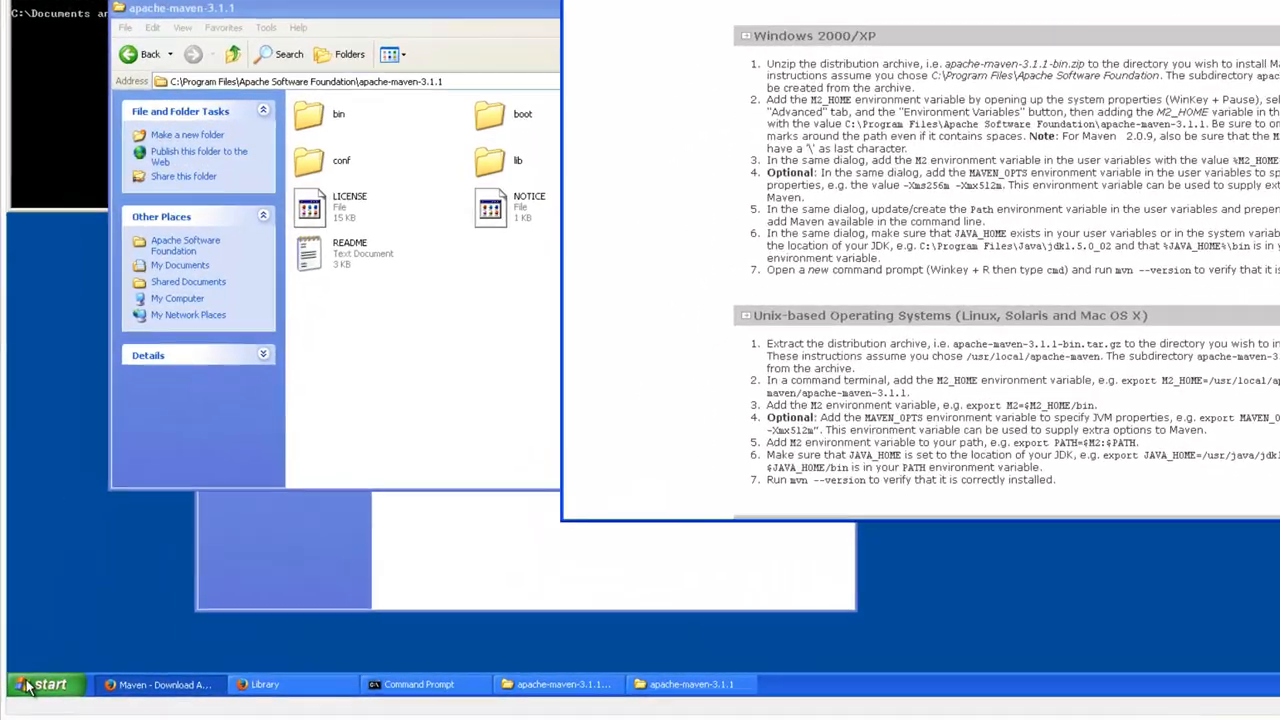
Step: Reach the Environment Variables dialog from System Properties' Advanced tab
click(40, 684)
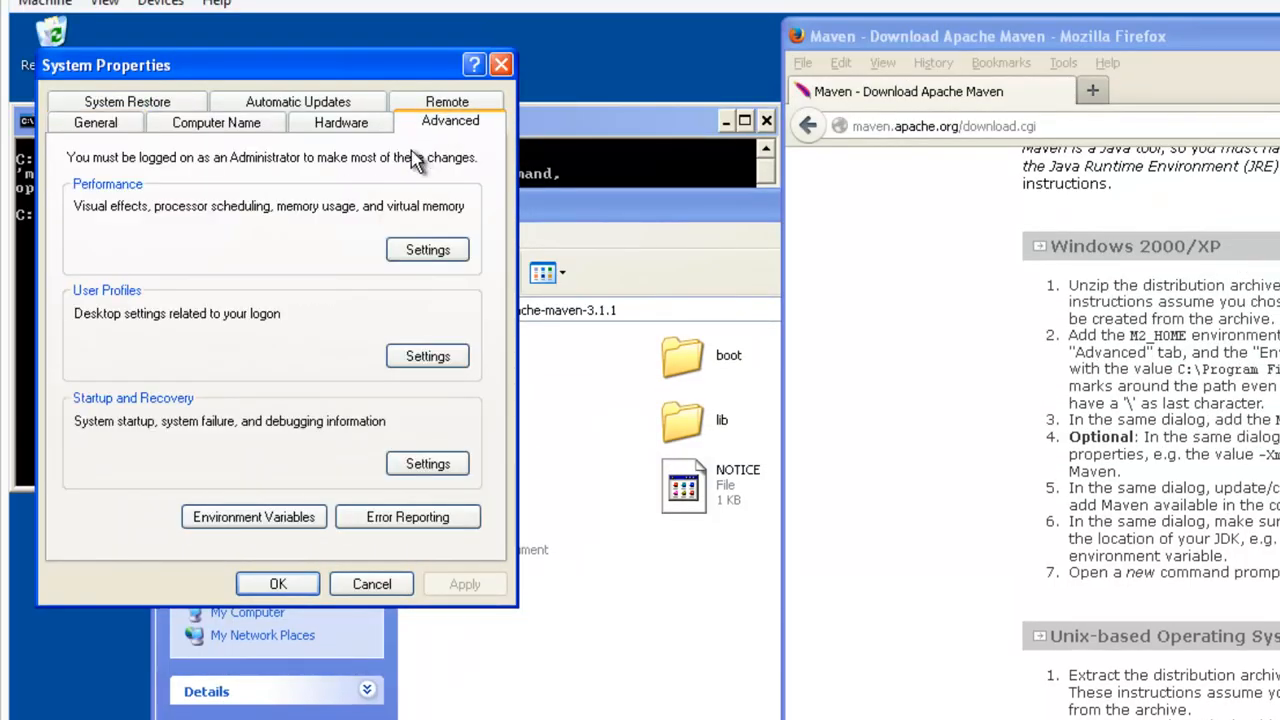
click(252, 516)
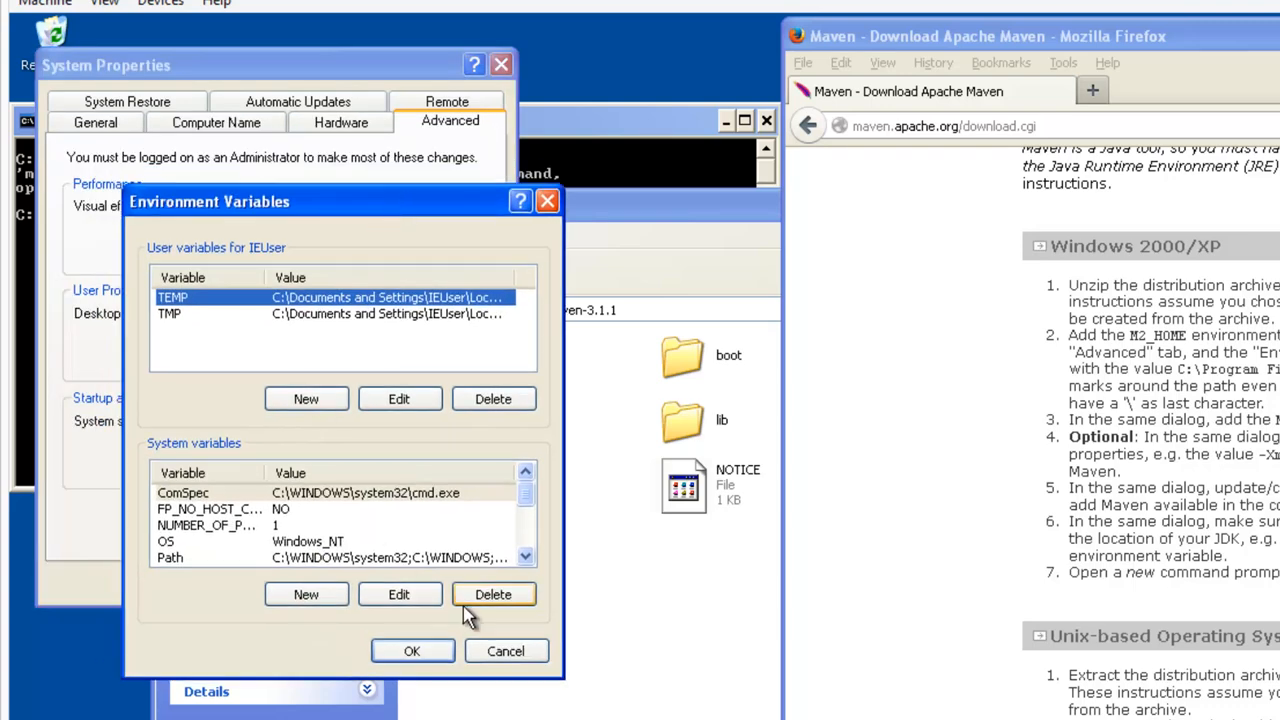
mouse_move(490, 560)
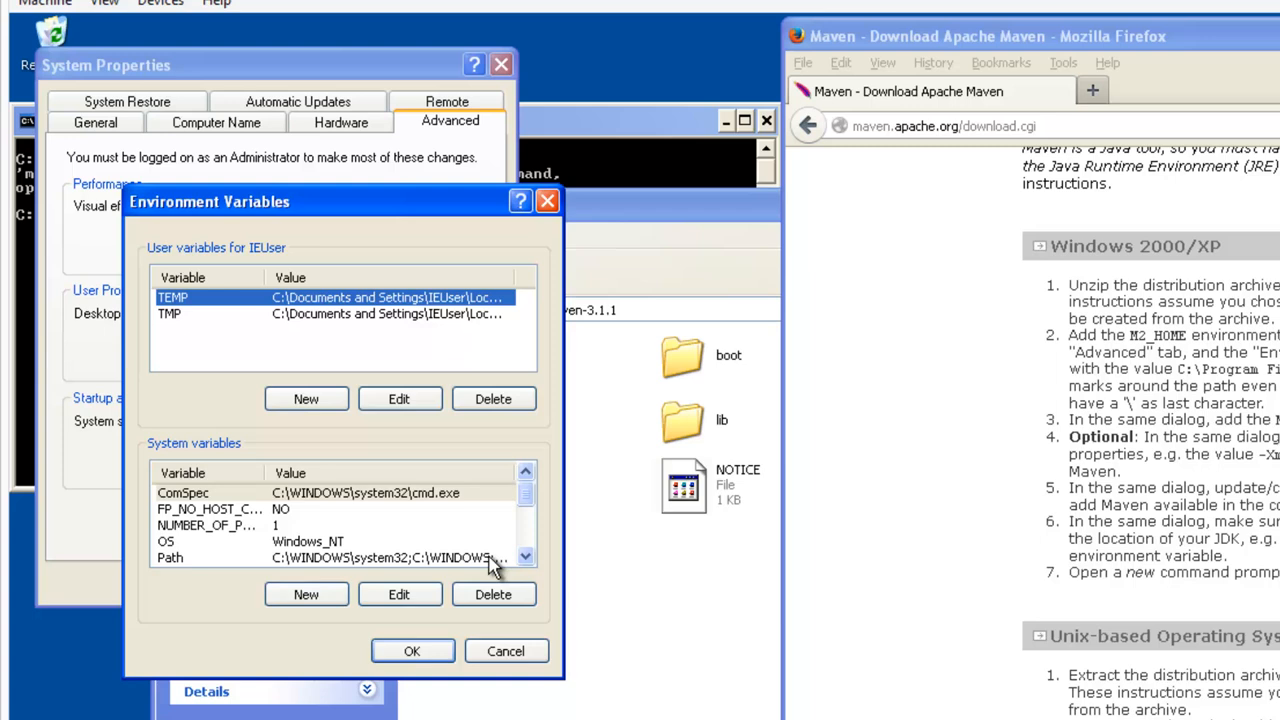
mouse_move(458, 528)
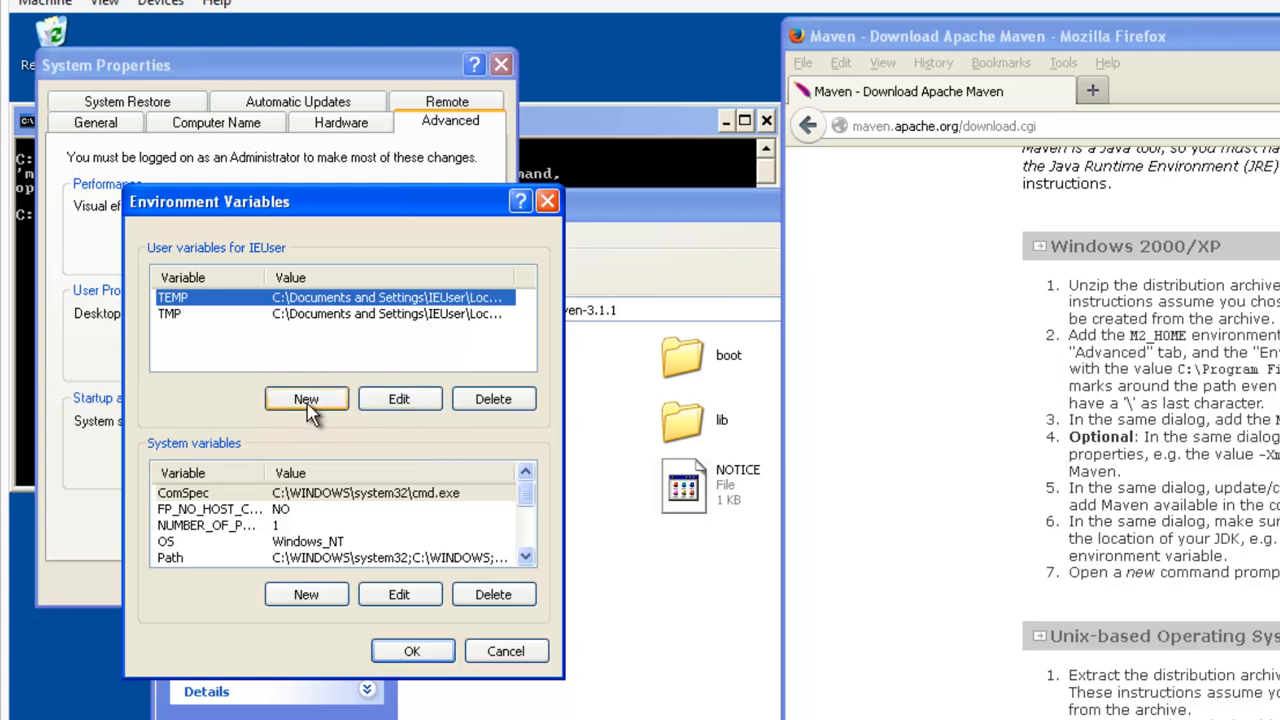
Step: Add user variable M2_HOME set to C:\Program Files\Apache Software Foundation\apache-maven-3.1.1
click(306, 400)
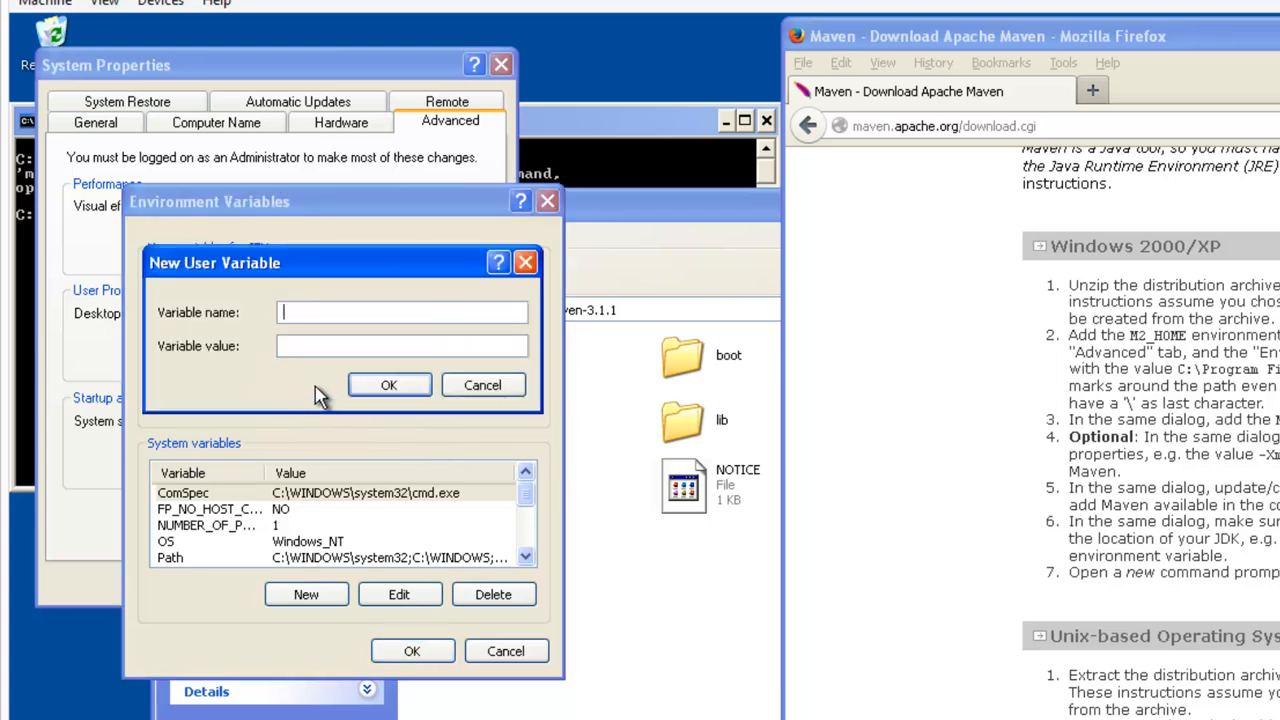
text(M2_)
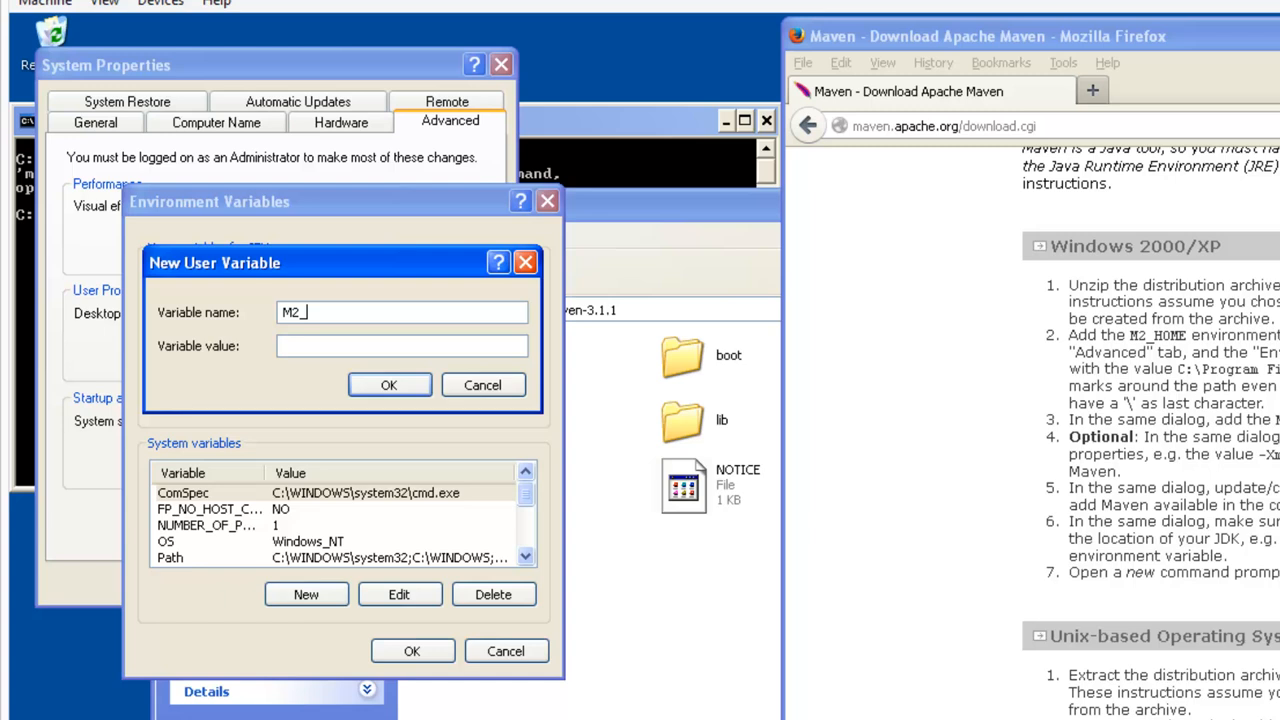
text(HOME)
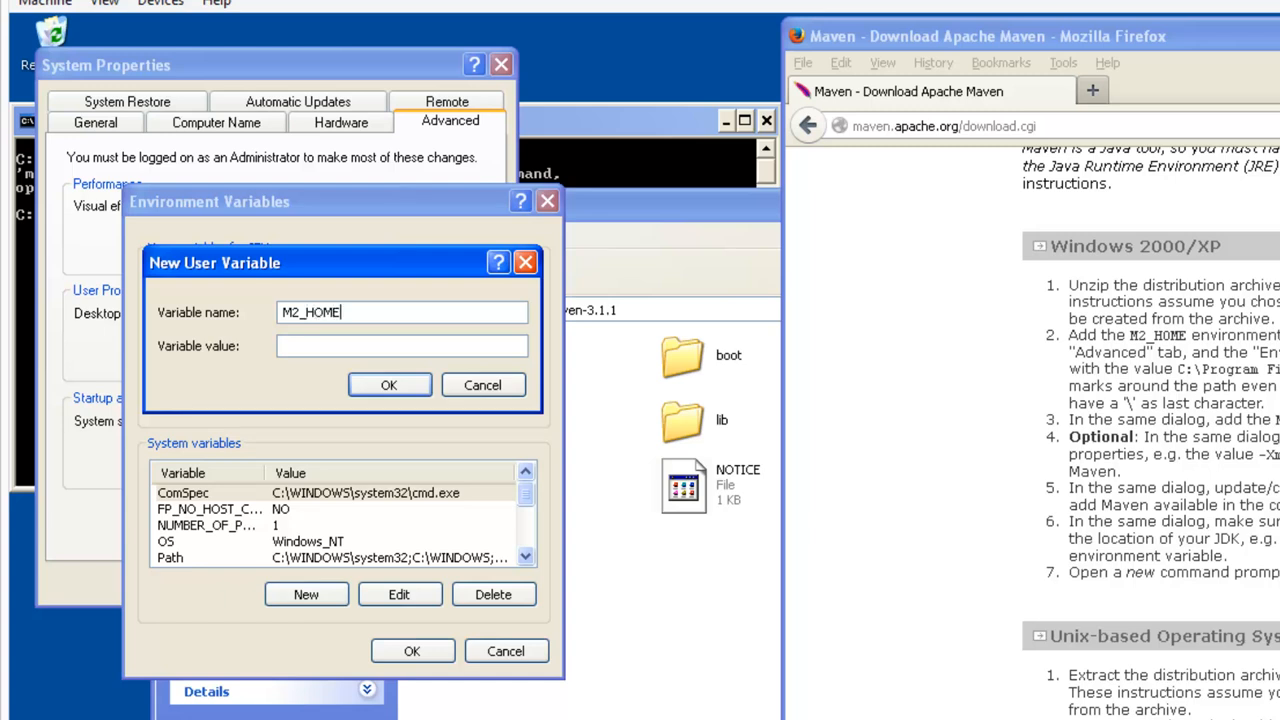
mouse_move(944, 344)
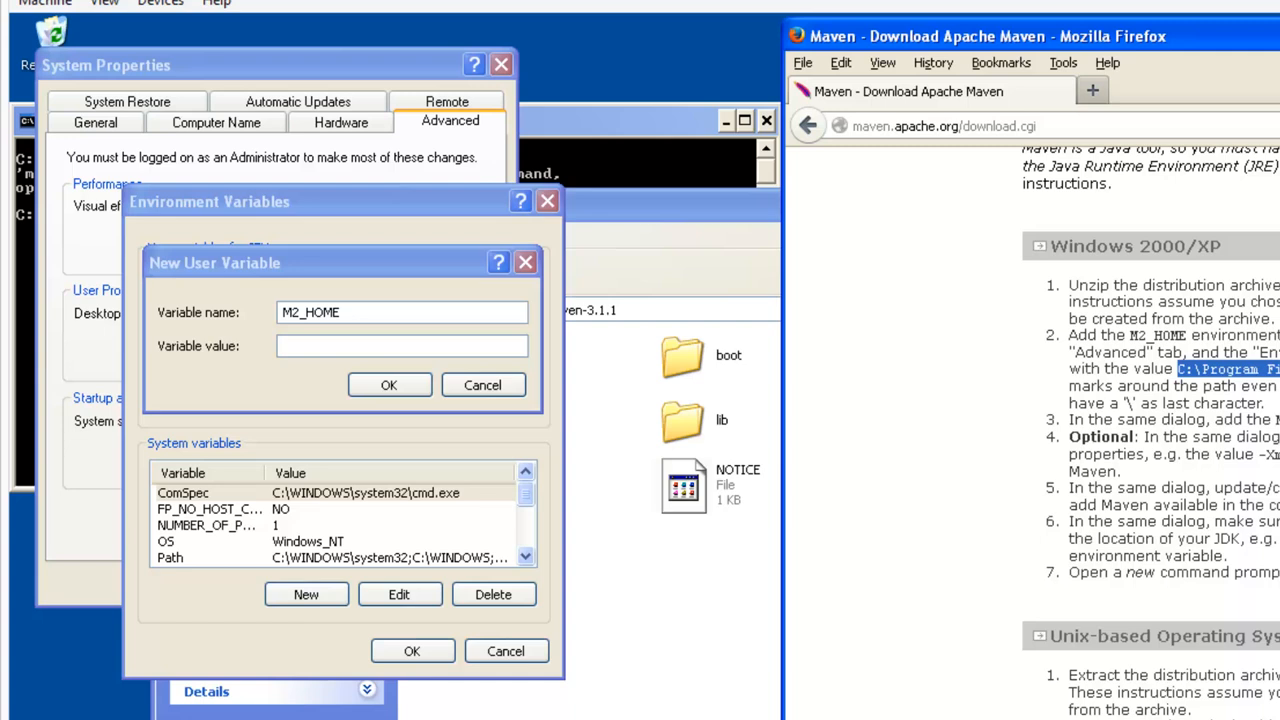
mouse_move(808, 420)
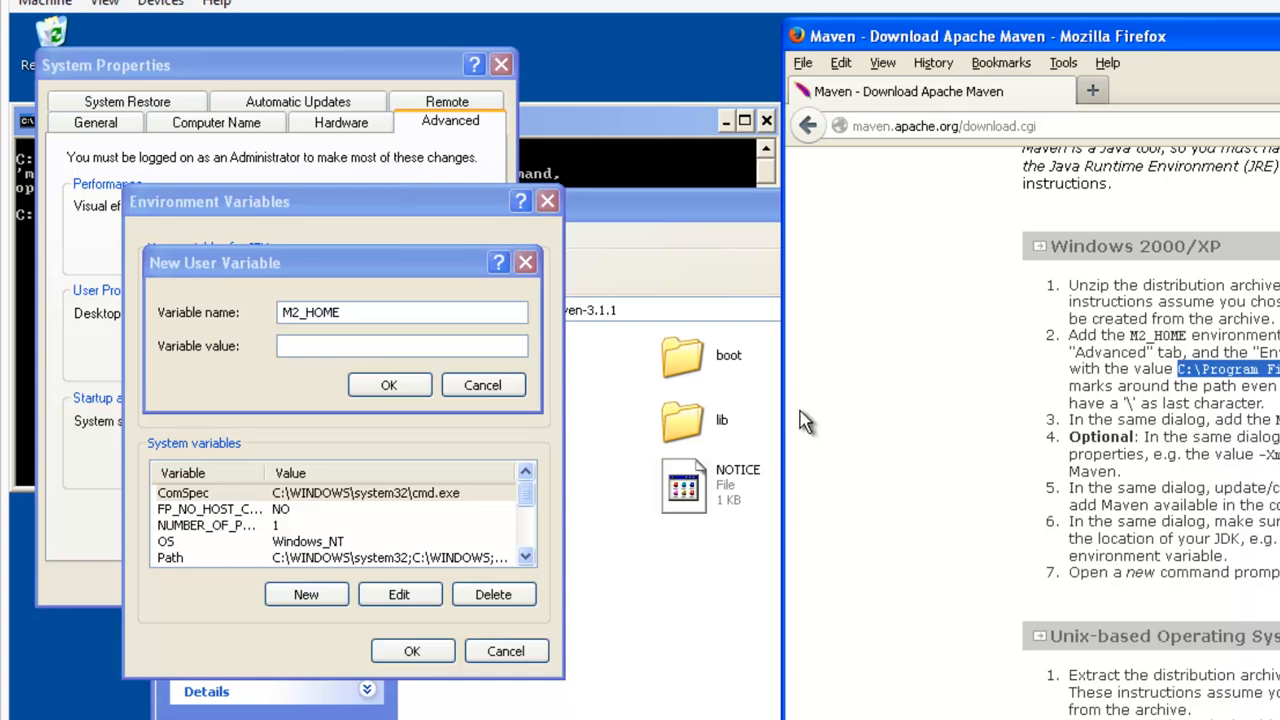
text(Software Foundation\apache-maven-3.1.1)
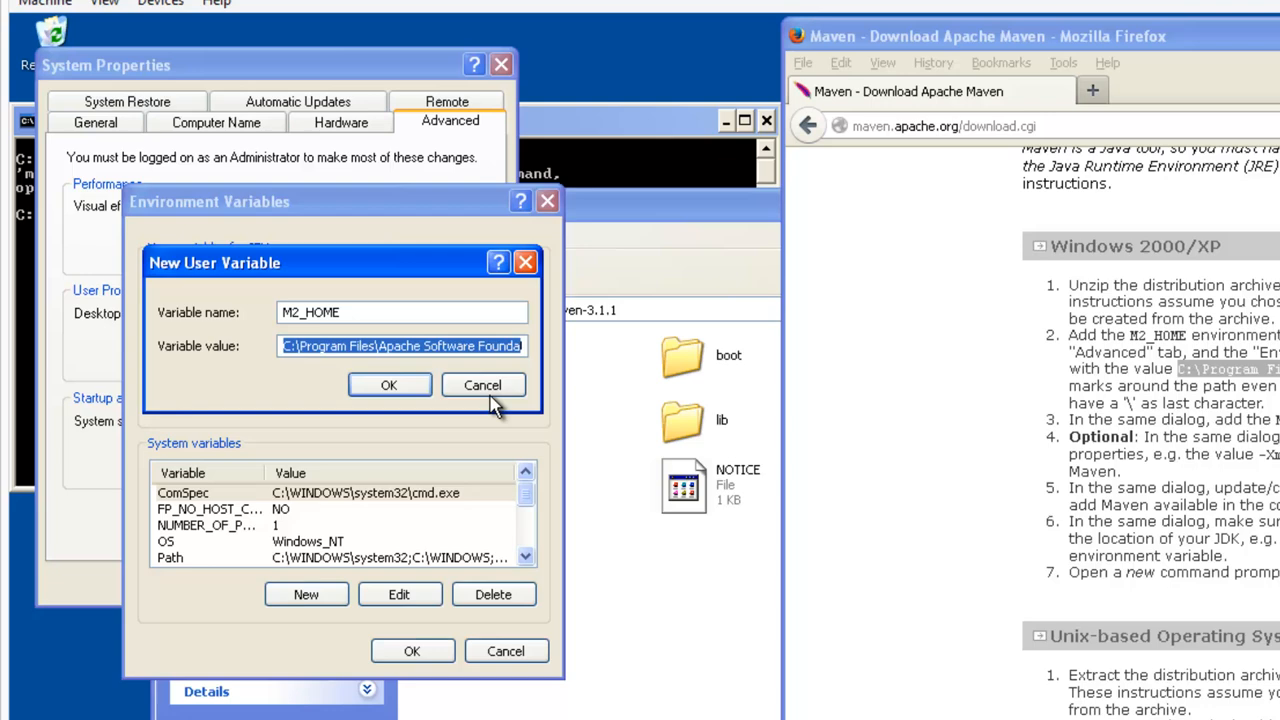
click(388, 384)
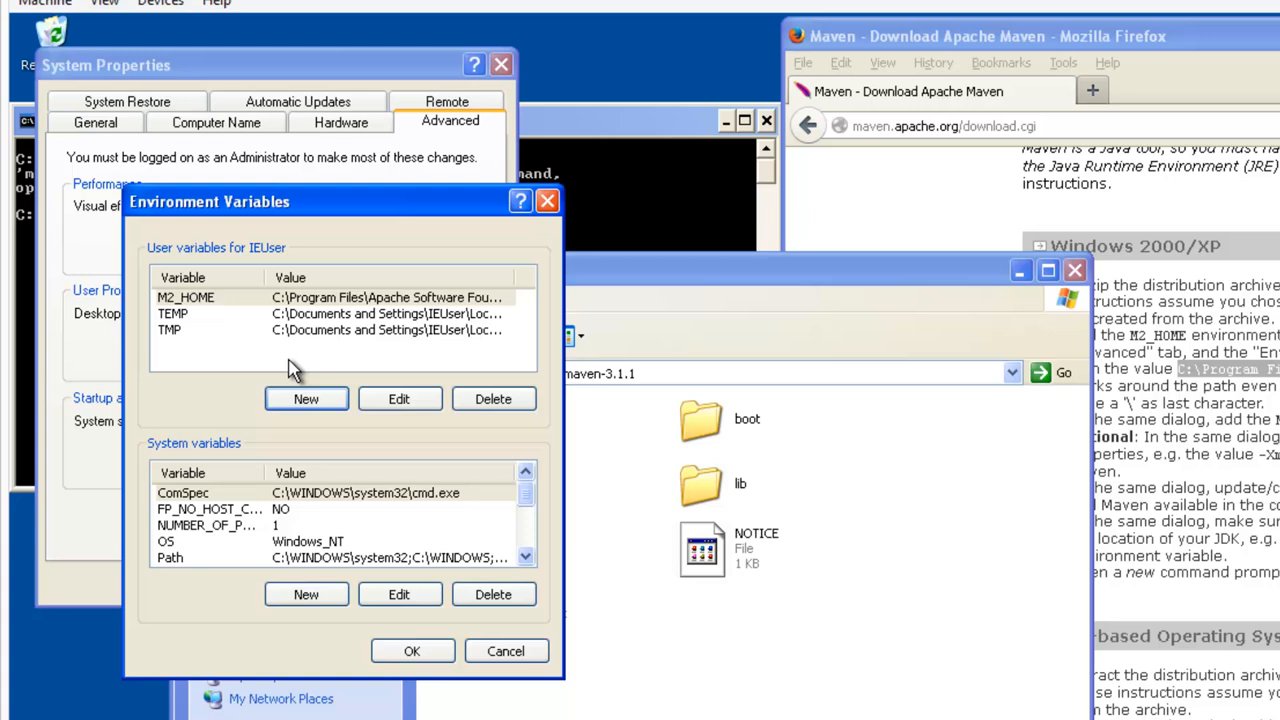
mouse_move(312, 304)
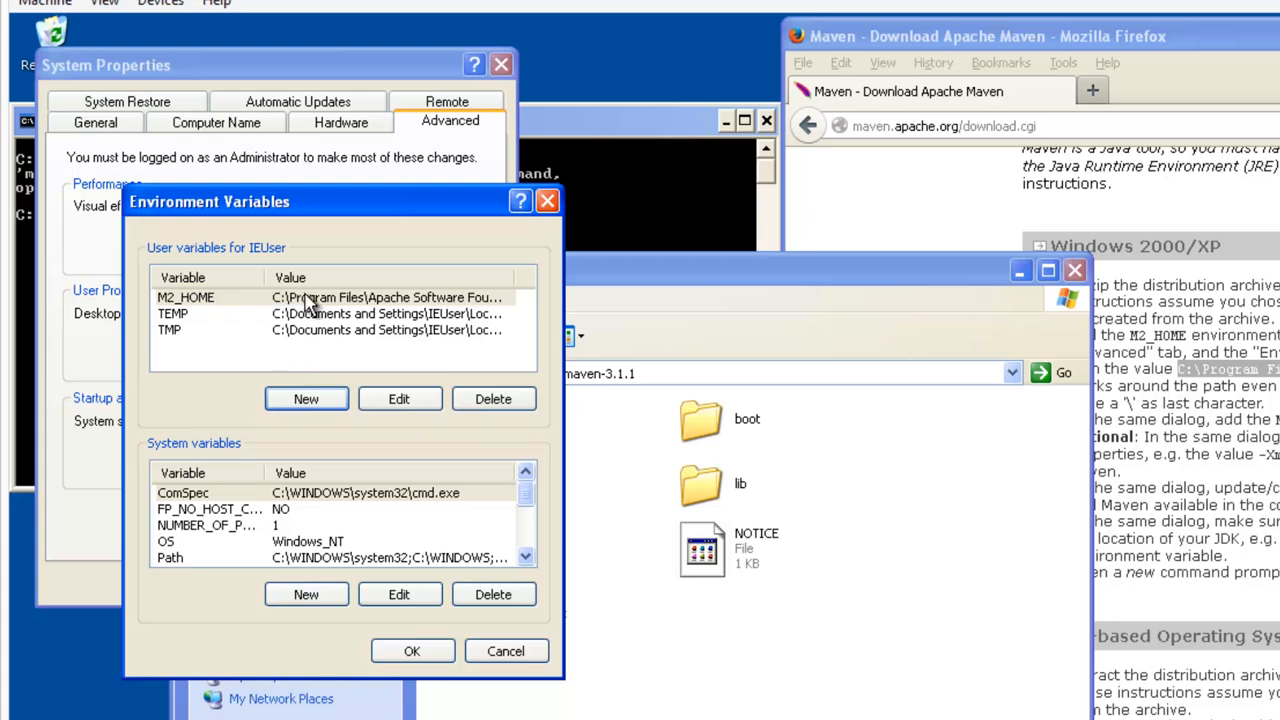
mouse_move(520, 318)
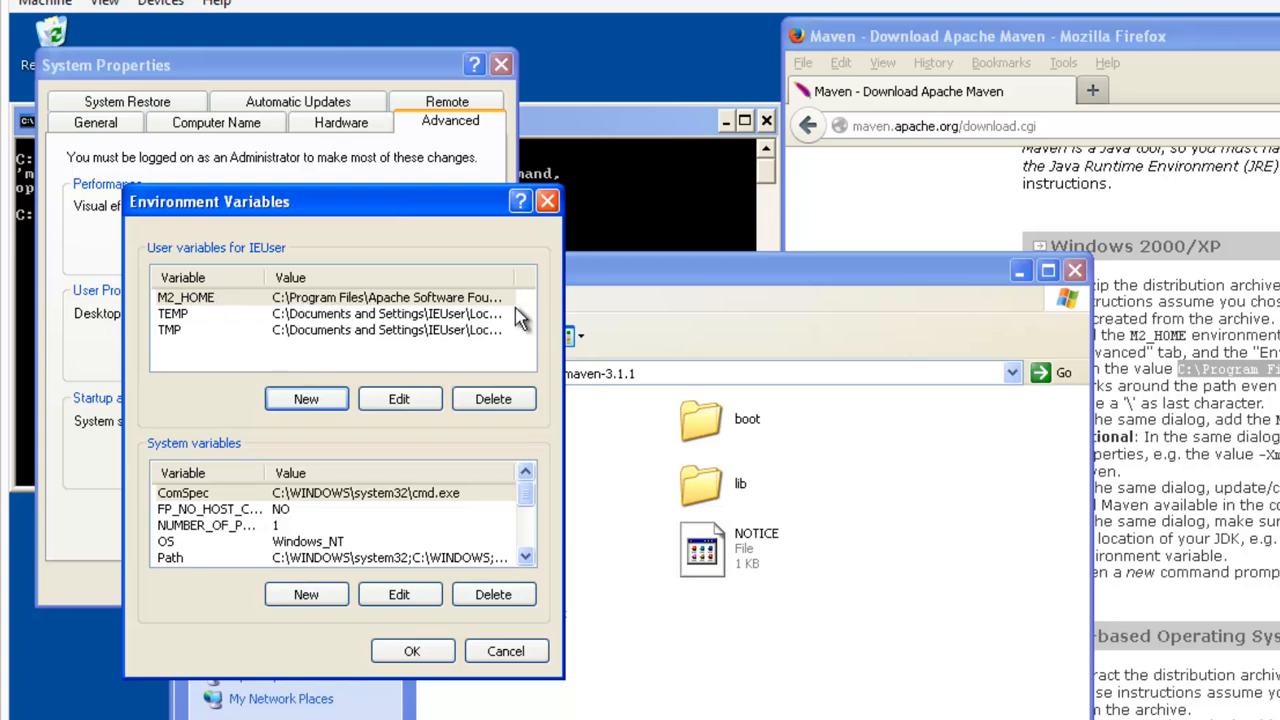
mouse_move(640, 290)
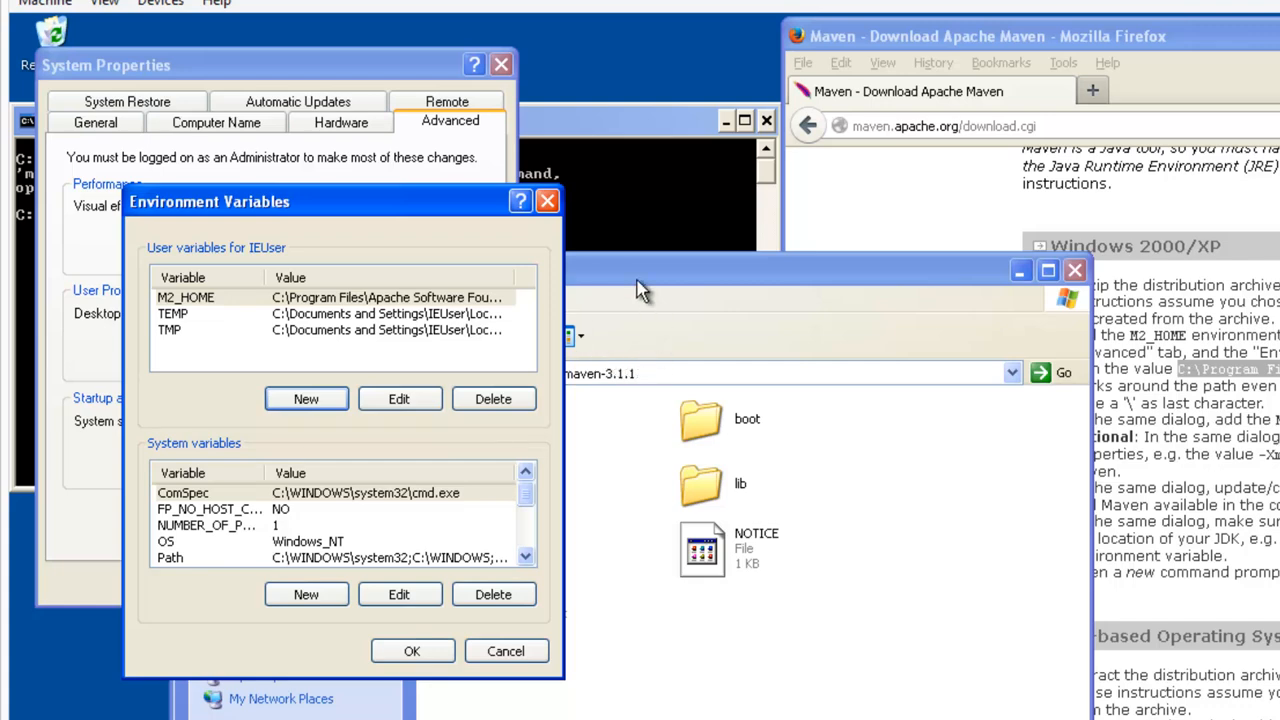
mouse_move(792, 320)
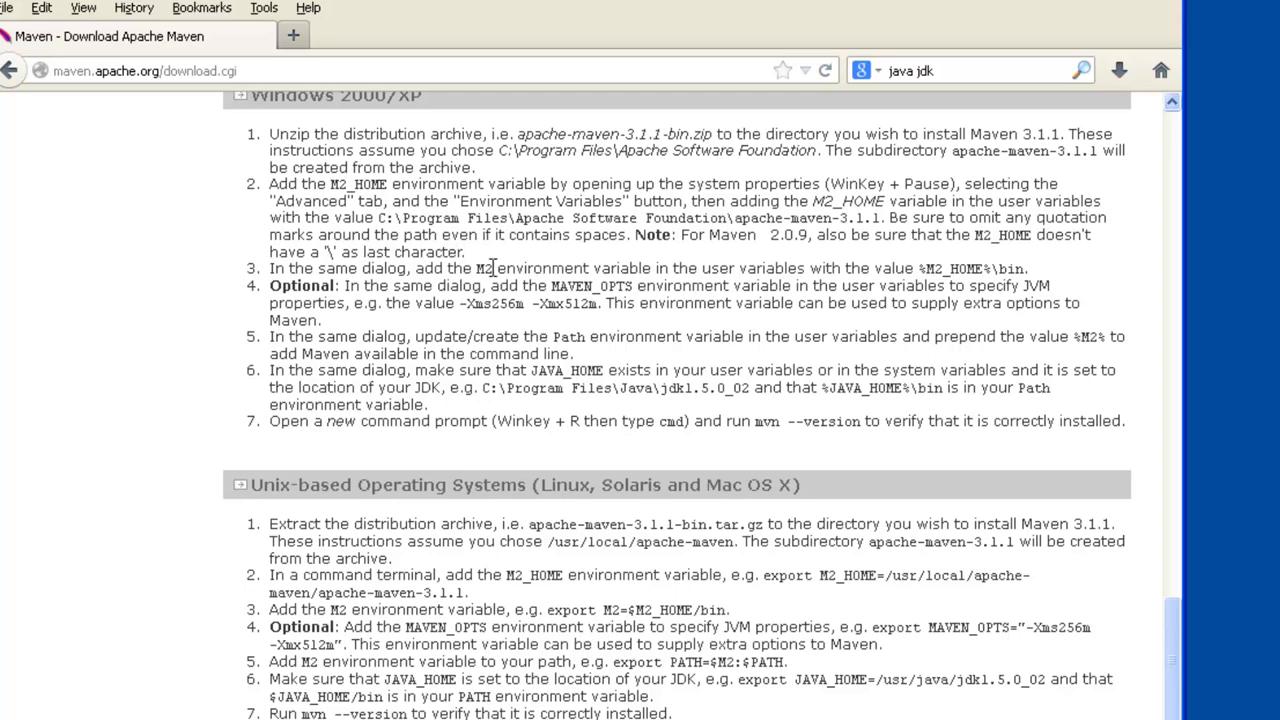
mouse_move(900, 290)
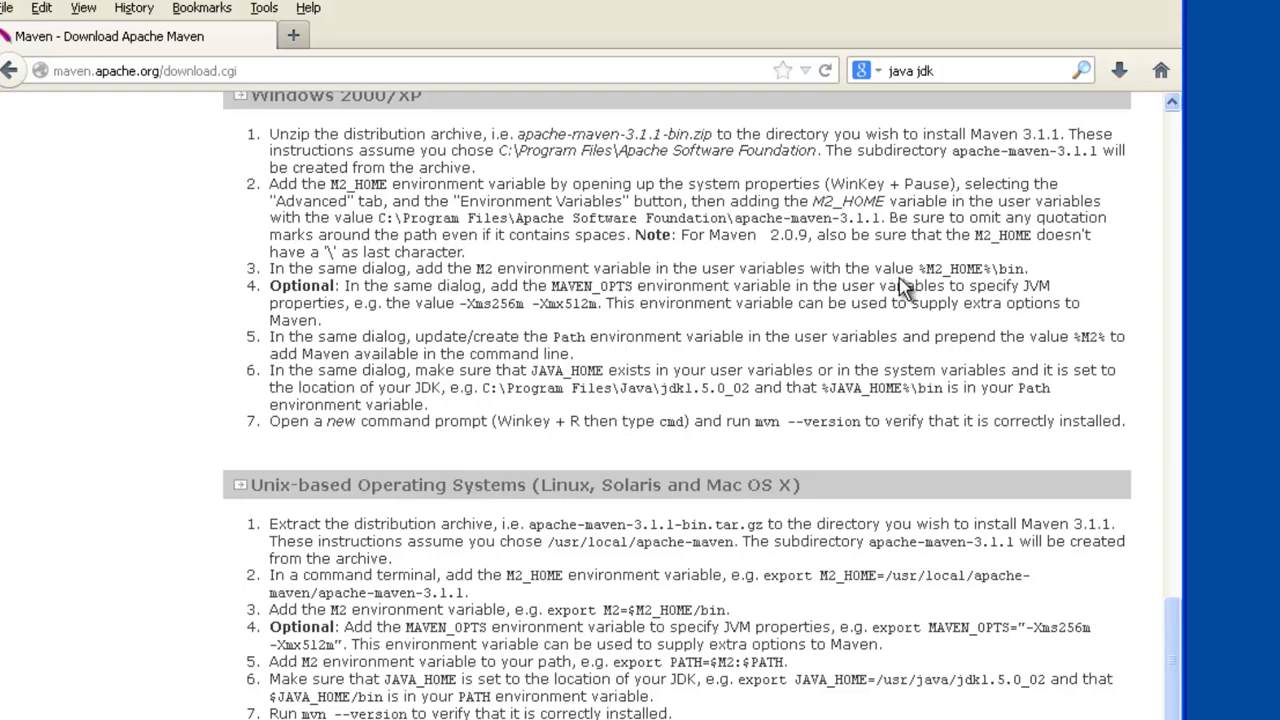
double_click(972, 268)
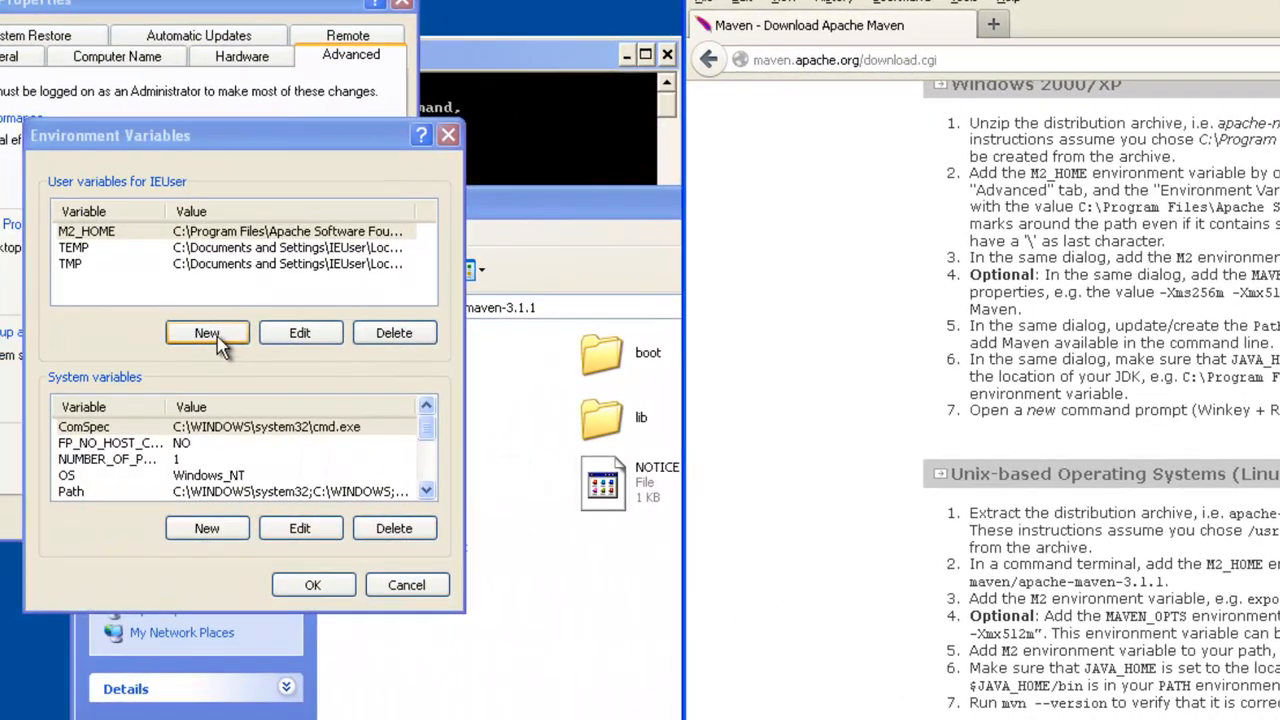
Step: Add user variable M2 with value %M2_HOME%\bin
click(208, 332)
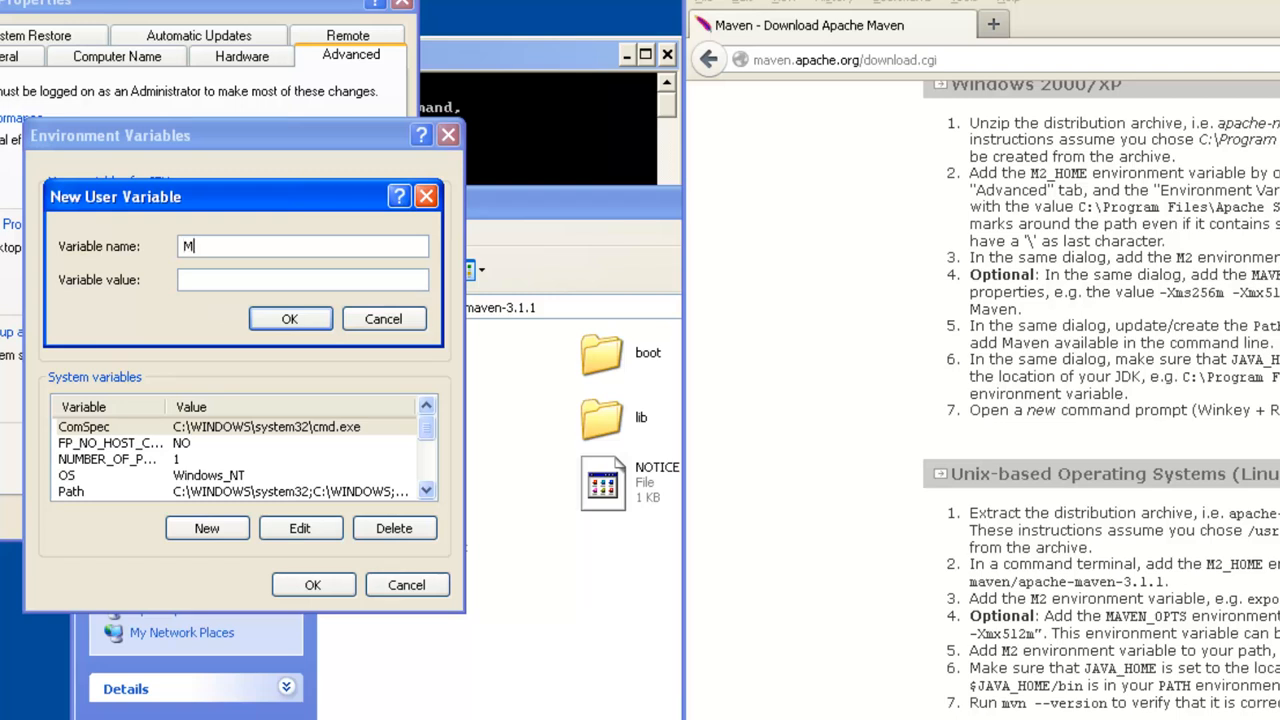
text(%M2_HOME%\bin)
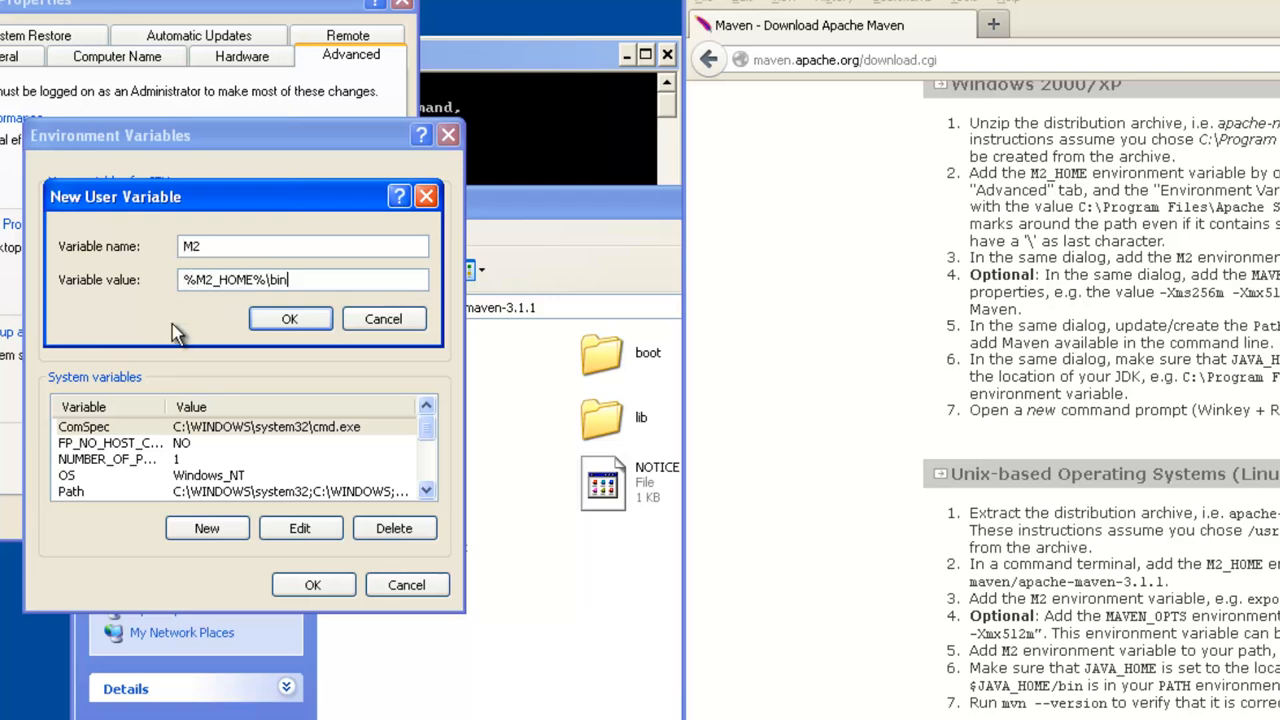
click(288, 318)
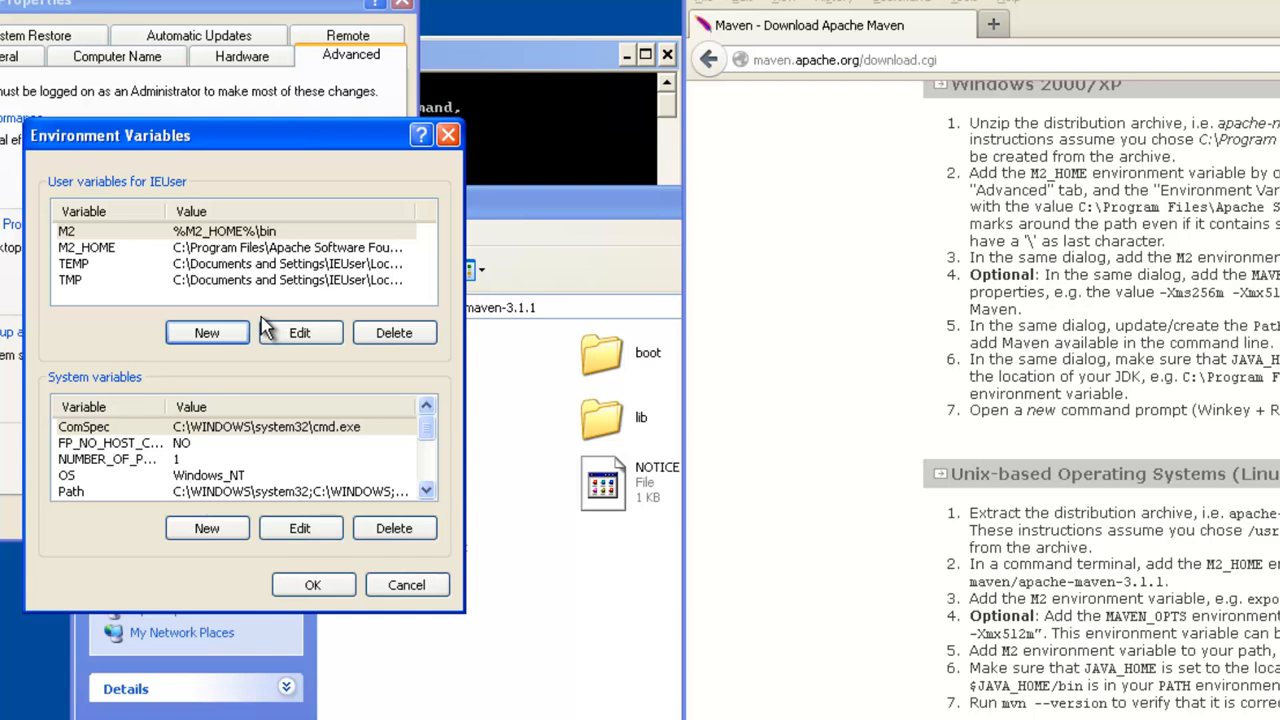
mouse_move(96, 236)
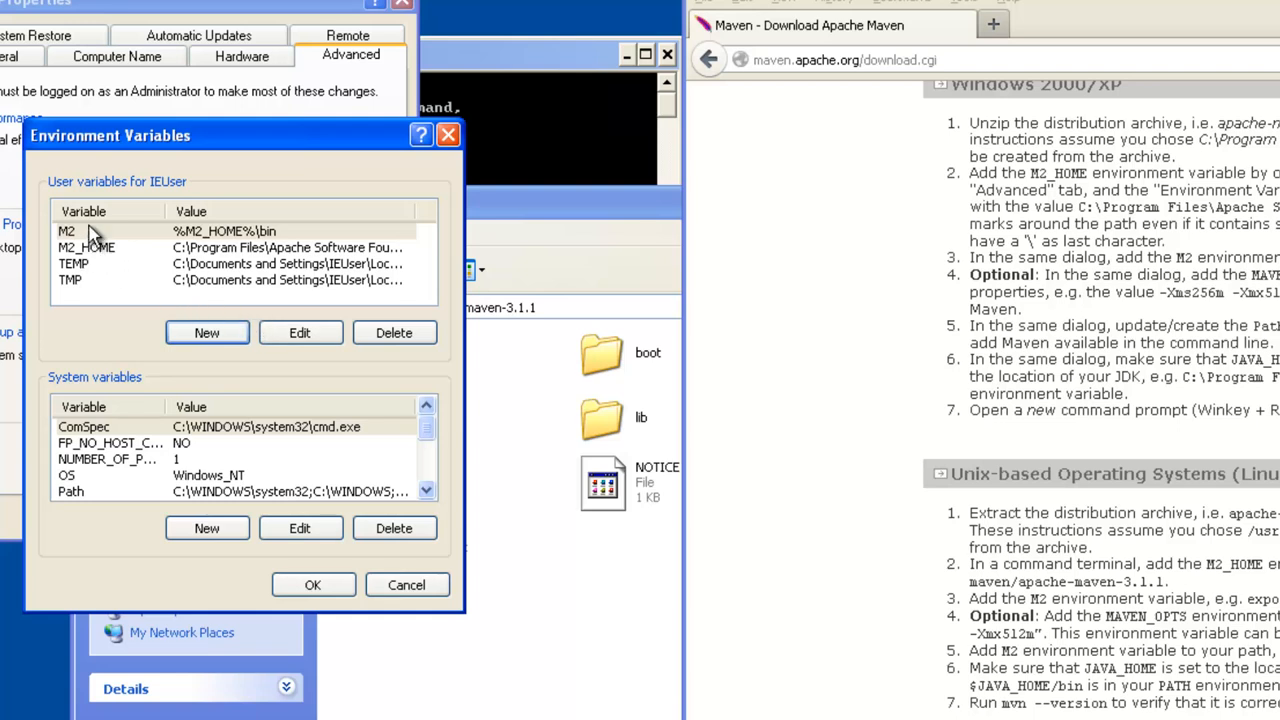
mouse_move(132, 248)
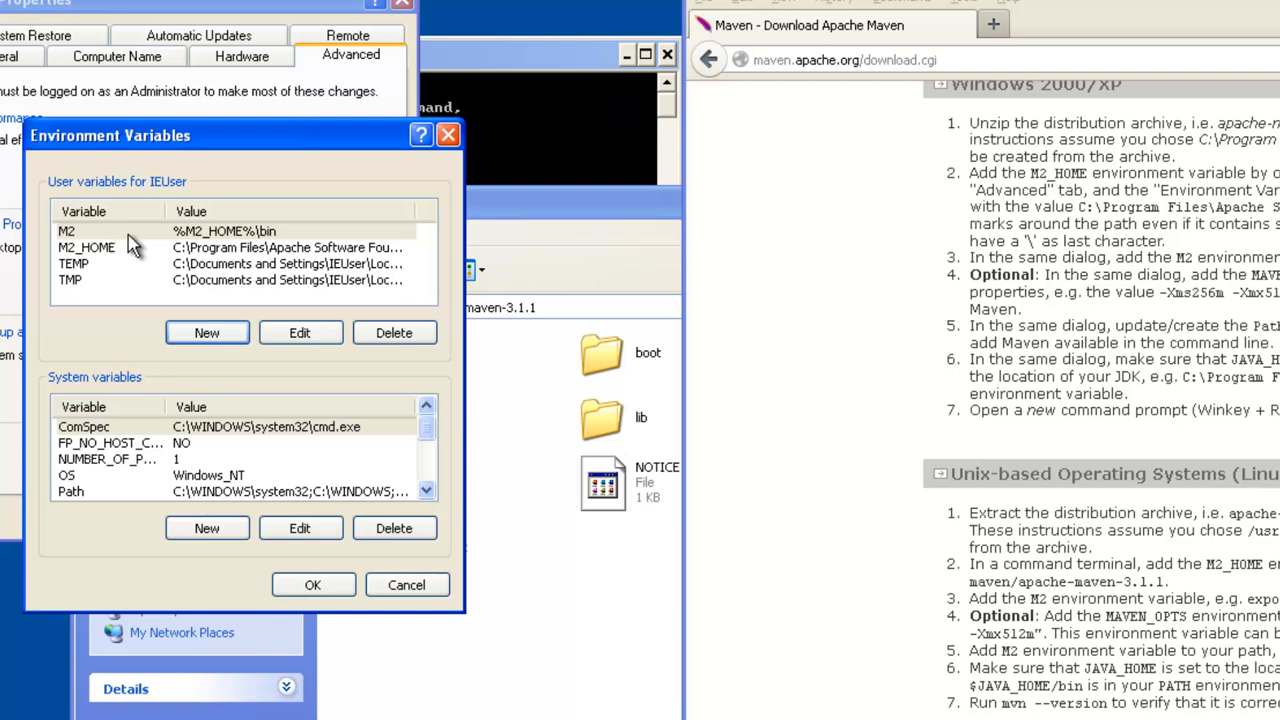
mouse_move(136, 260)
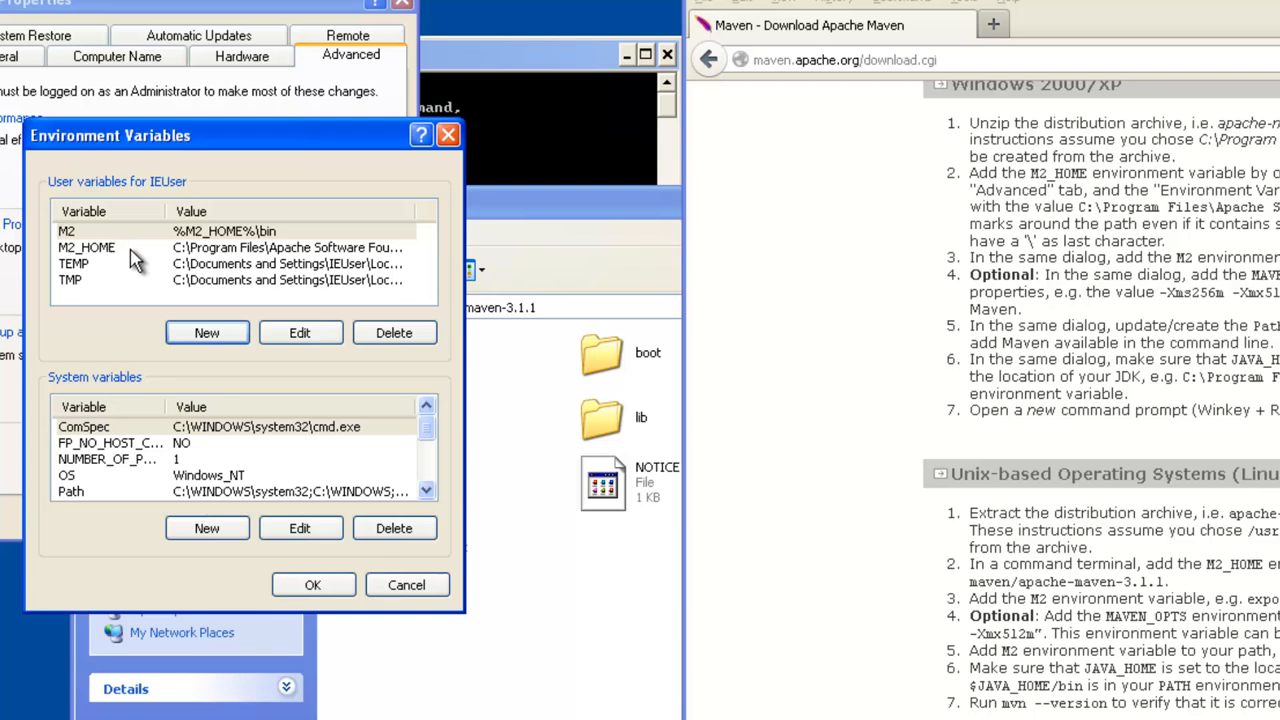
mouse_move(78, 264)
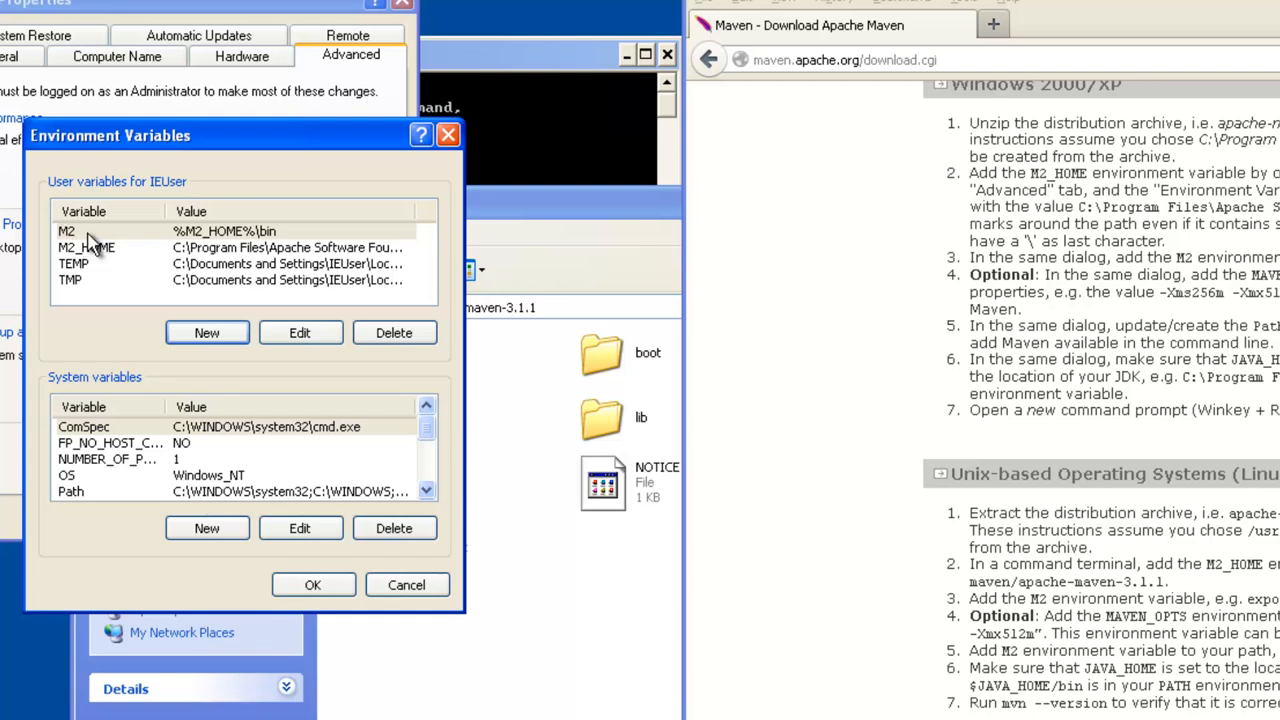
mouse_move(244, 240)
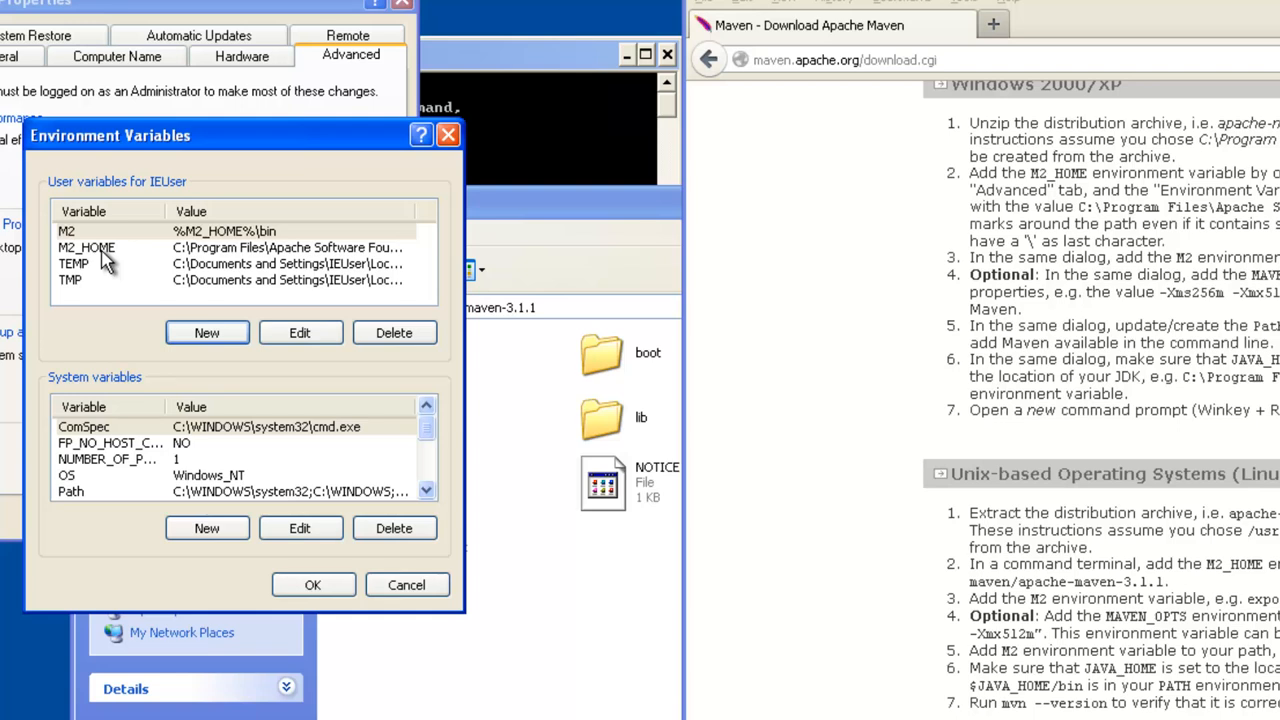
mouse_move(1016, 262)
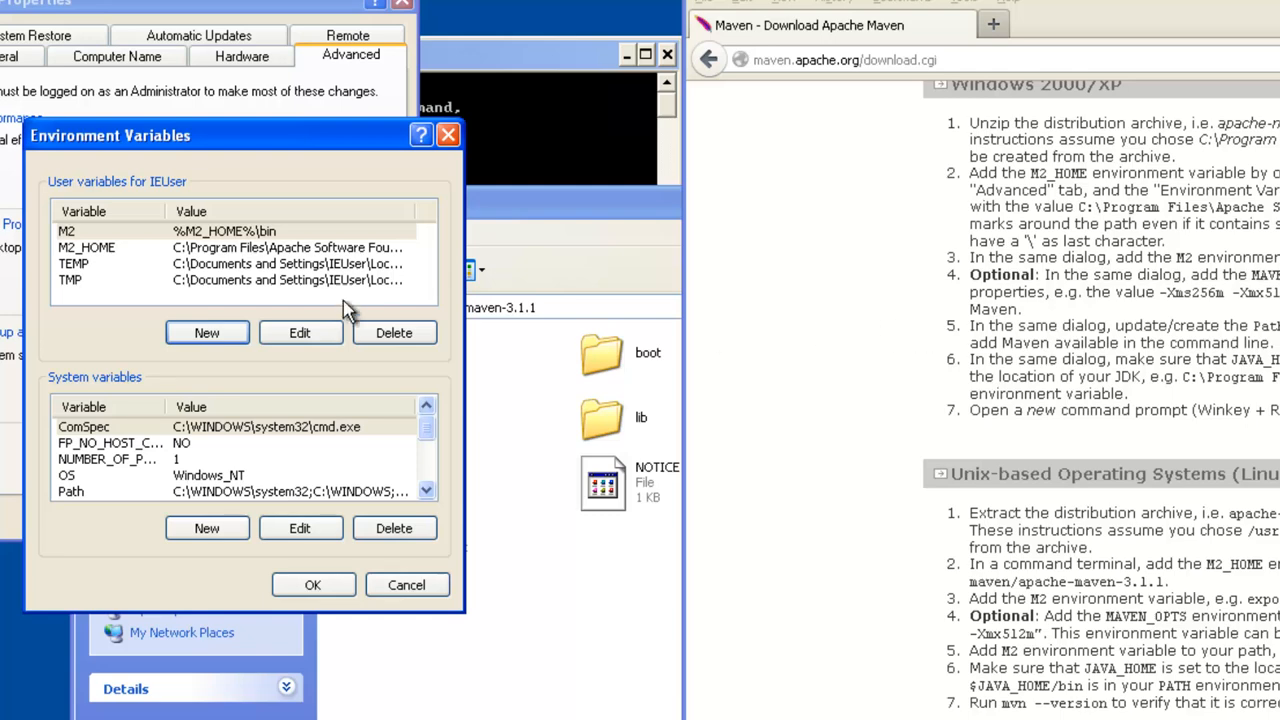
mouse_move(1168, 288)
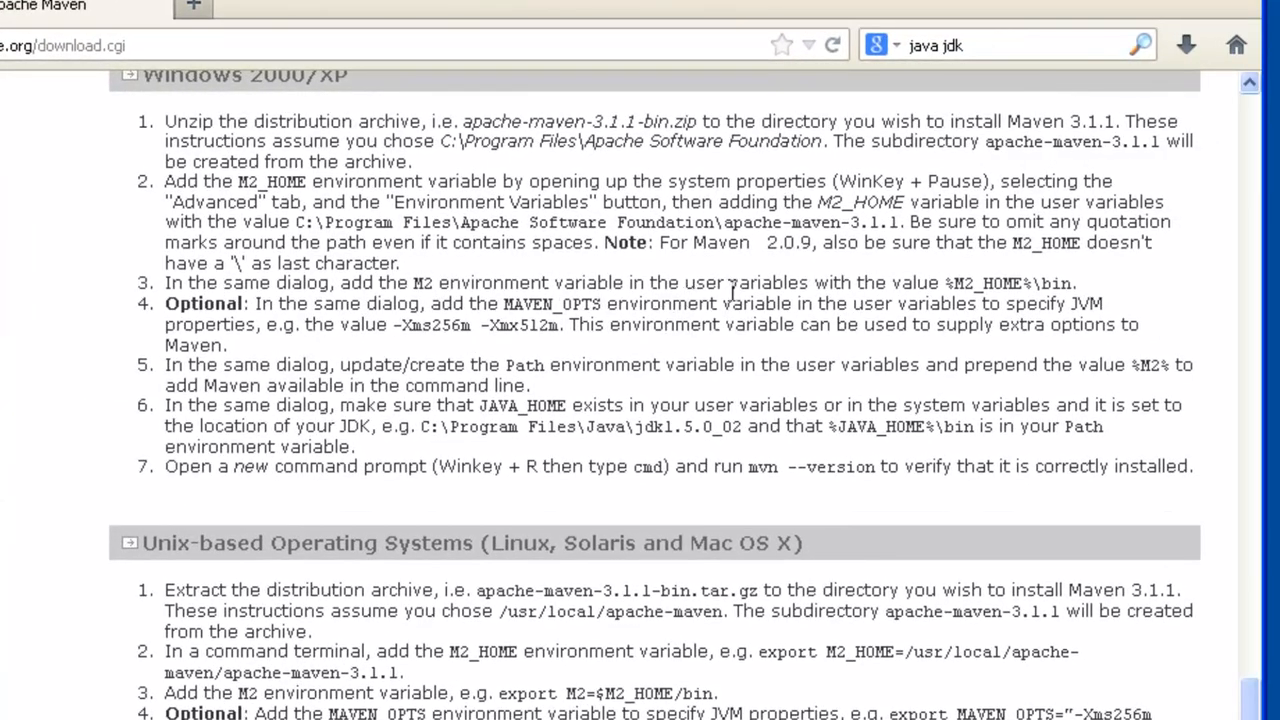
mouse_move(348, 330)
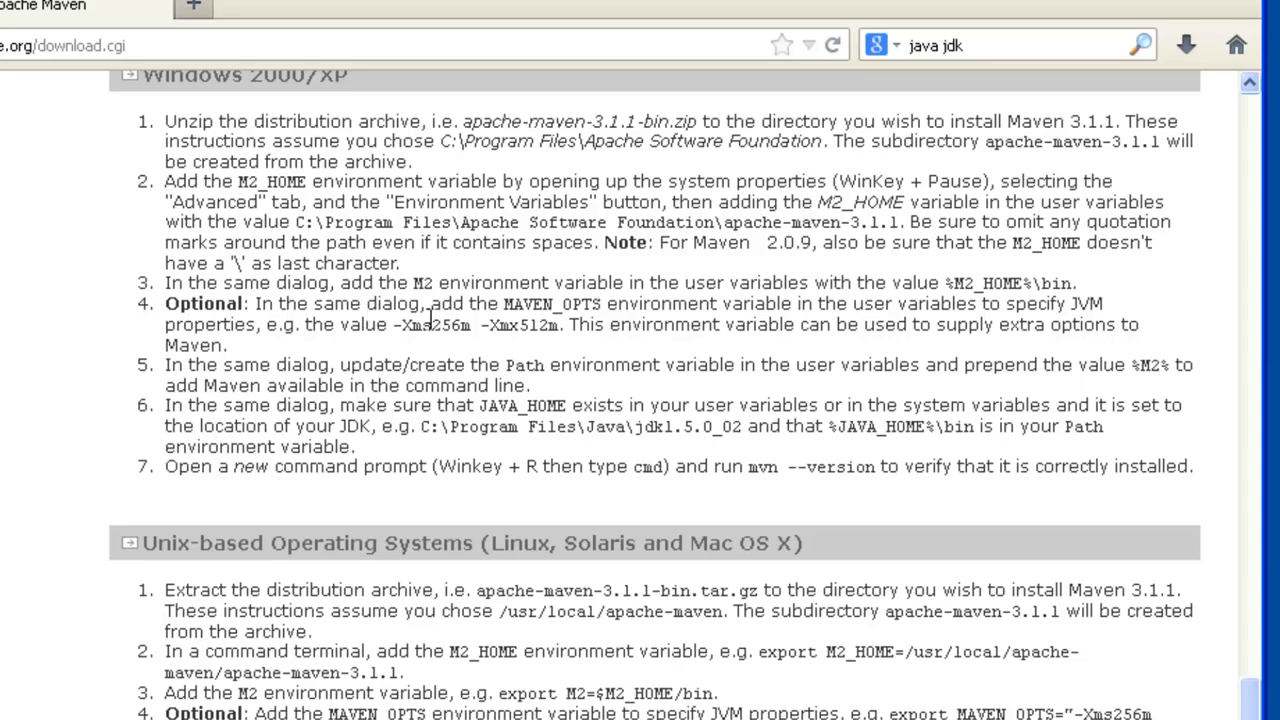
mouse_move(416, 332)
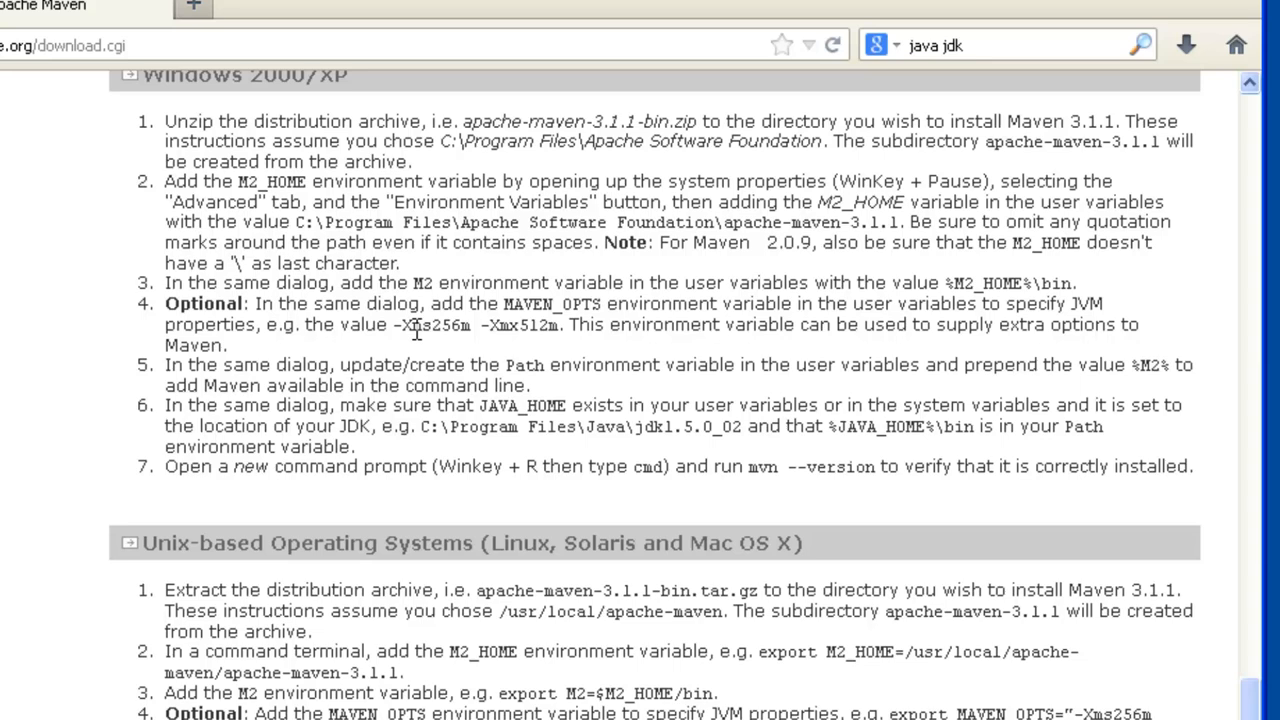
mouse_move(364, 364)
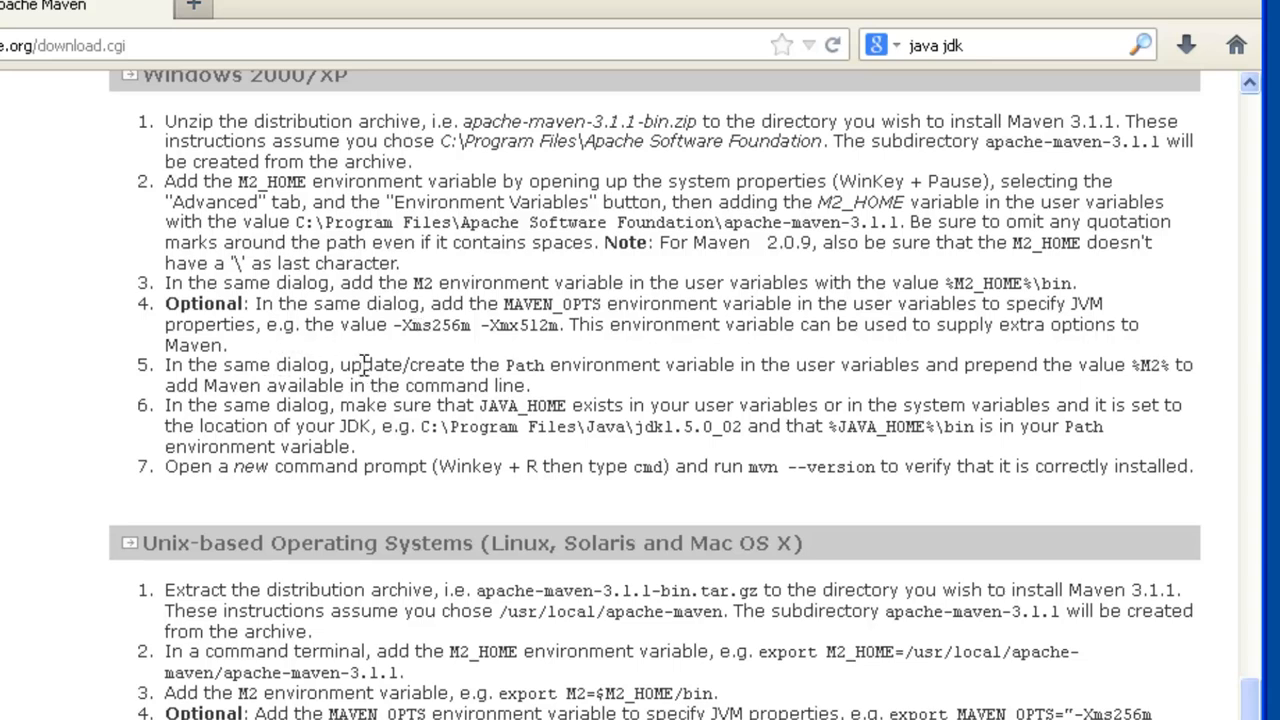
mouse_move(658, 370)
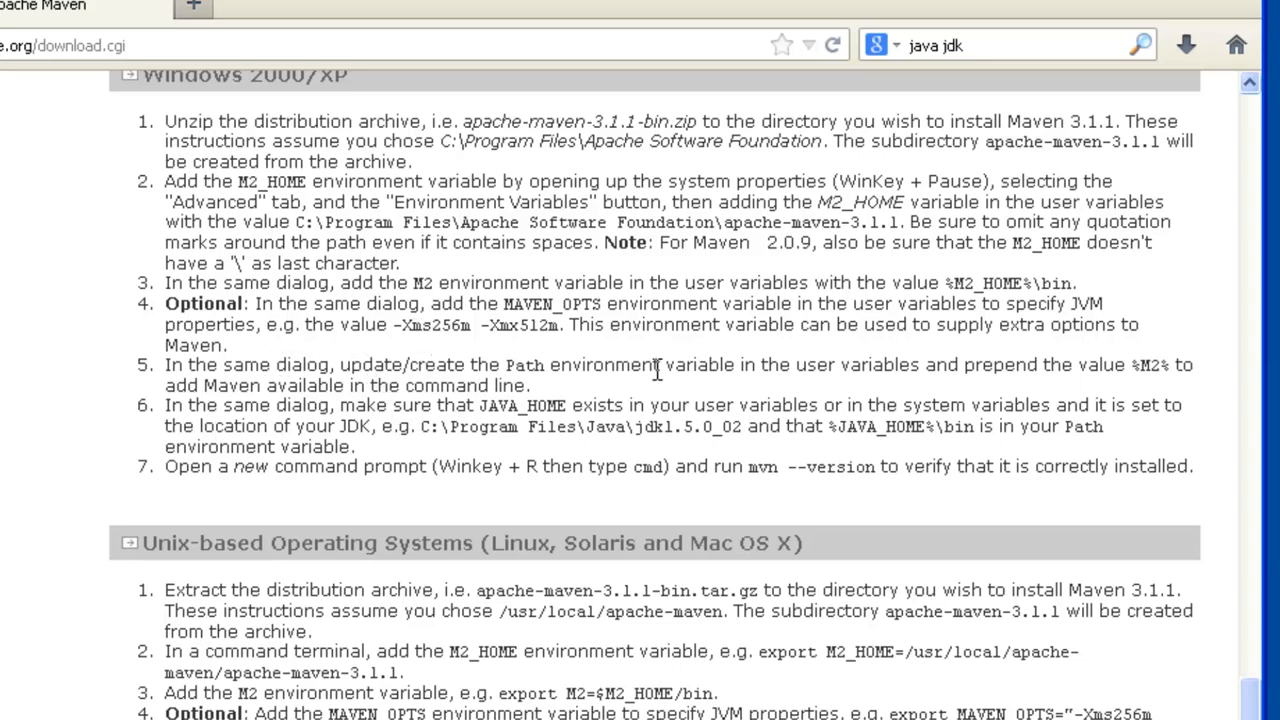
mouse_move(1184, 390)
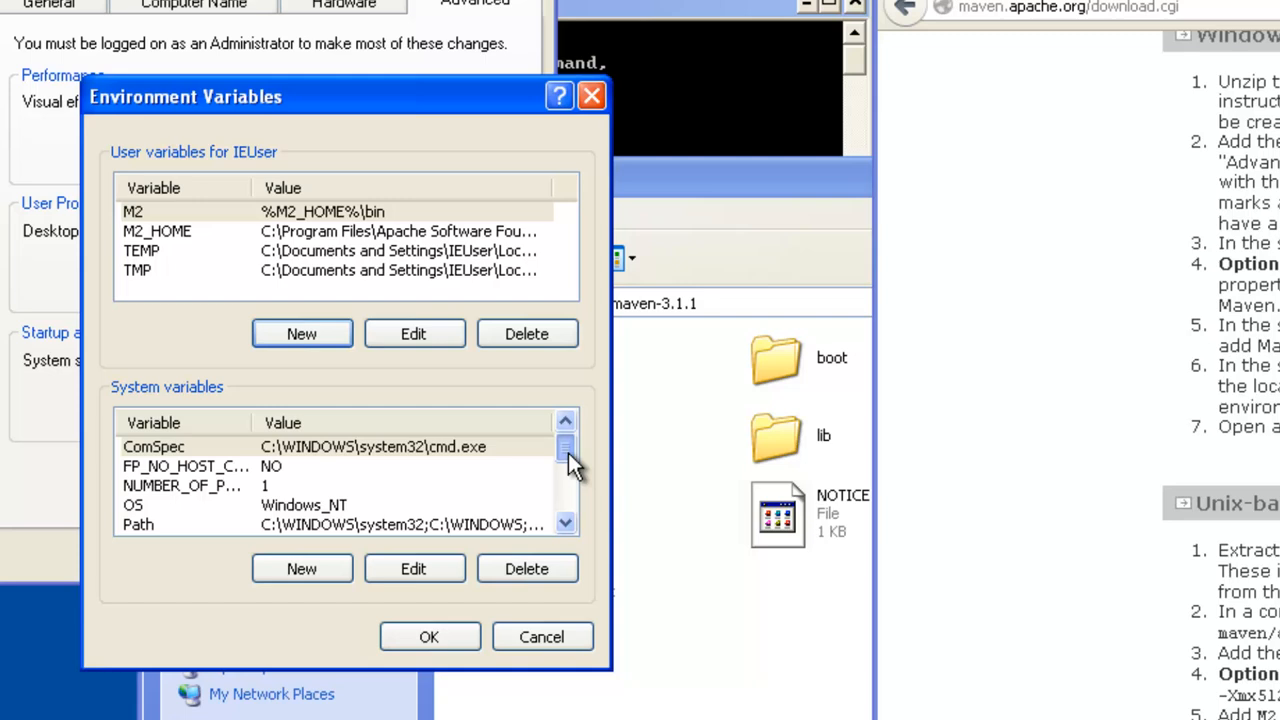
Step: Append ;%M2_HOME%\bin to the system Path, then cancel the edit without saving
scroll(down, 3)
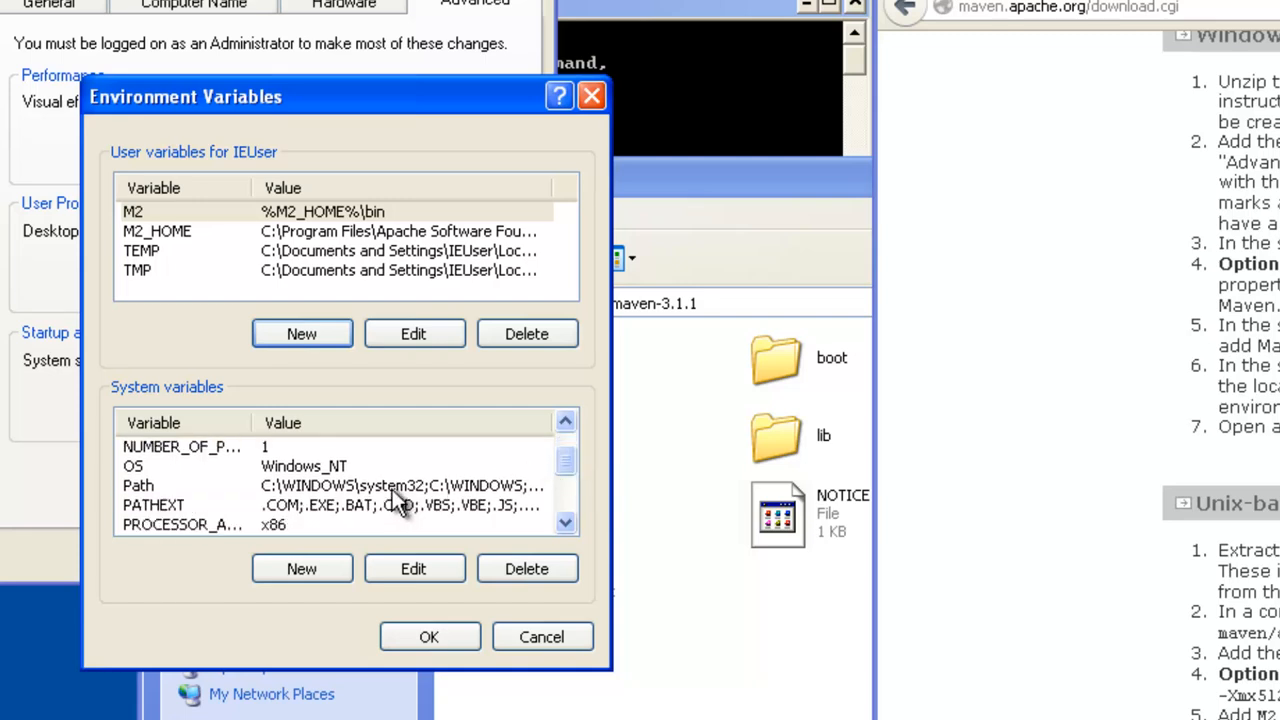
mouse_move(388, 504)
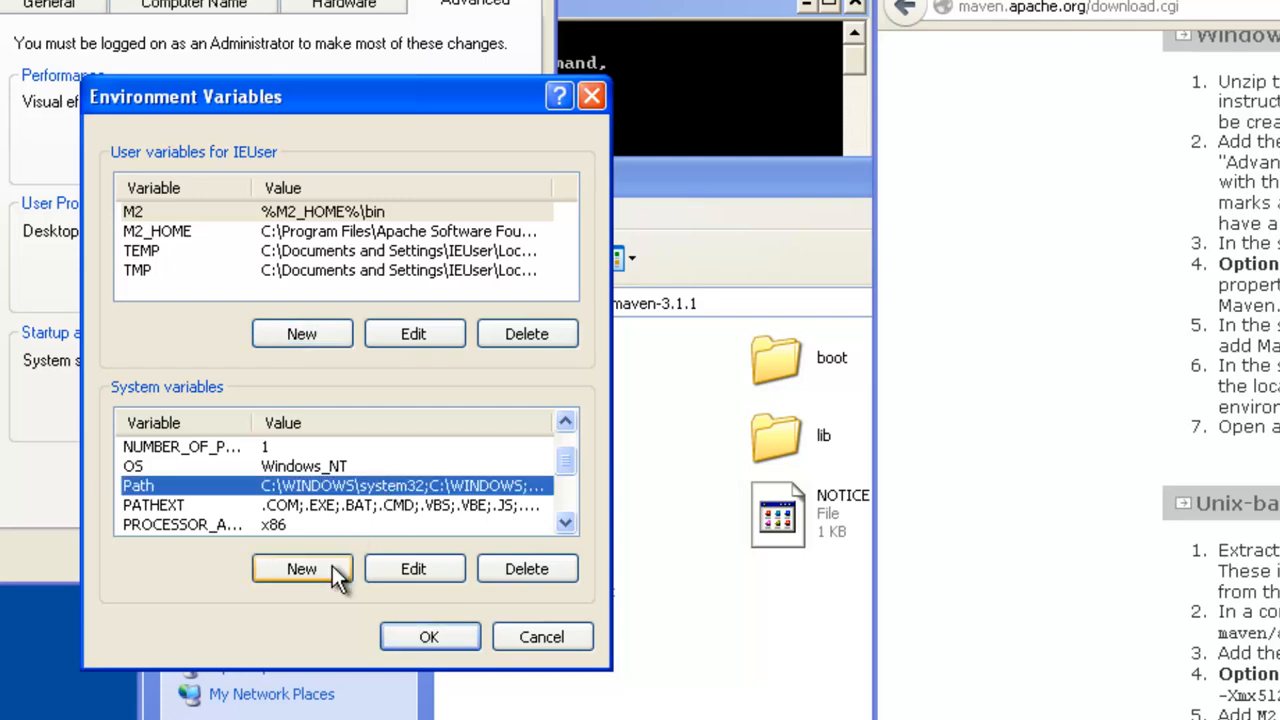
click(412, 568)
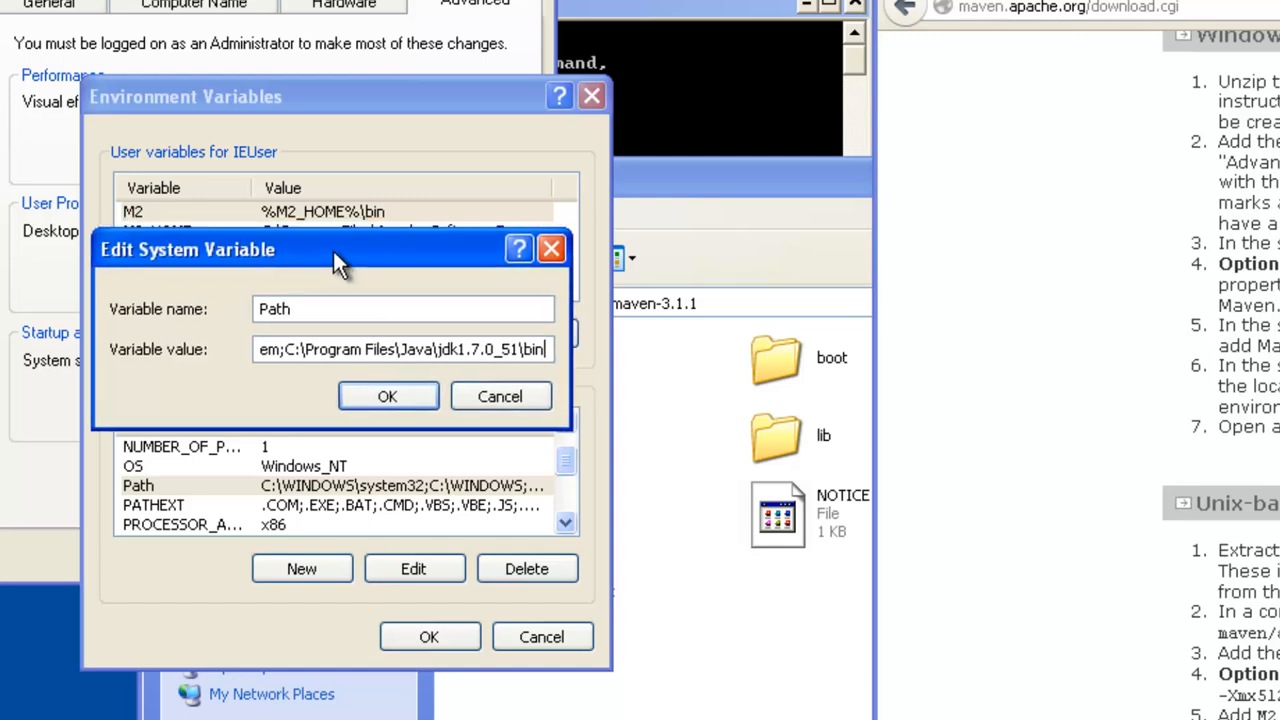
mouse_move(210, 222)
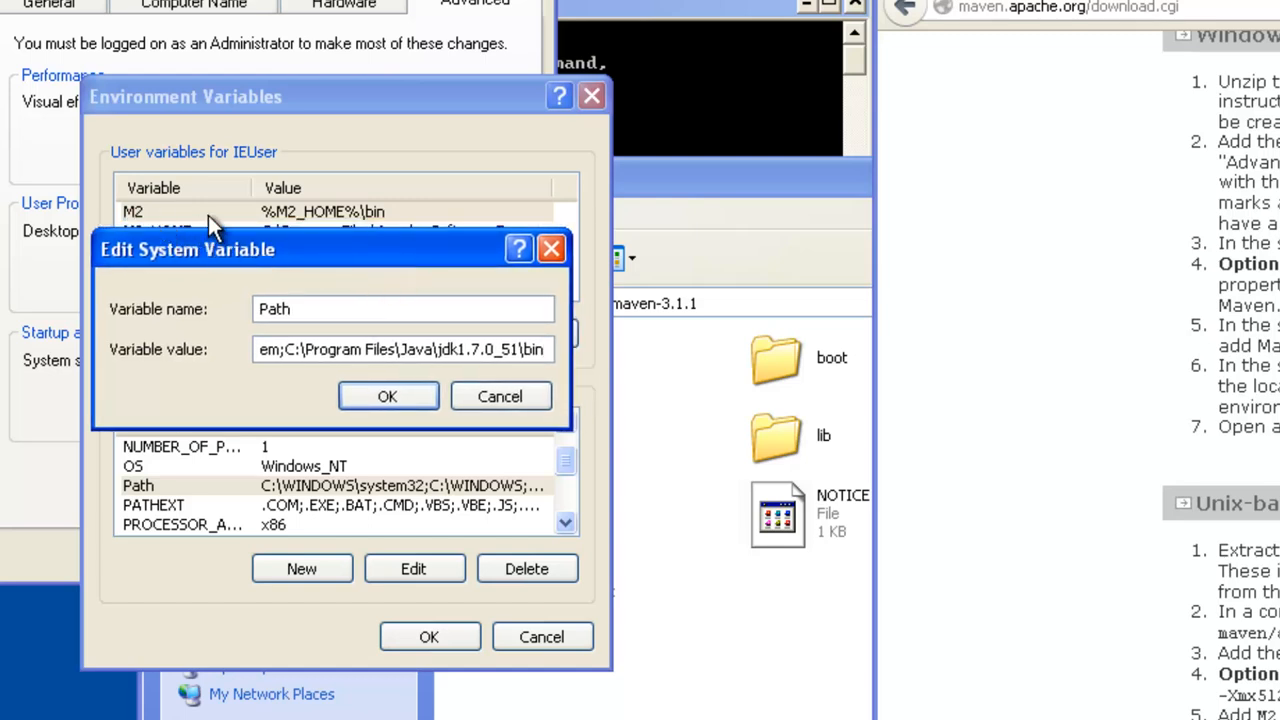
mouse_move(322, 250)
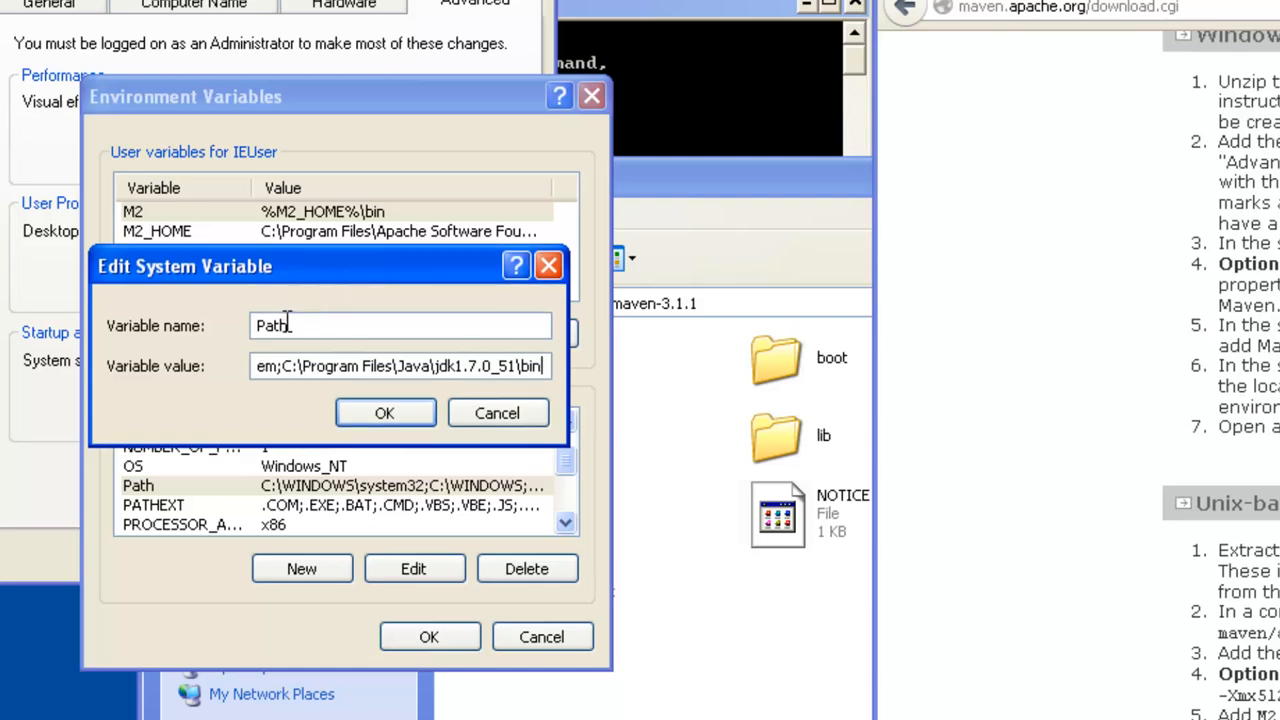
text(;)
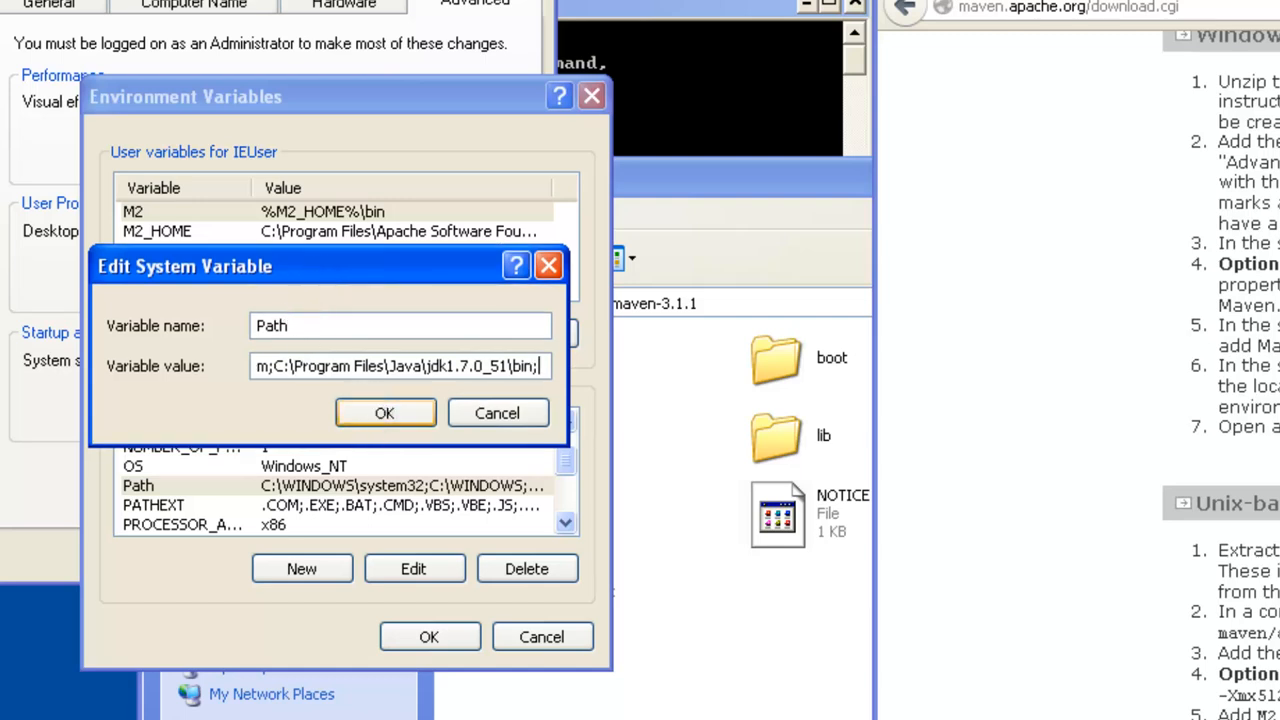
text(%M2_HOME%\)
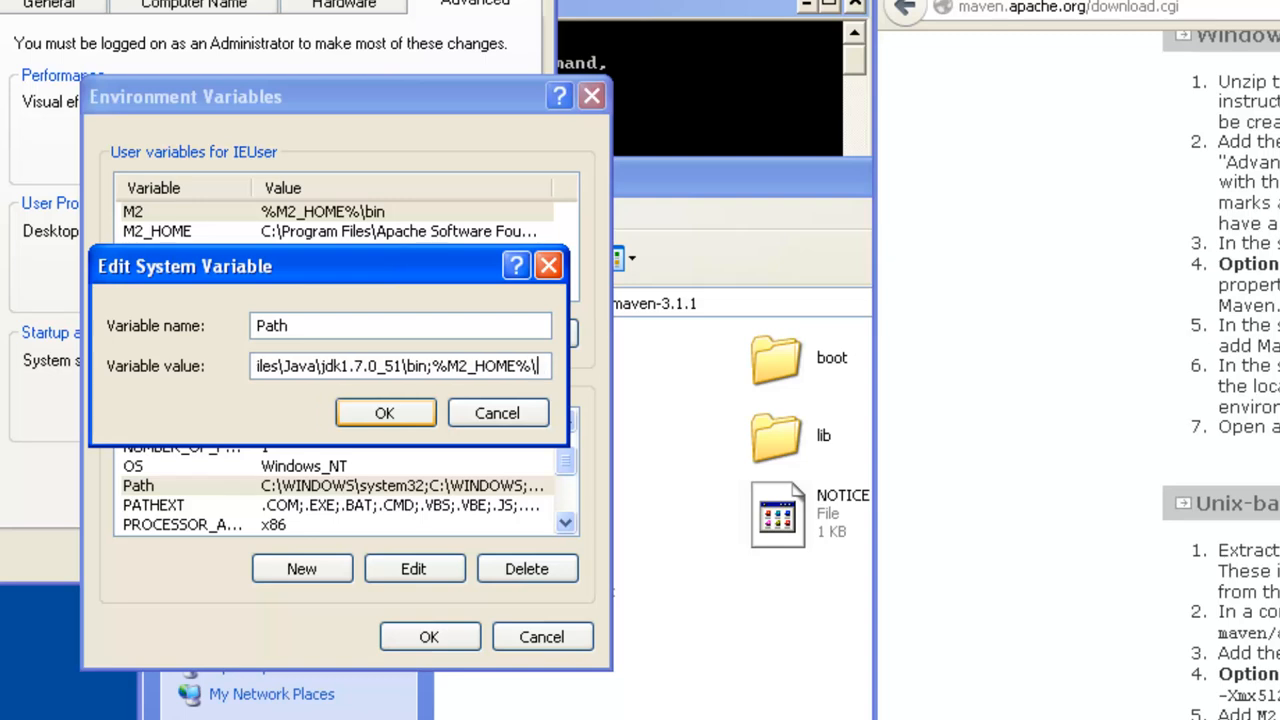
text(bin)
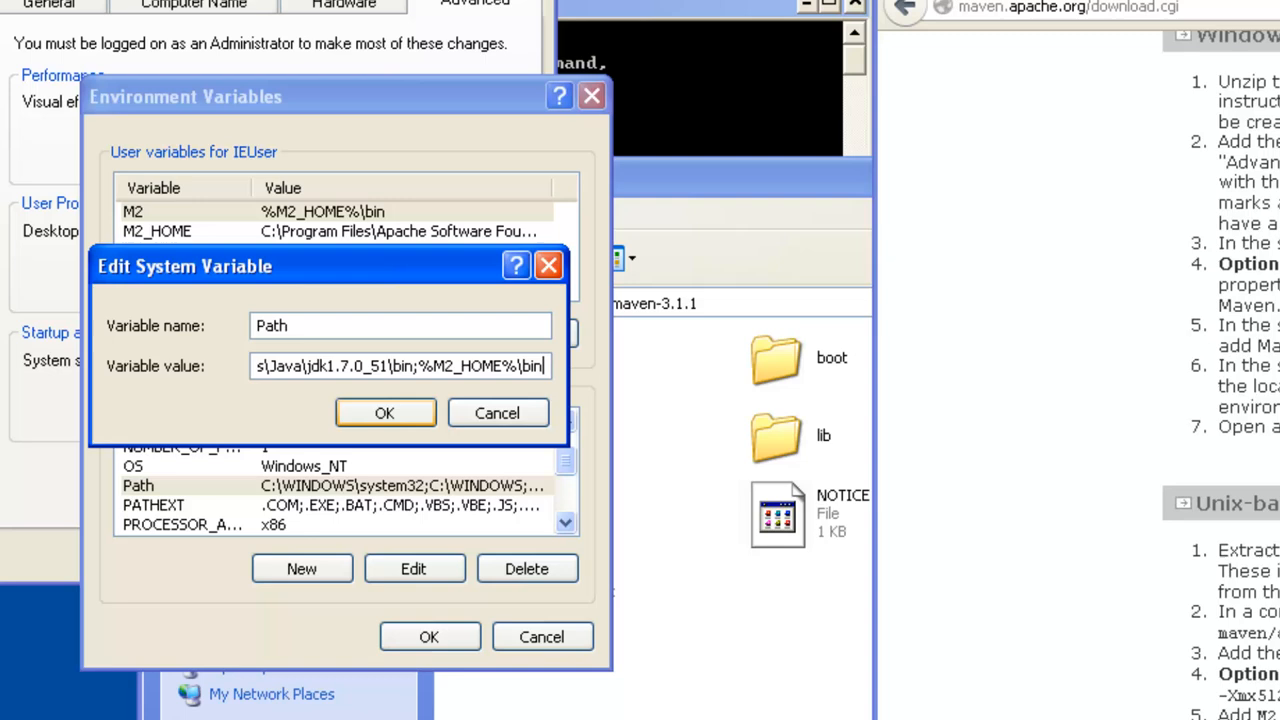
mouse_move(470, 418)
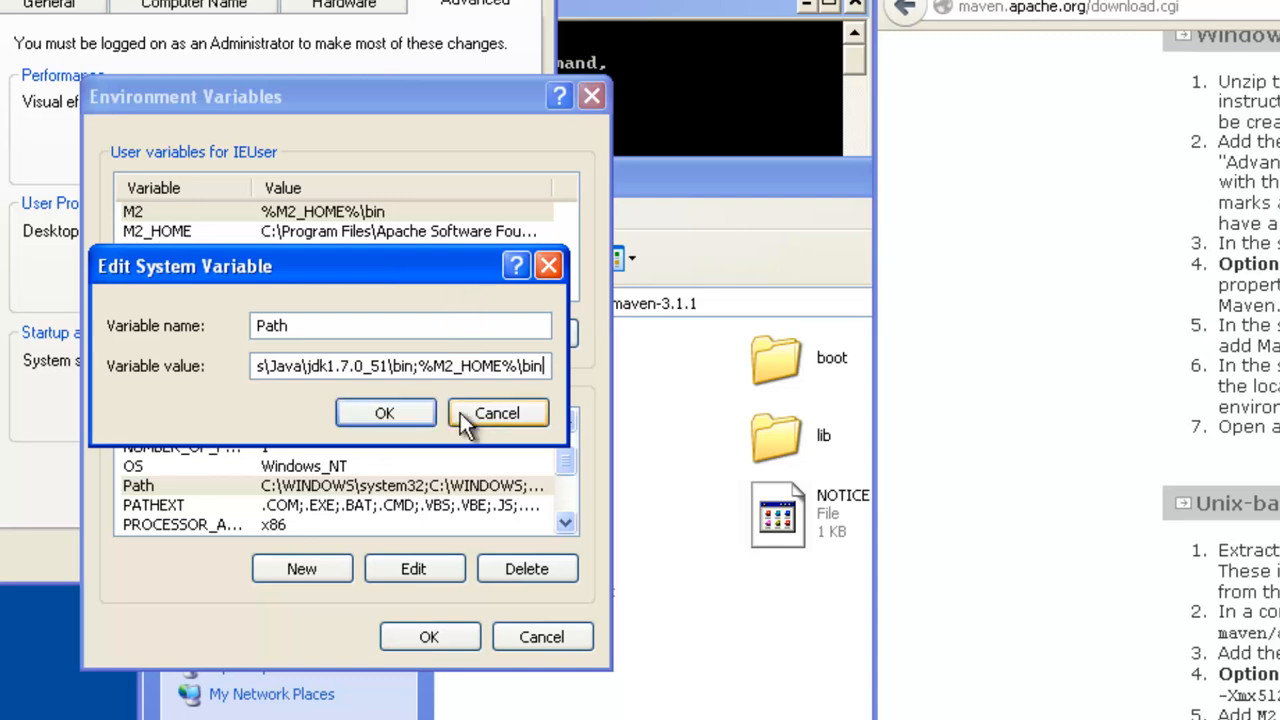
click(496, 412)
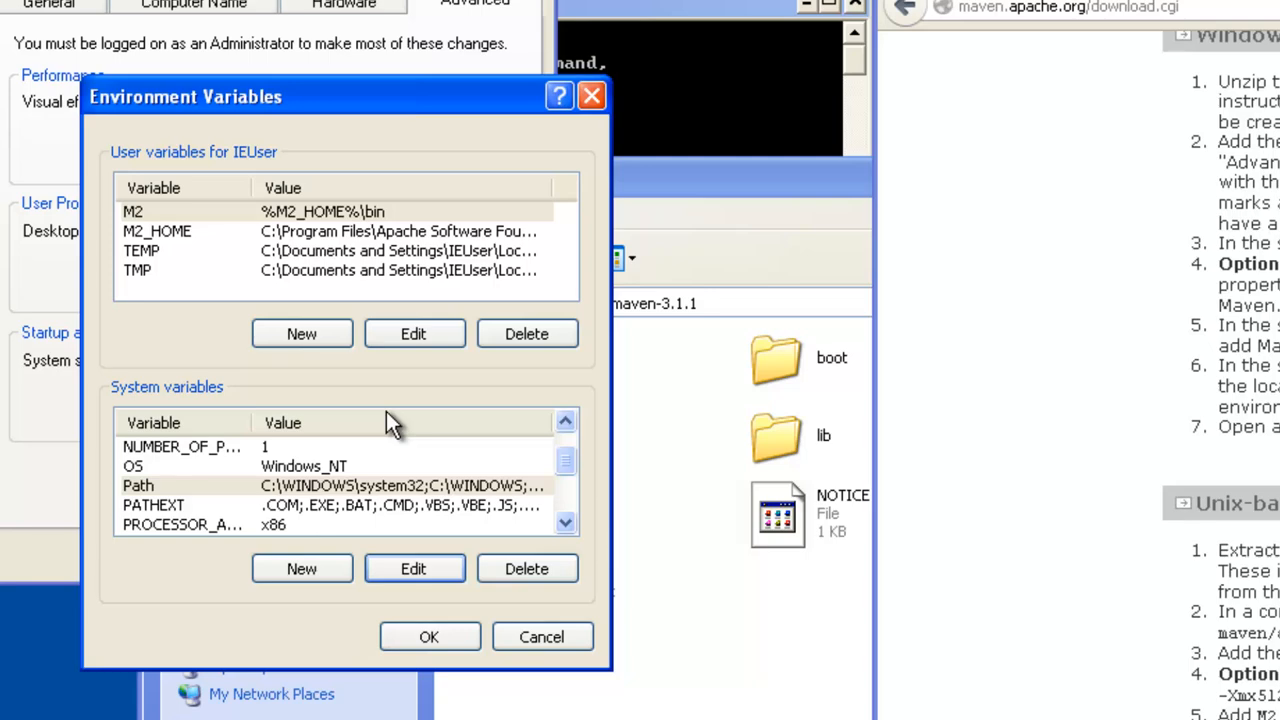
mouse_move(1088, 356)
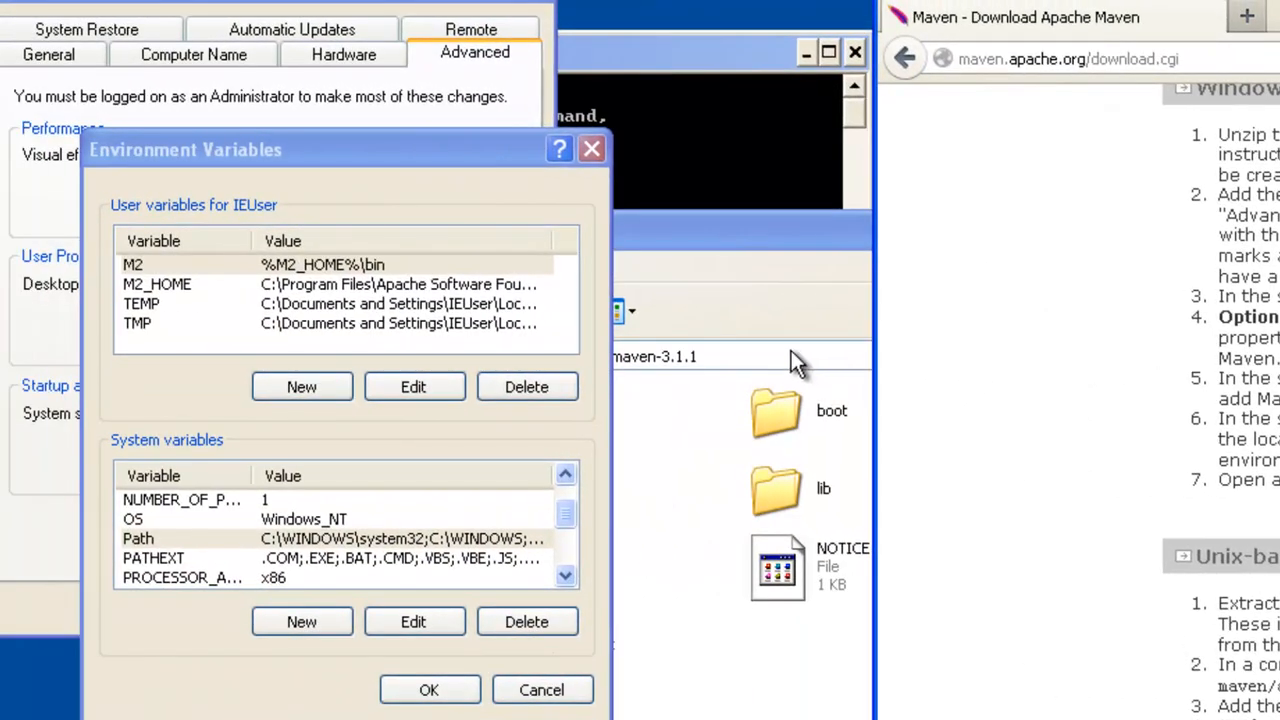
mouse_move(778, 344)
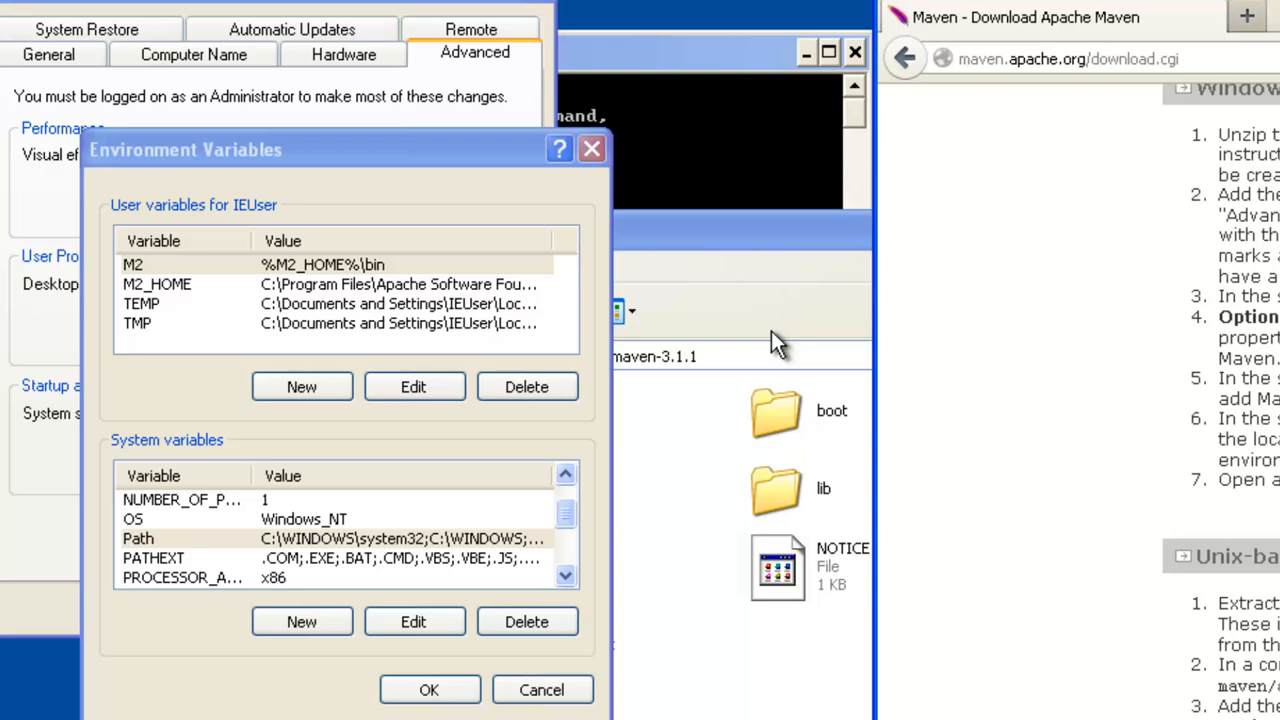
mouse_move(280, 296)
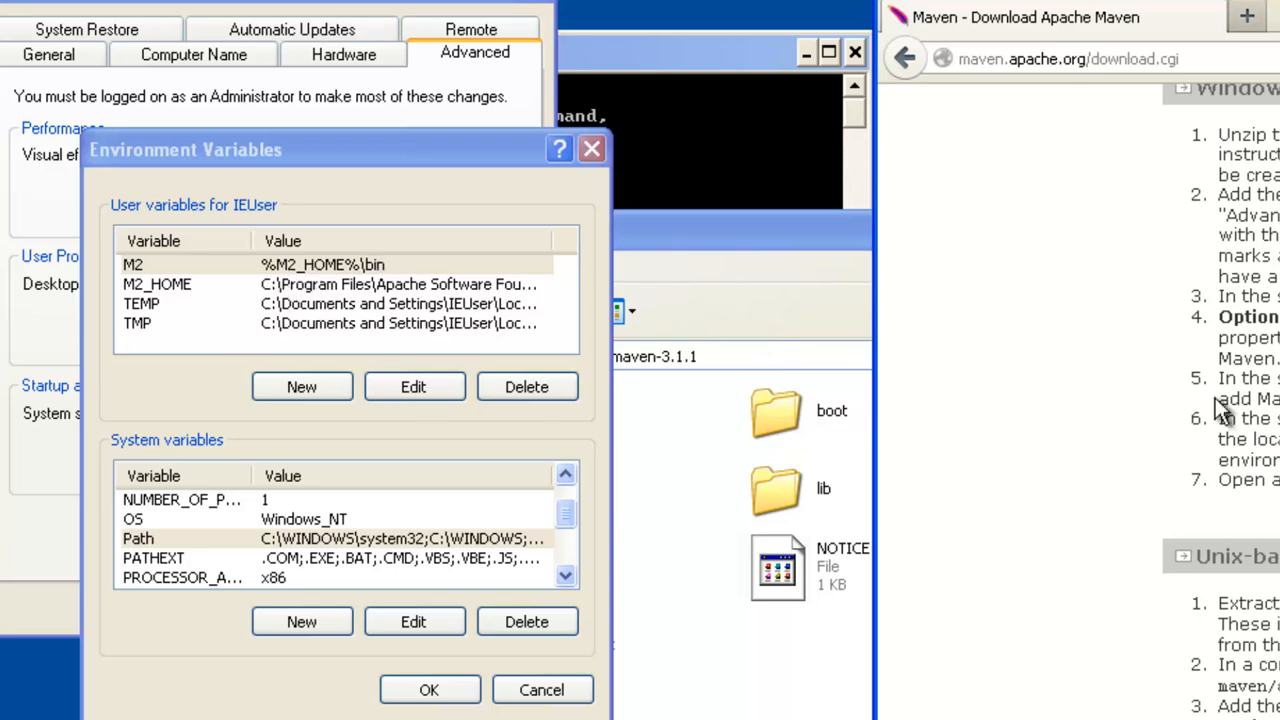
Step: Start a new user variable named JAVA_HOME and copy the jdk1.7.0_51 folder path from Explorer
click(300, 388)
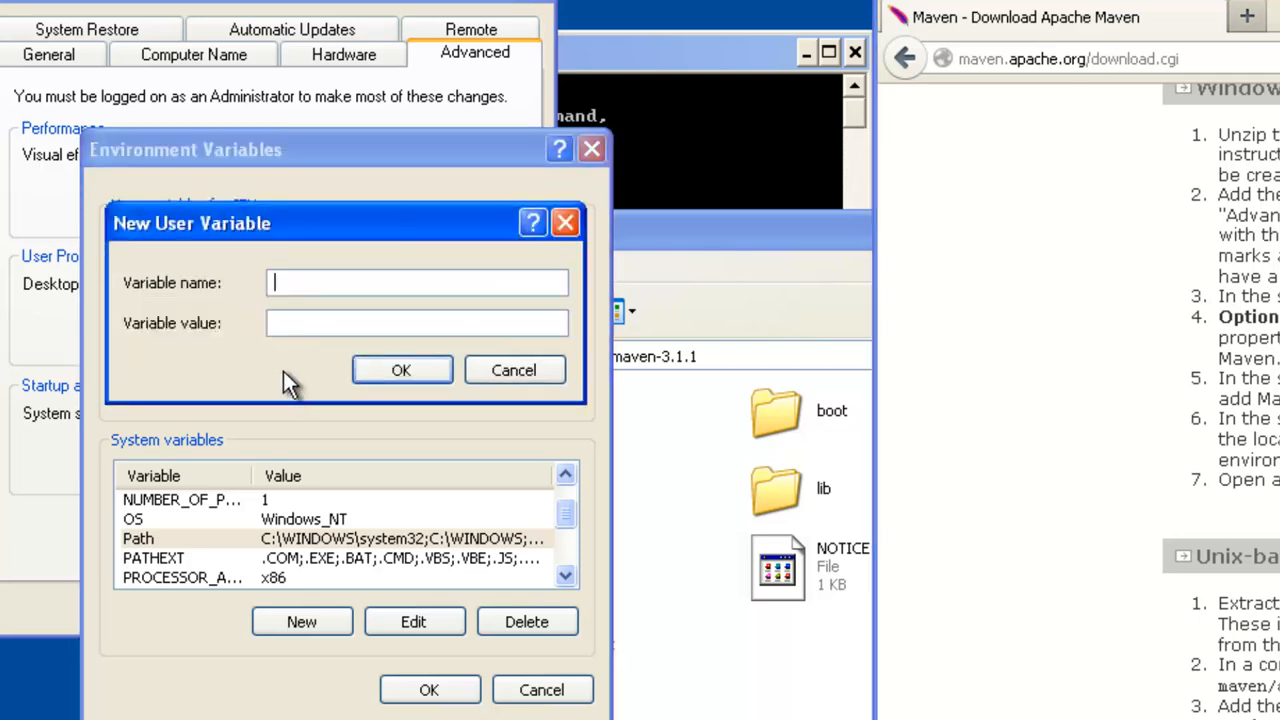
text(JAVA_HOME)
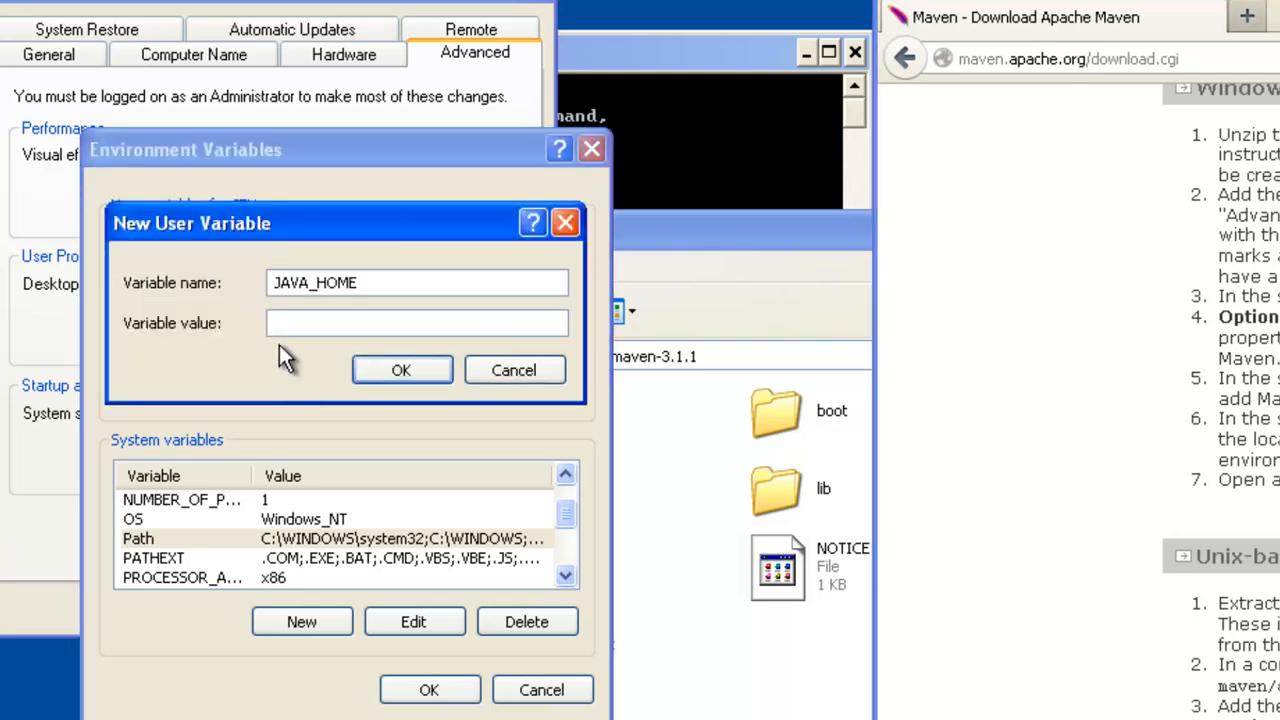
click(416, 322)
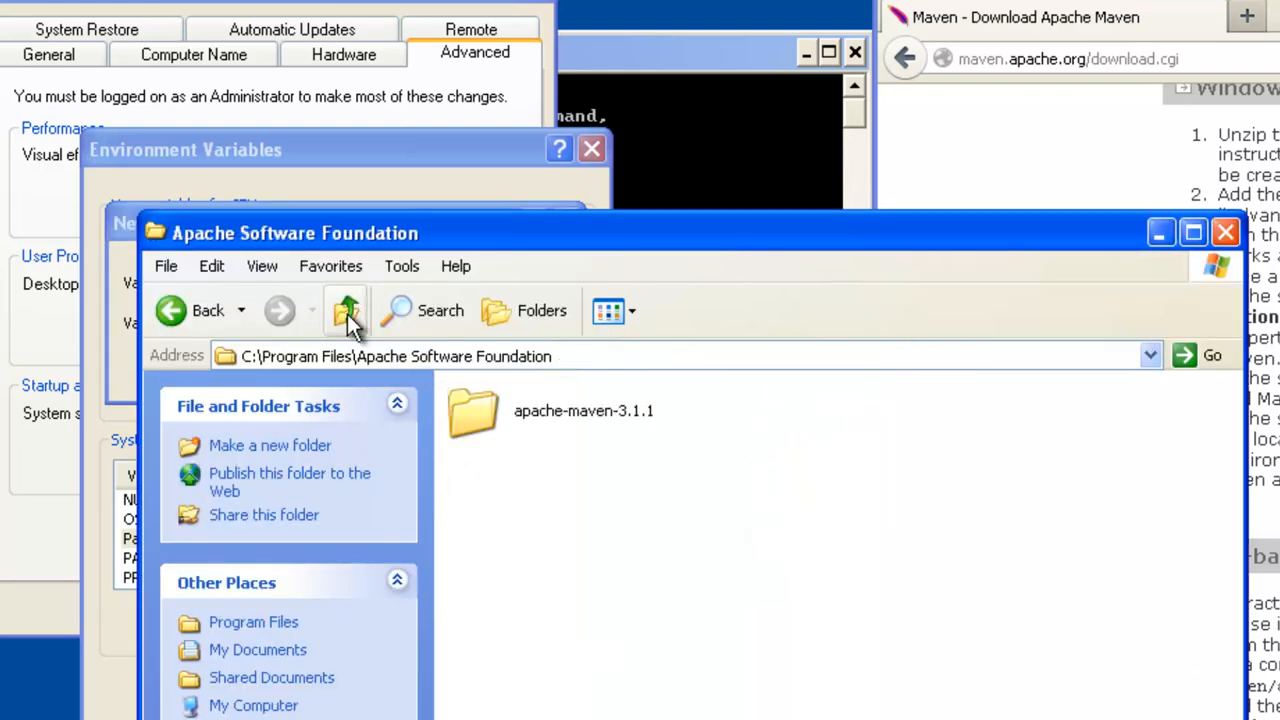
click(344, 310)
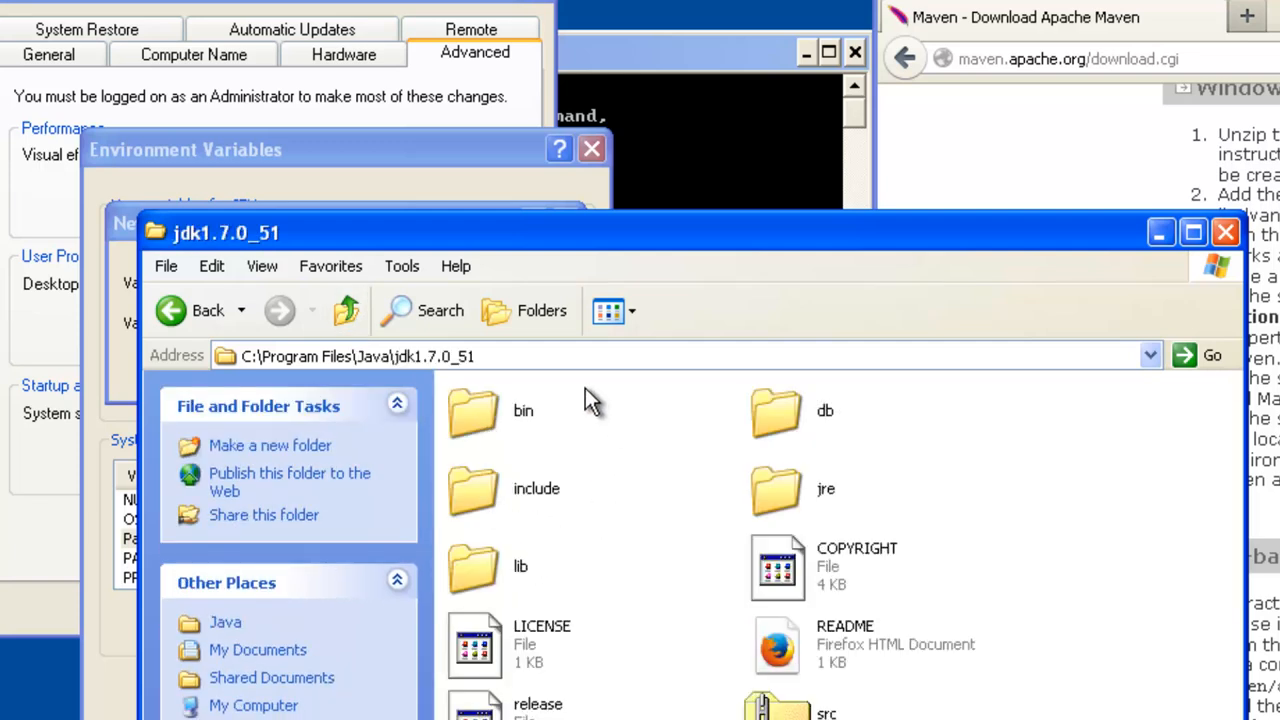
click(358, 356)
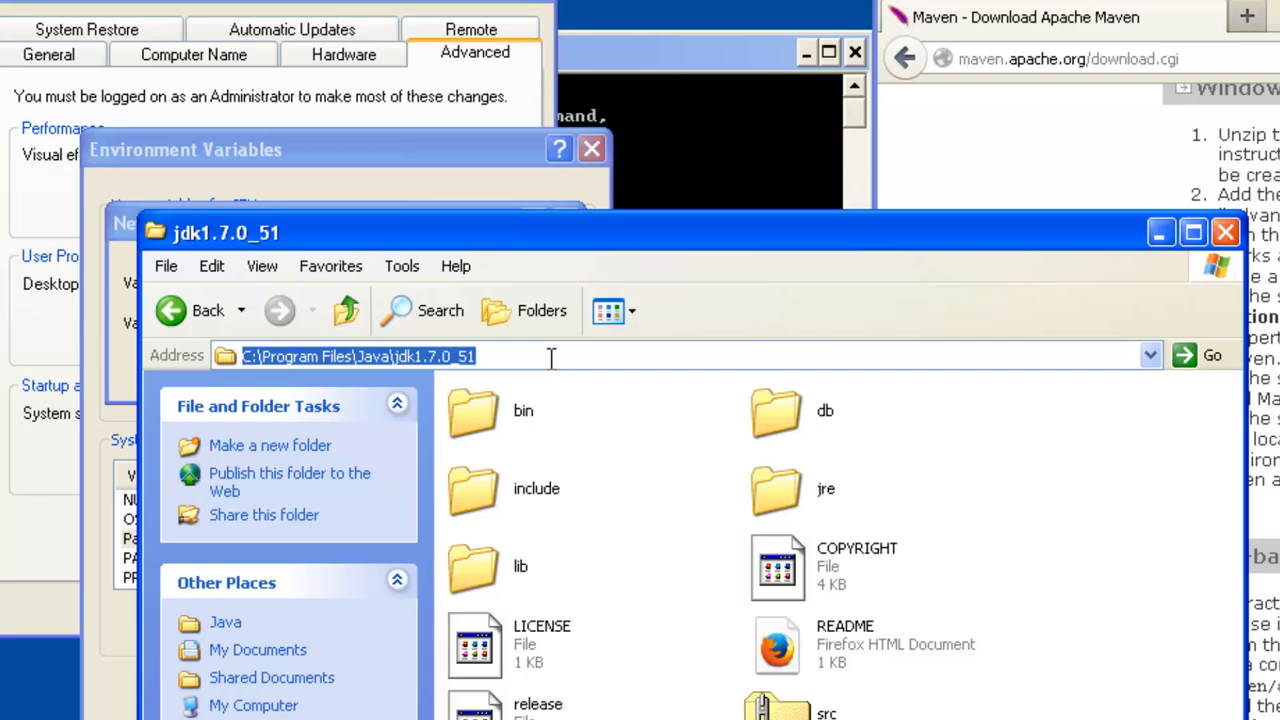
mouse_move(584, 240)
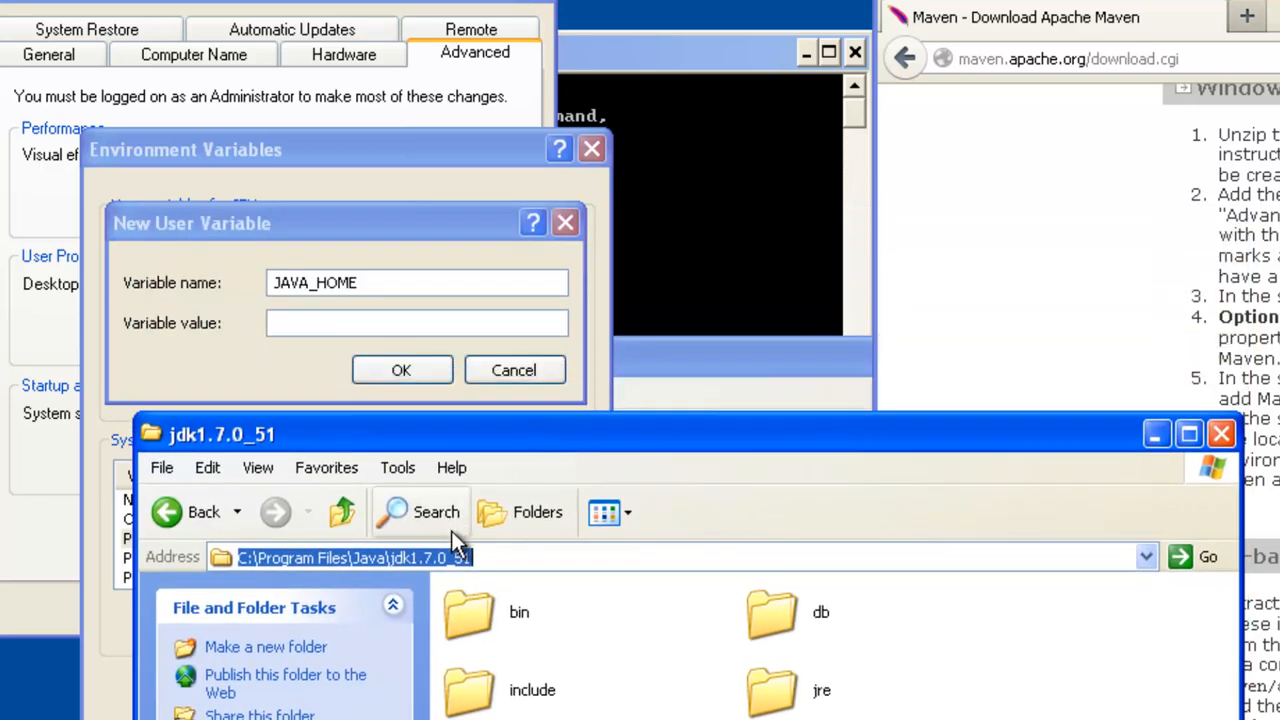
Step: Set JAVA_HOME's value to C:\Program Files\Java\jdk1.7.0_51 and confirm it
click(416, 322)
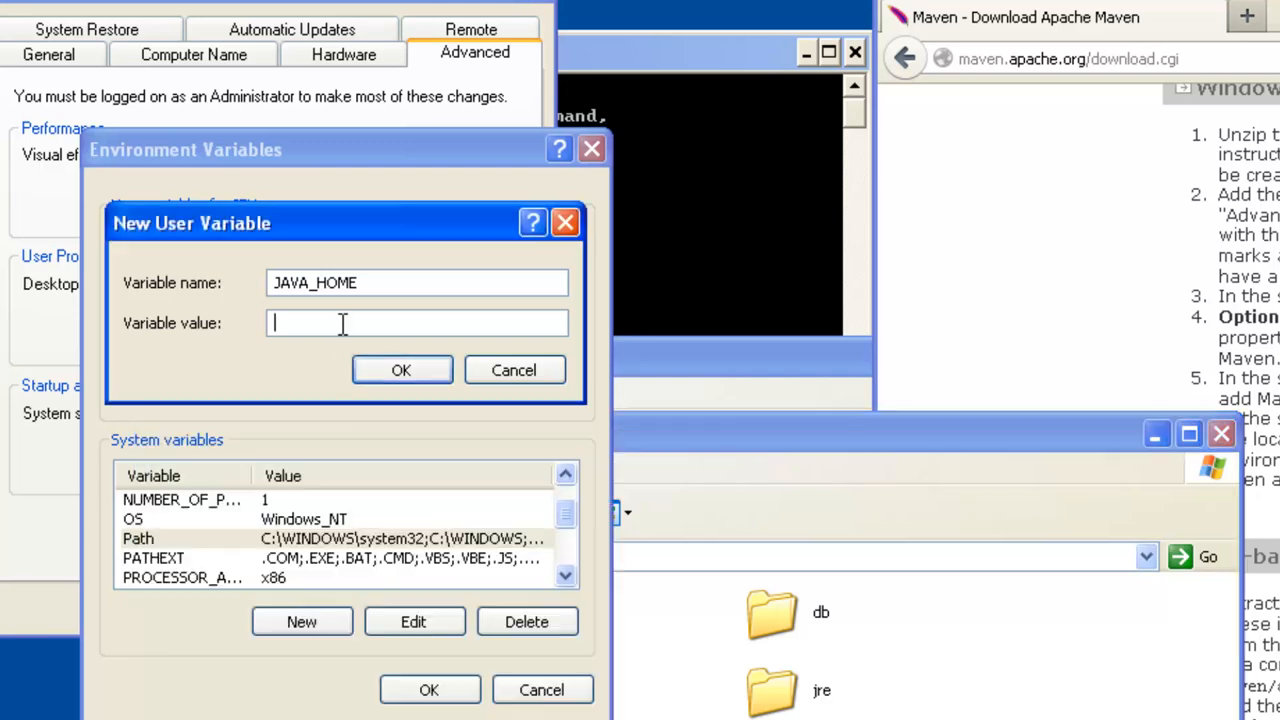
text(C:\Program Files\Java\jdk1.7.0_51)
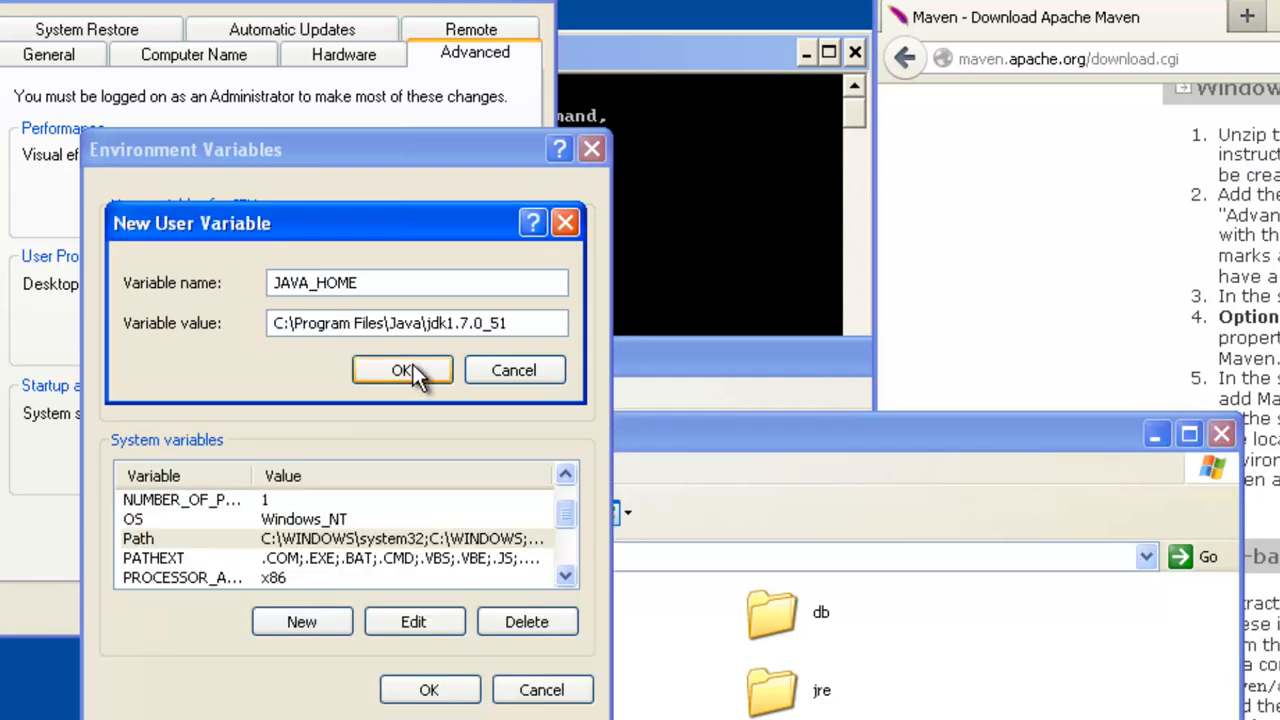
click(402, 370)
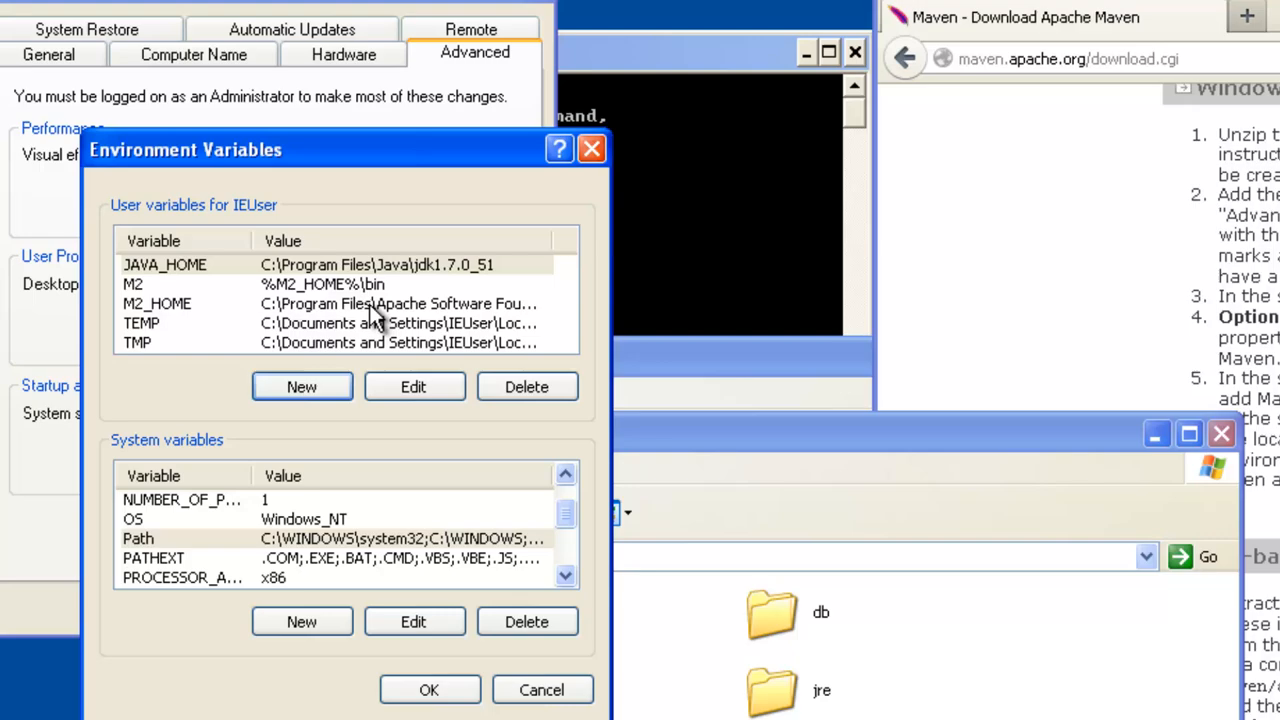
mouse_move(376, 318)
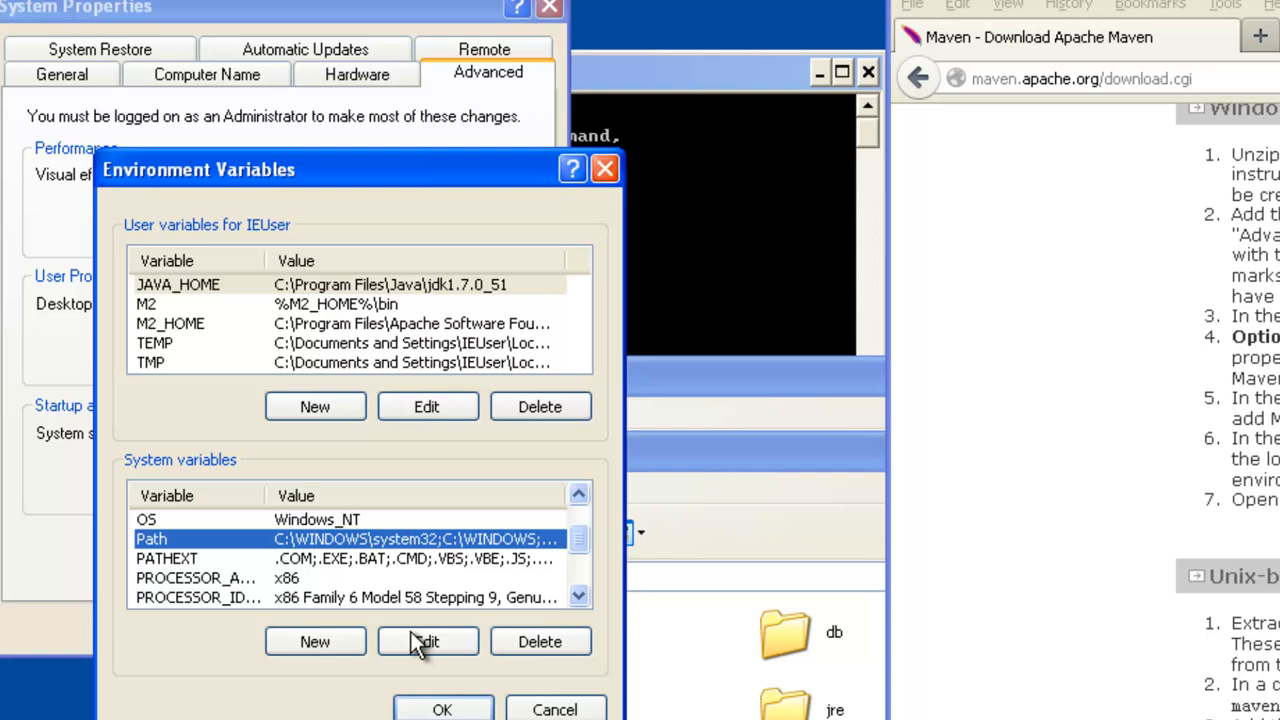
Step: Correct the system Path's jdk1.7.0_51\bin entry before %M2_HOME%\bin and save it
click(428, 640)
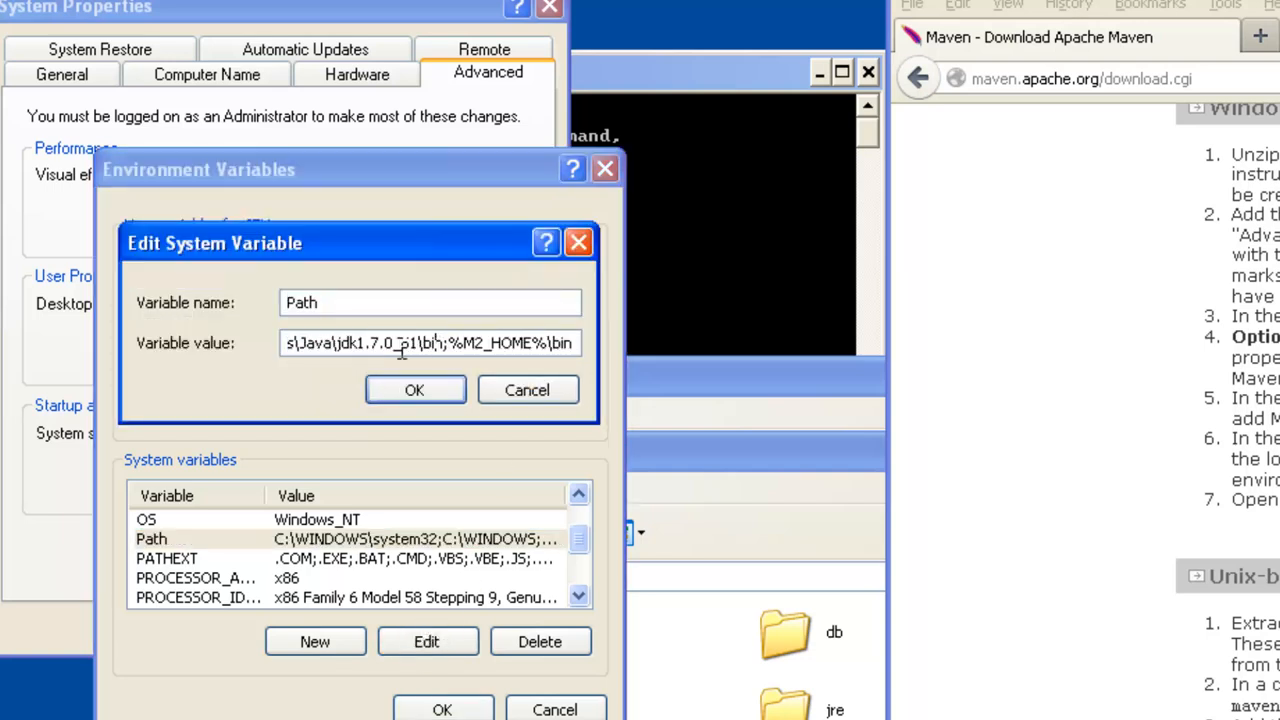
text(51)
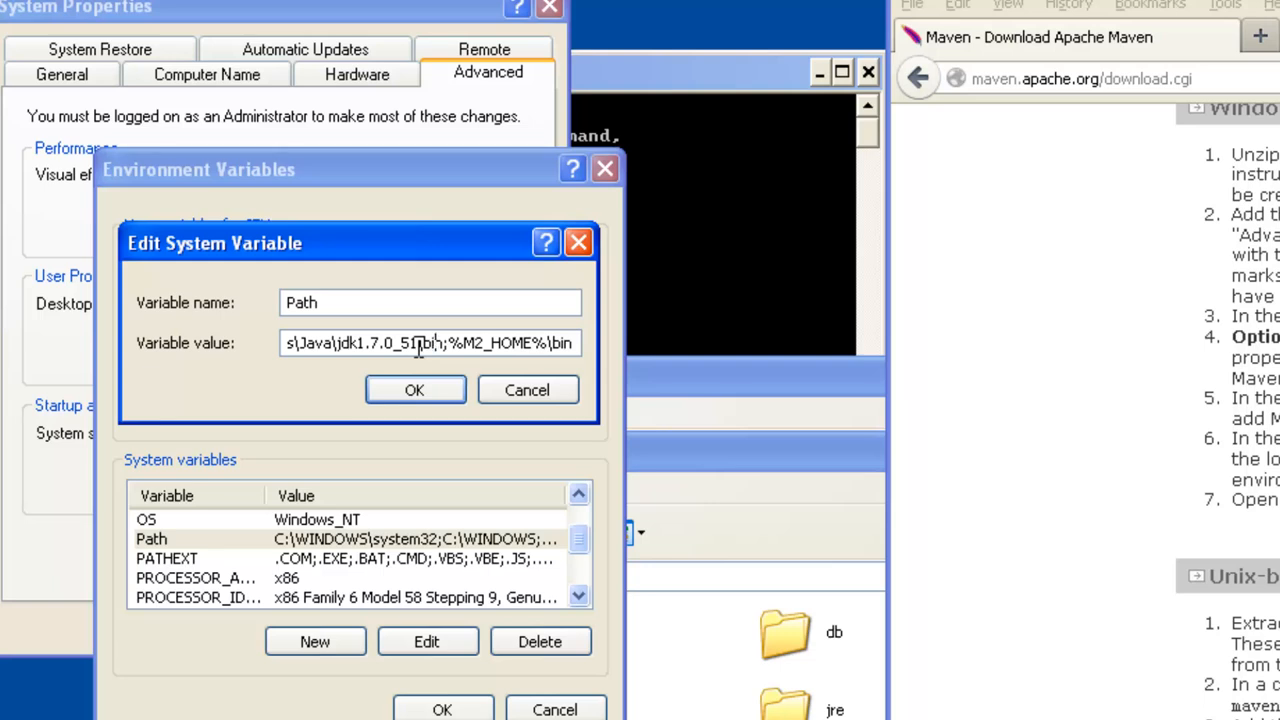
mouse_move(336, 250)
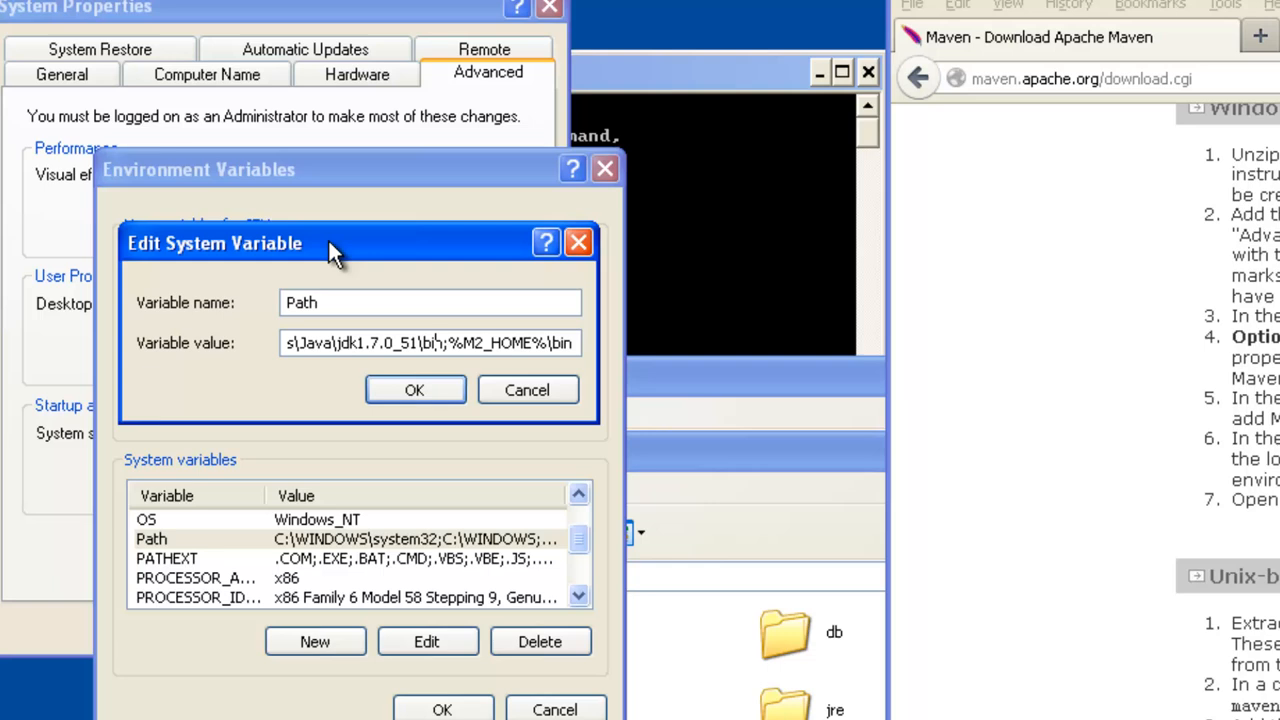
mouse_move(414, 390)
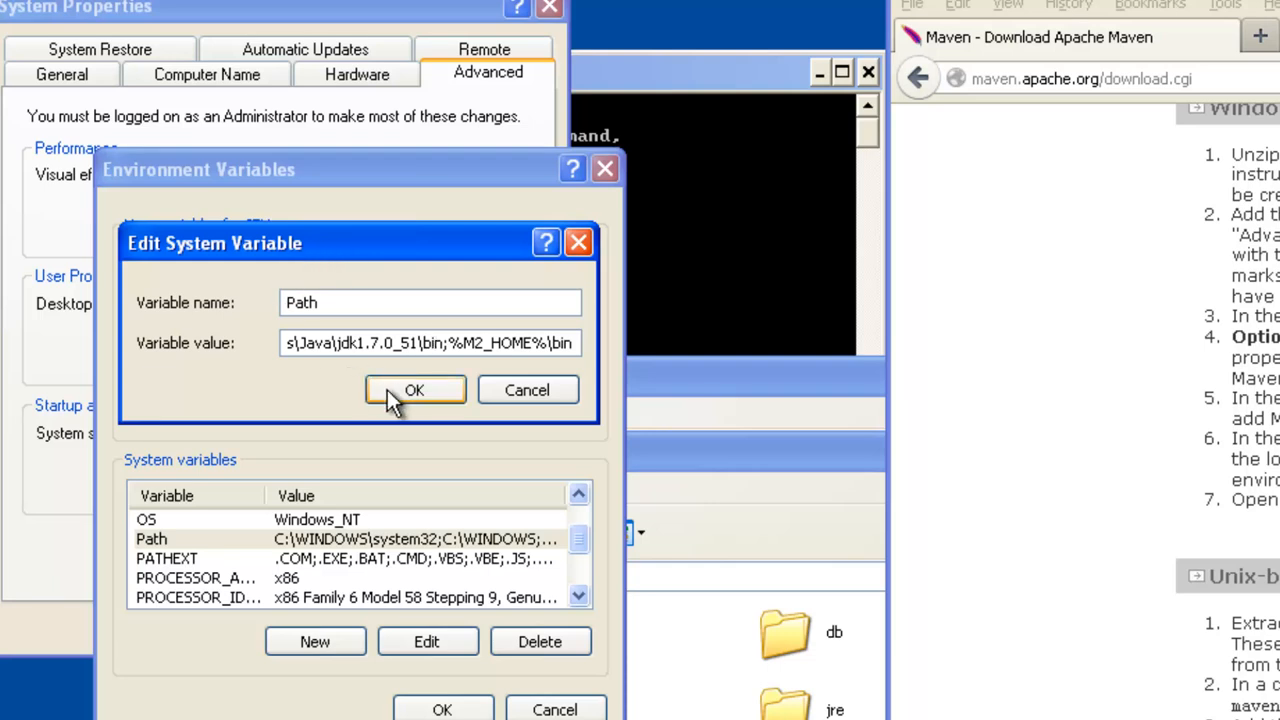
click(414, 390)
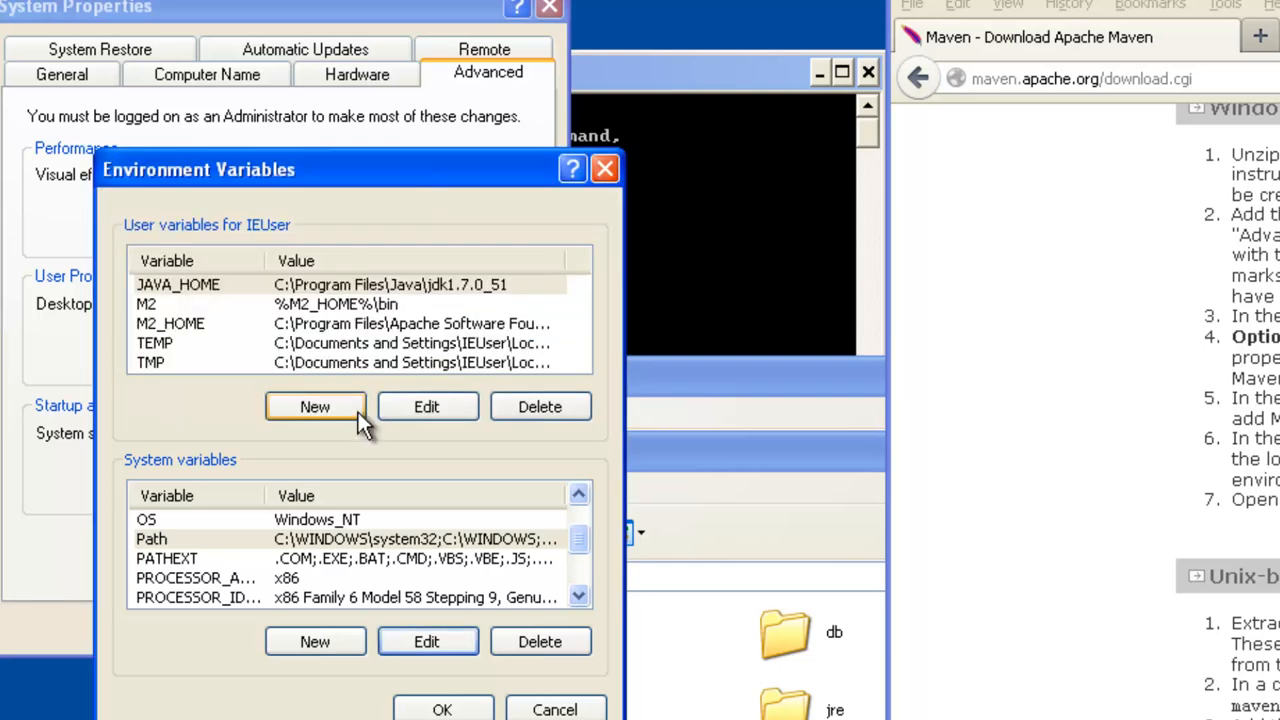
mouse_move(190, 336)
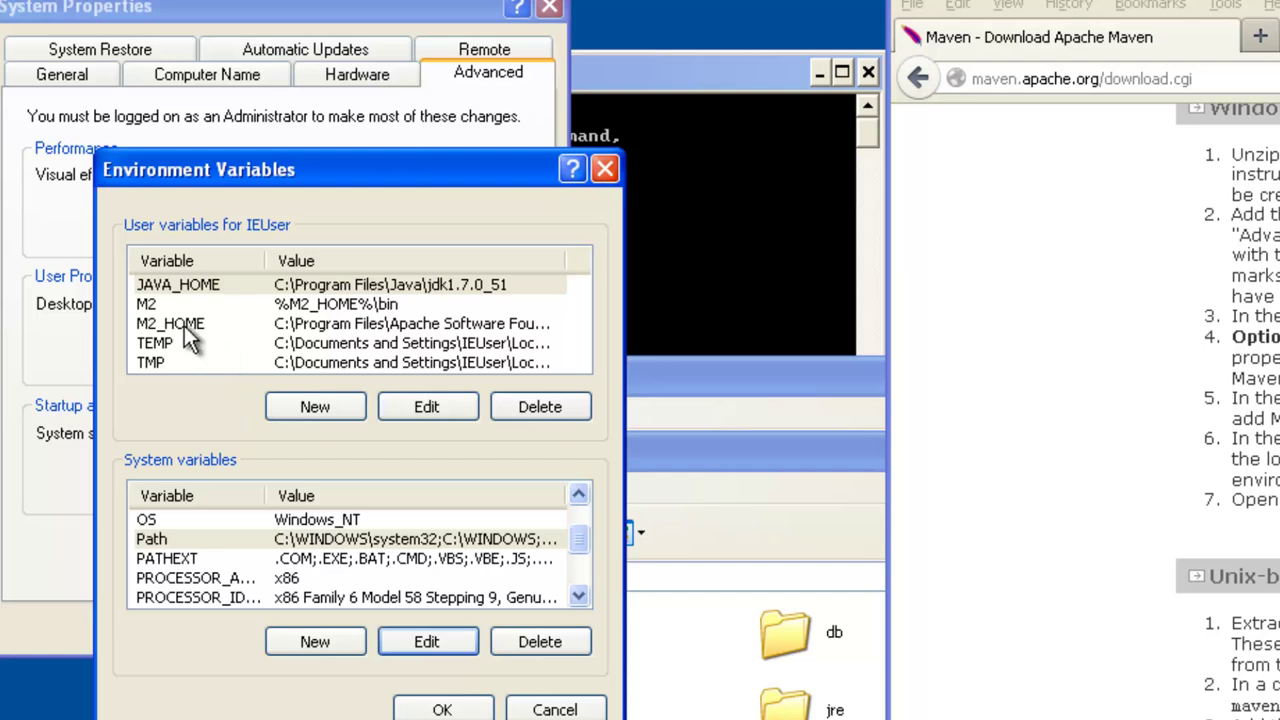
Step: Review the M2_HOME and JAVA_HOME entries, then accept the environment variable changes
click(170, 324)
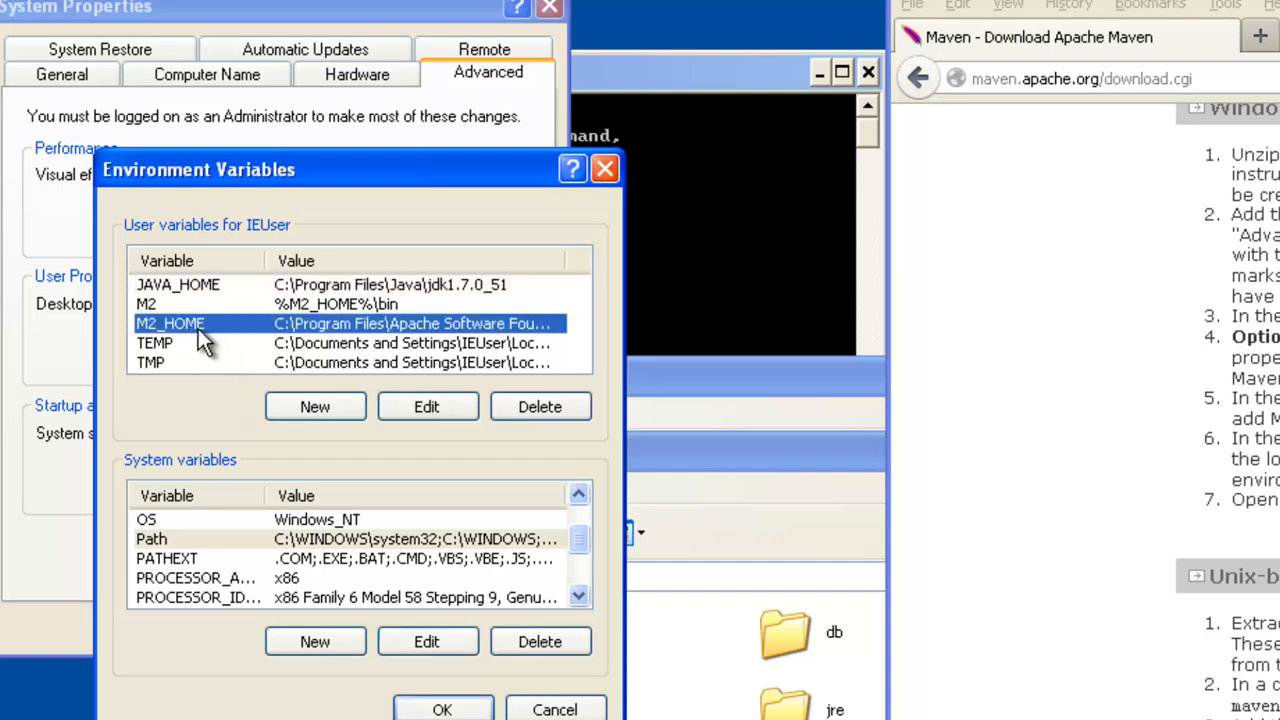
mouse_move(230, 290)
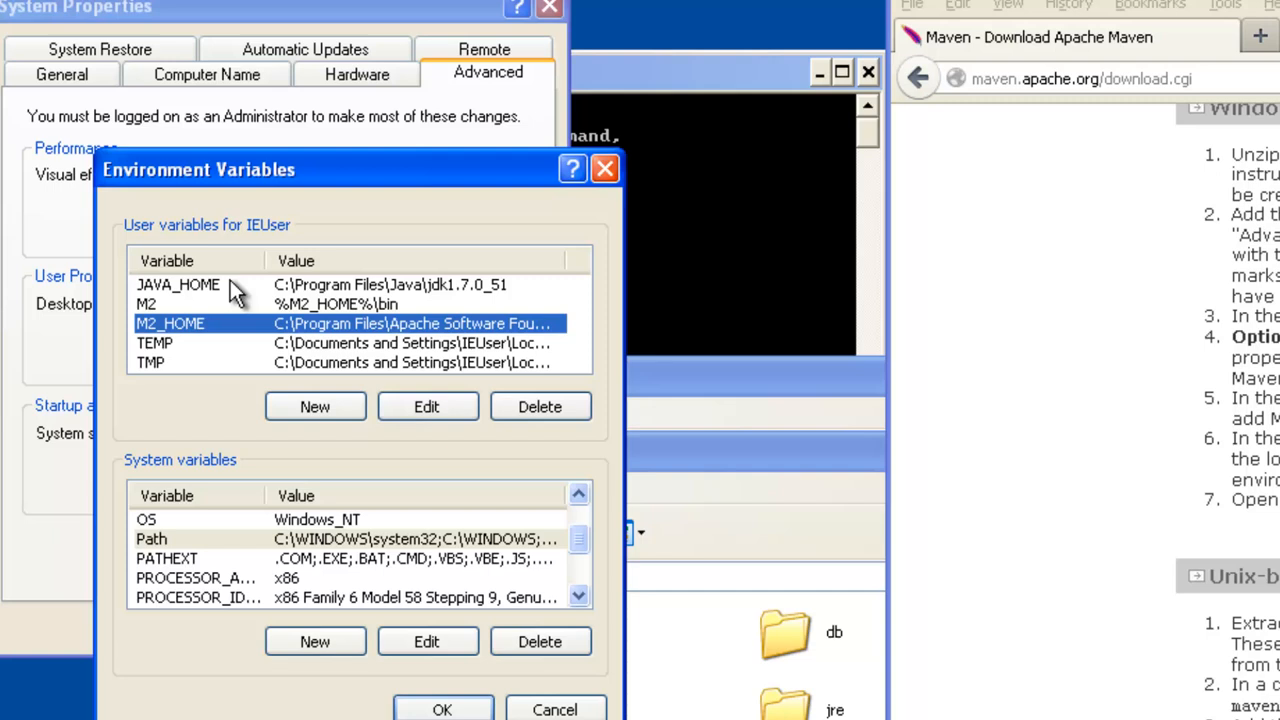
click(178, 284)
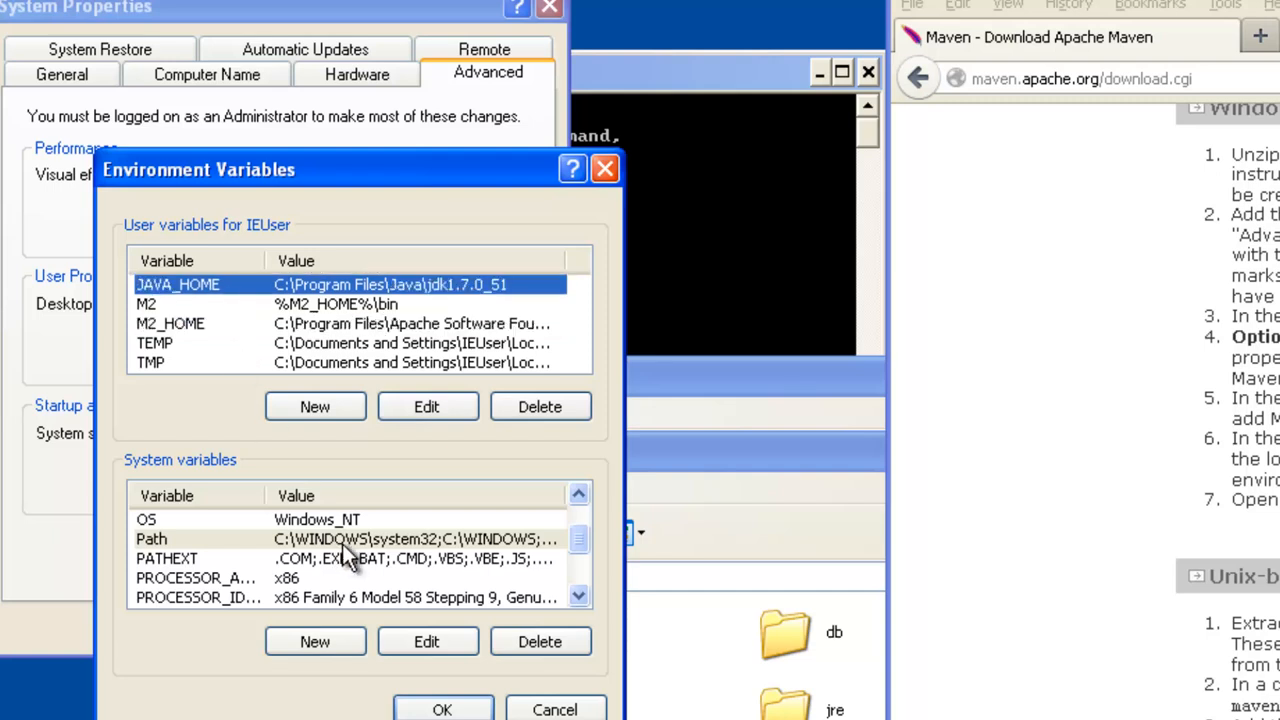
mouse_move(500, 558)
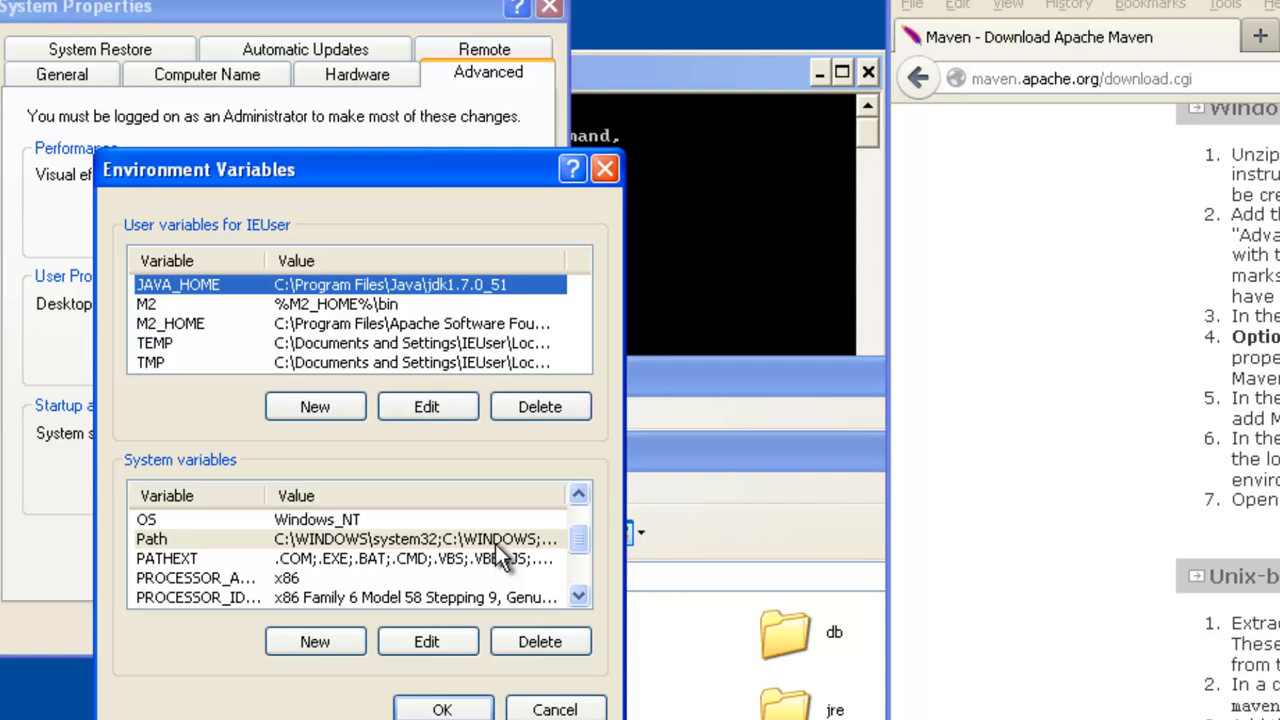
mouse_move(364, 350)
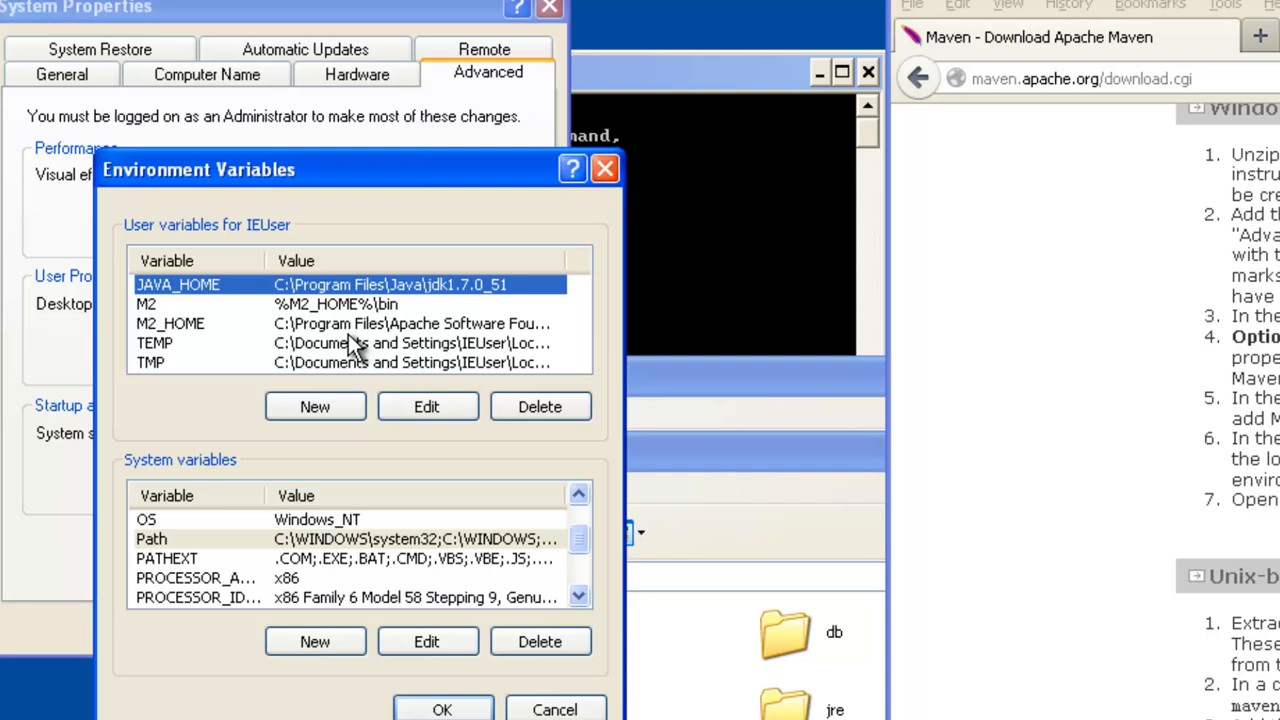
mouse_move(260, 384)
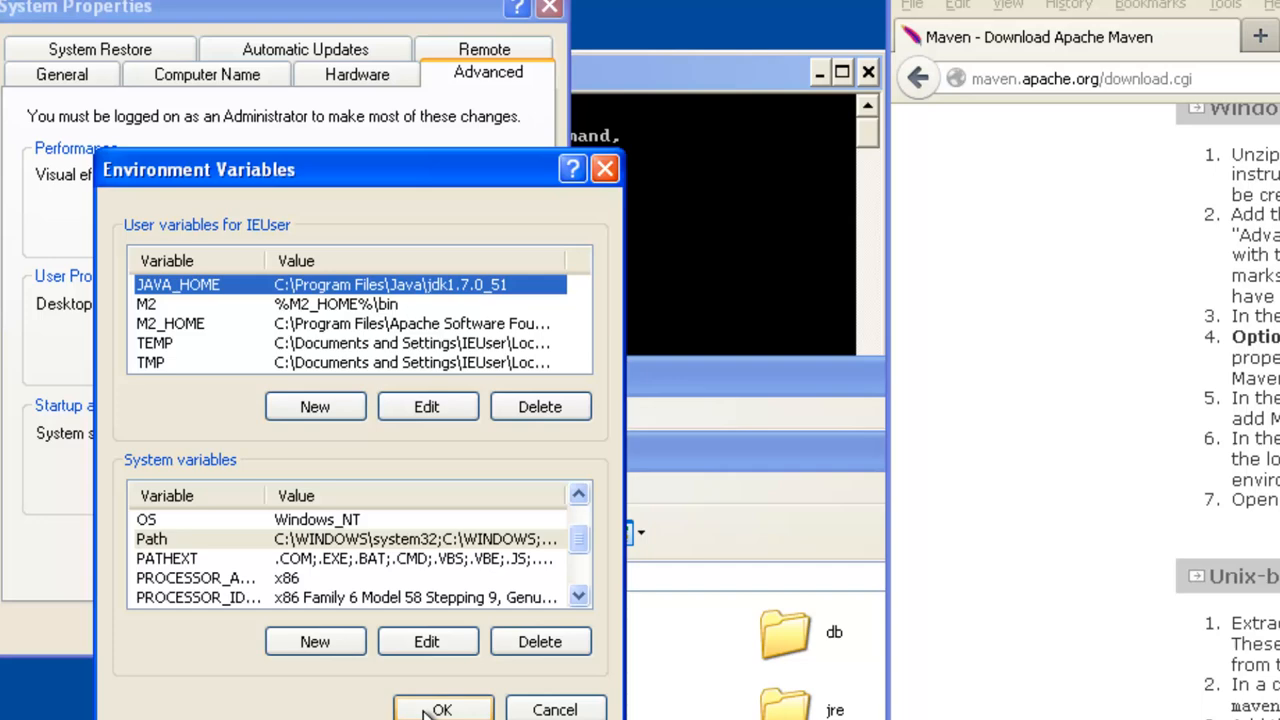
click(442, 710)
text(mvn --version)
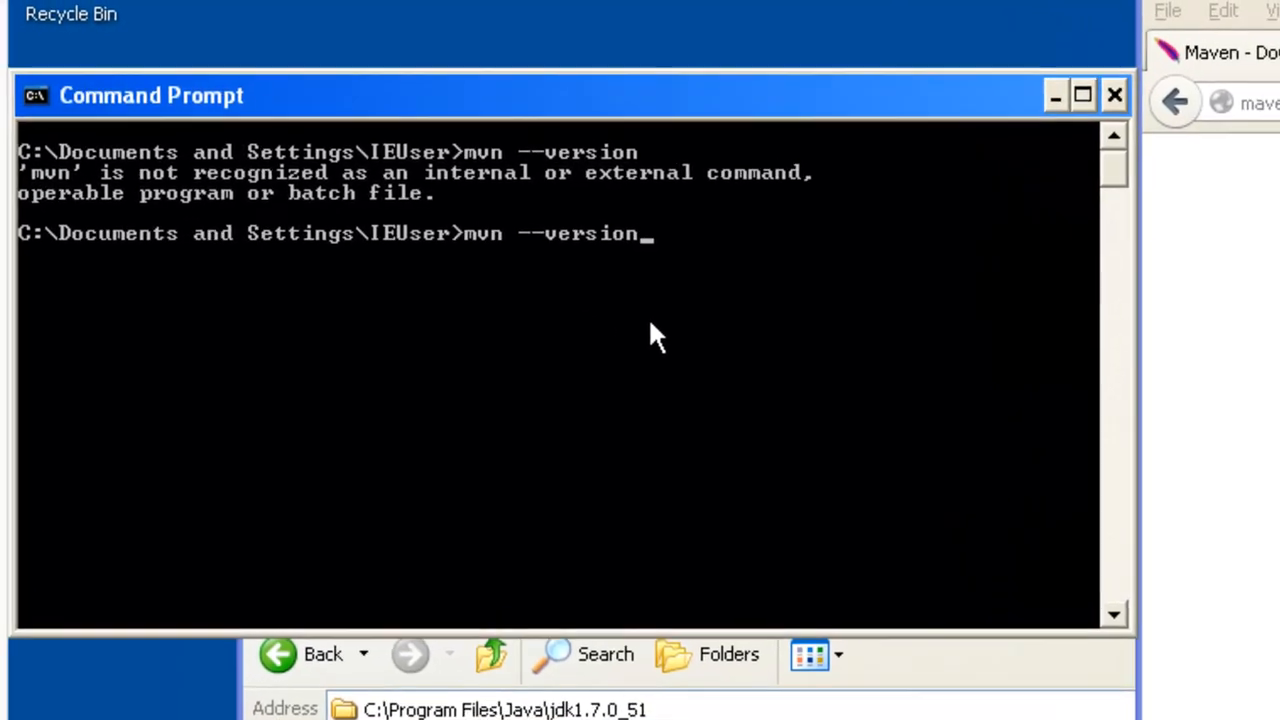
Step: Run mvn --version in a fresh Command Prompt, still getting 'not recognized', then return to System Properties
key(Return)
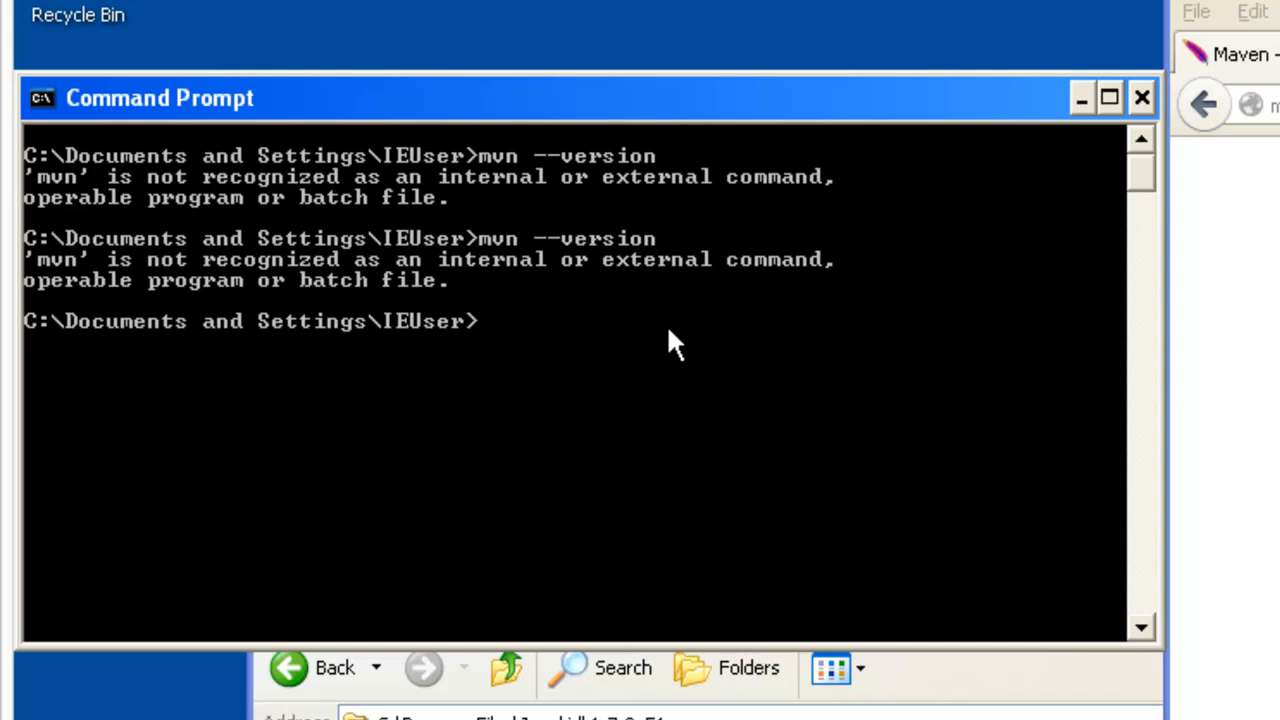
mouse_move(824, 240)
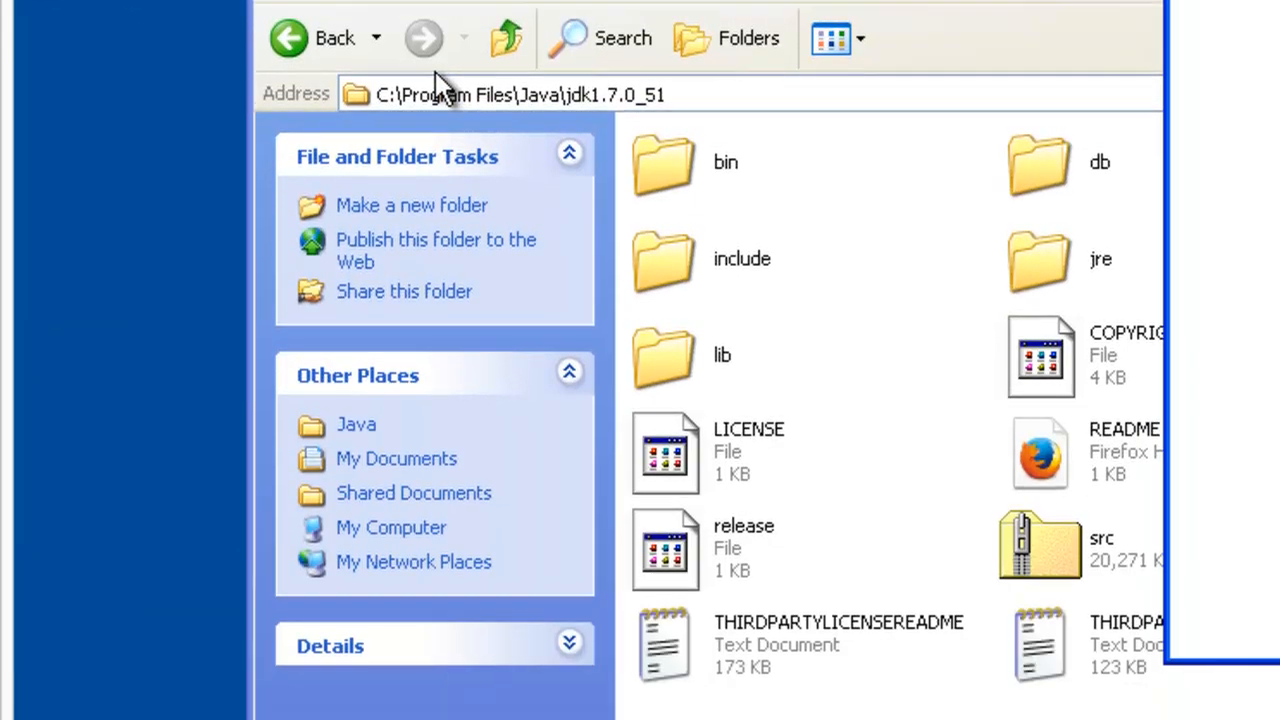
scroll(down, 3)
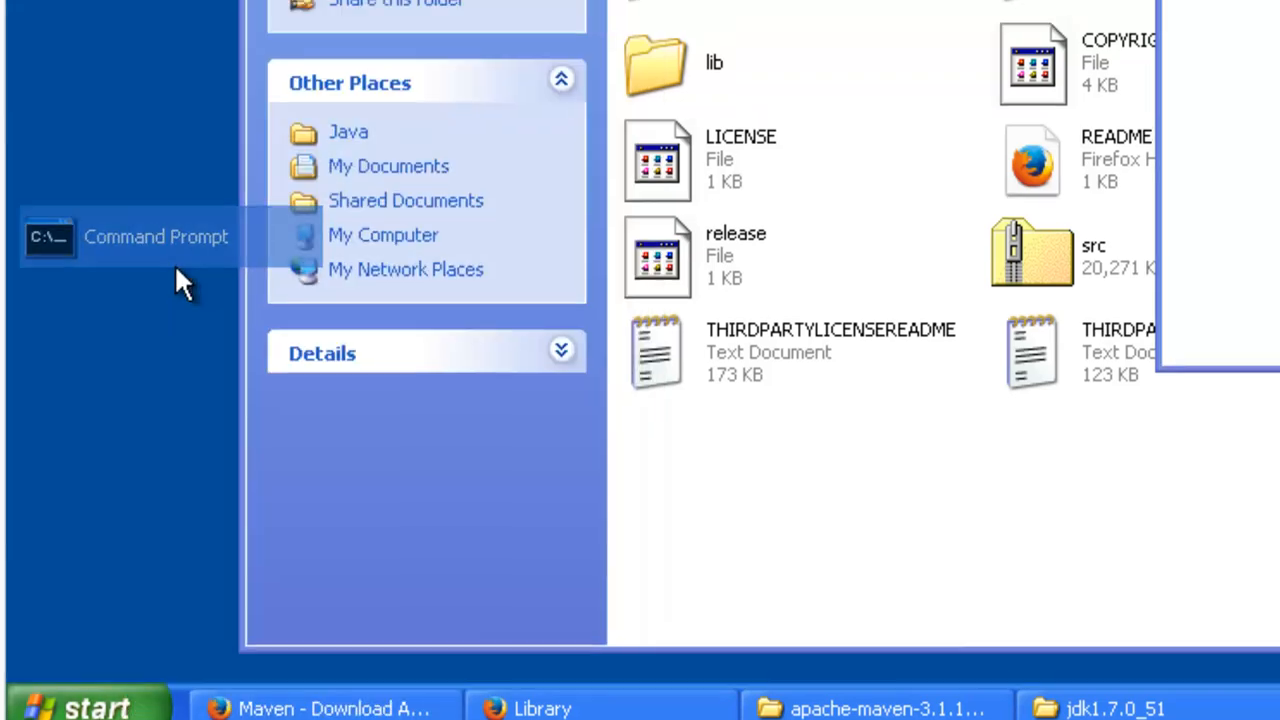
click(156, 236)
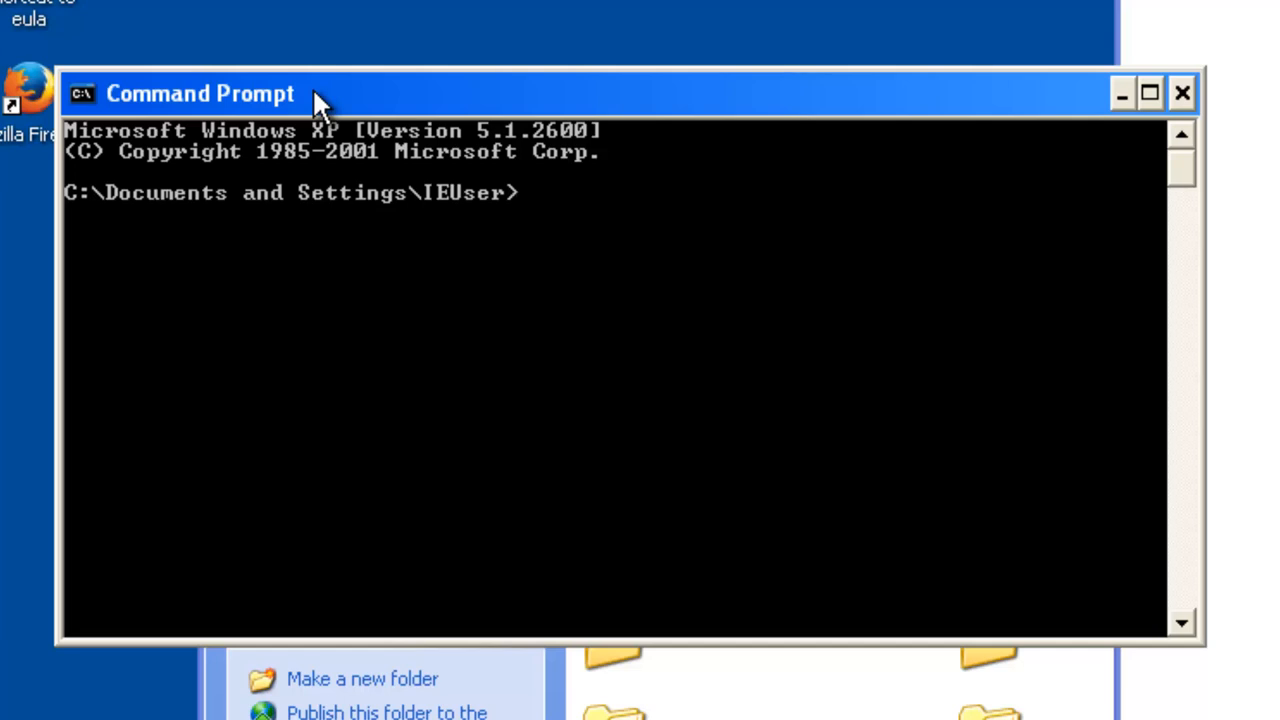
click(530, 192)
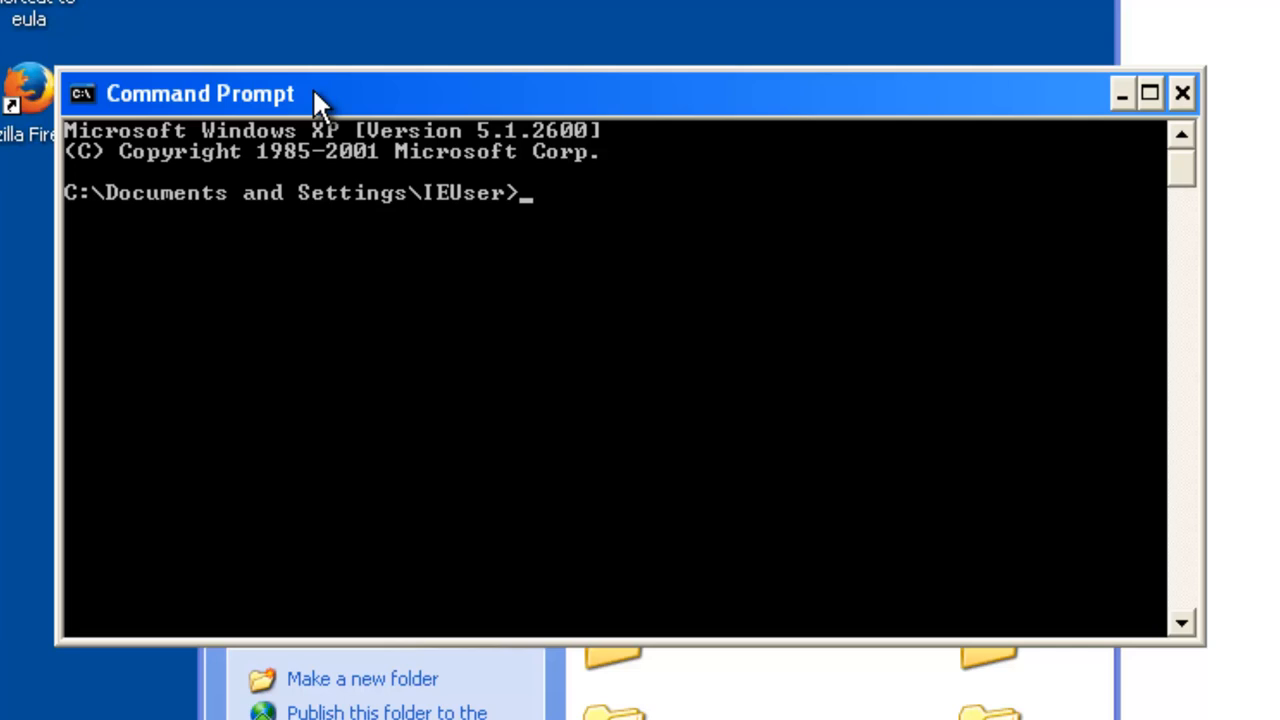
text(mvn -)
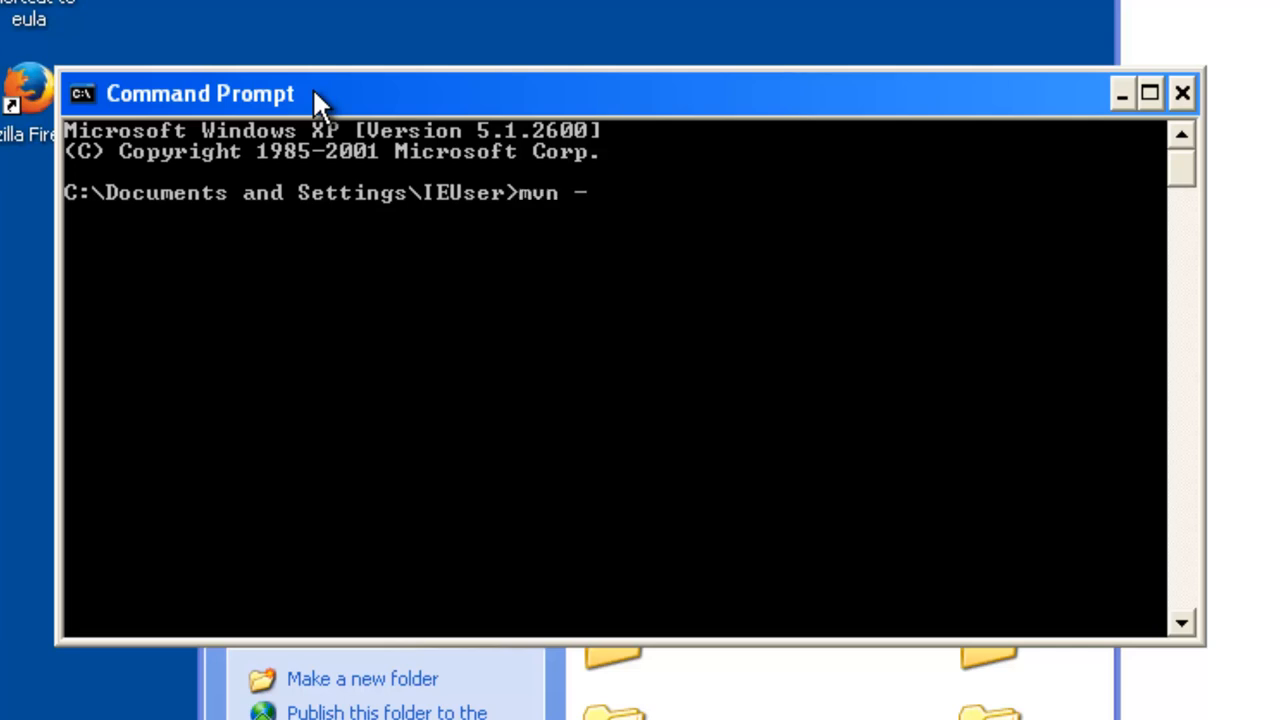
key(Return)
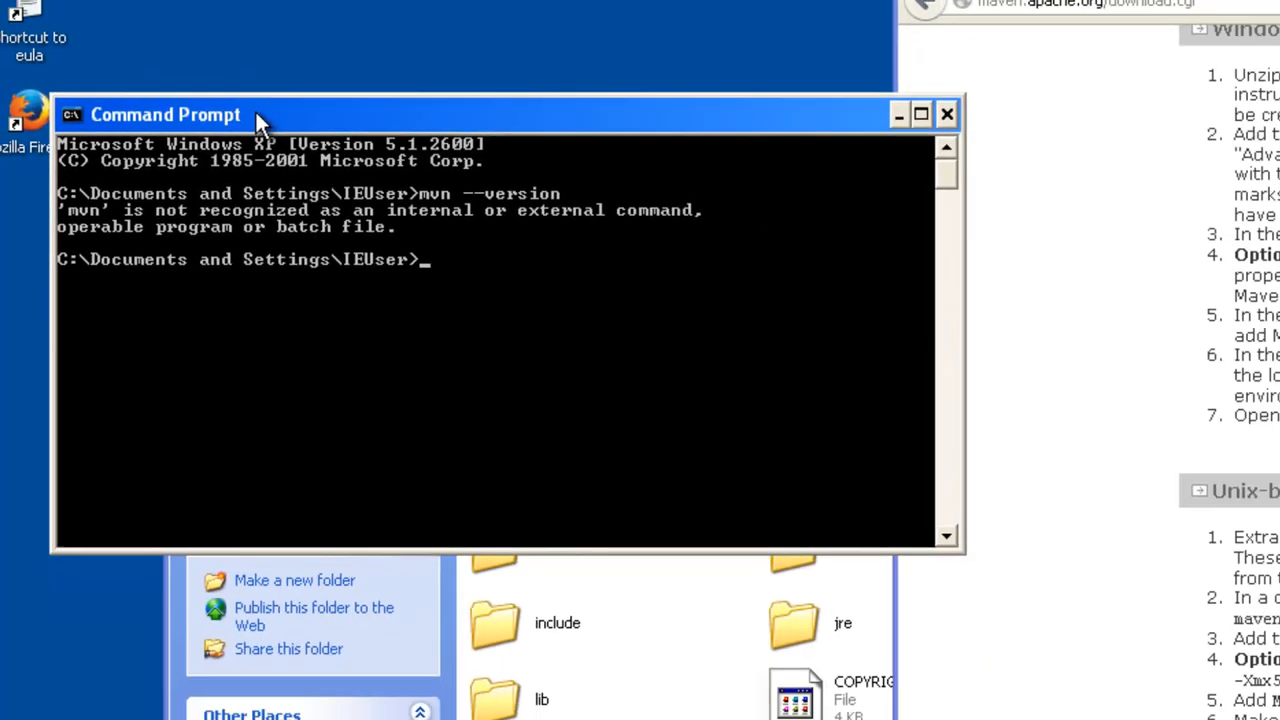
click(36, 692)
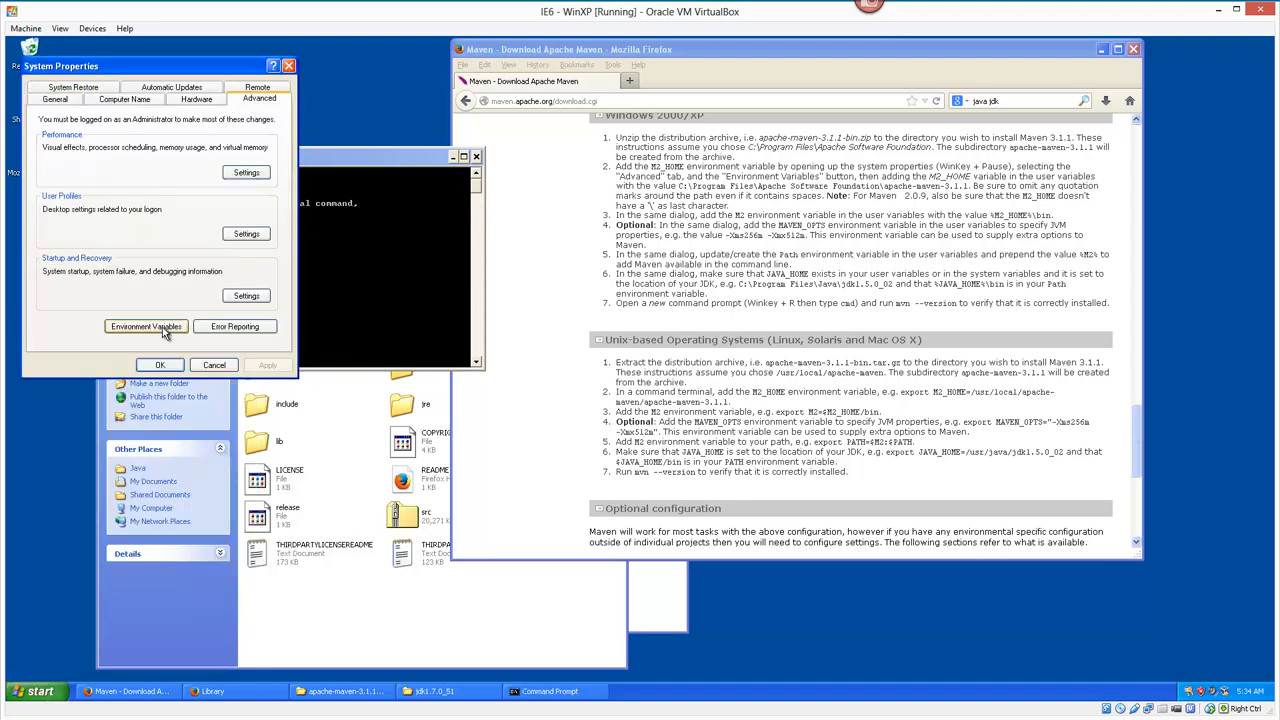
Step: Add a user Path variable with value %M2_HOME%\bin in Environment Variables
click(146, 326)
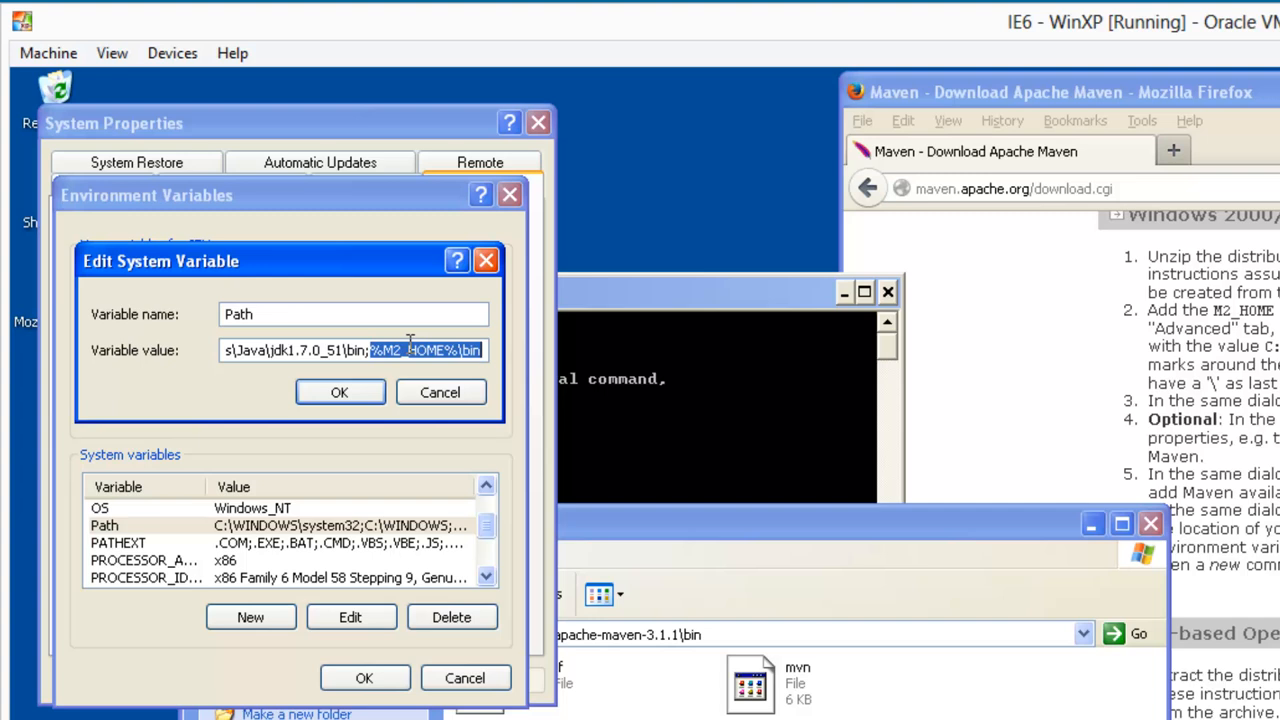
mouse_move(390, 372)
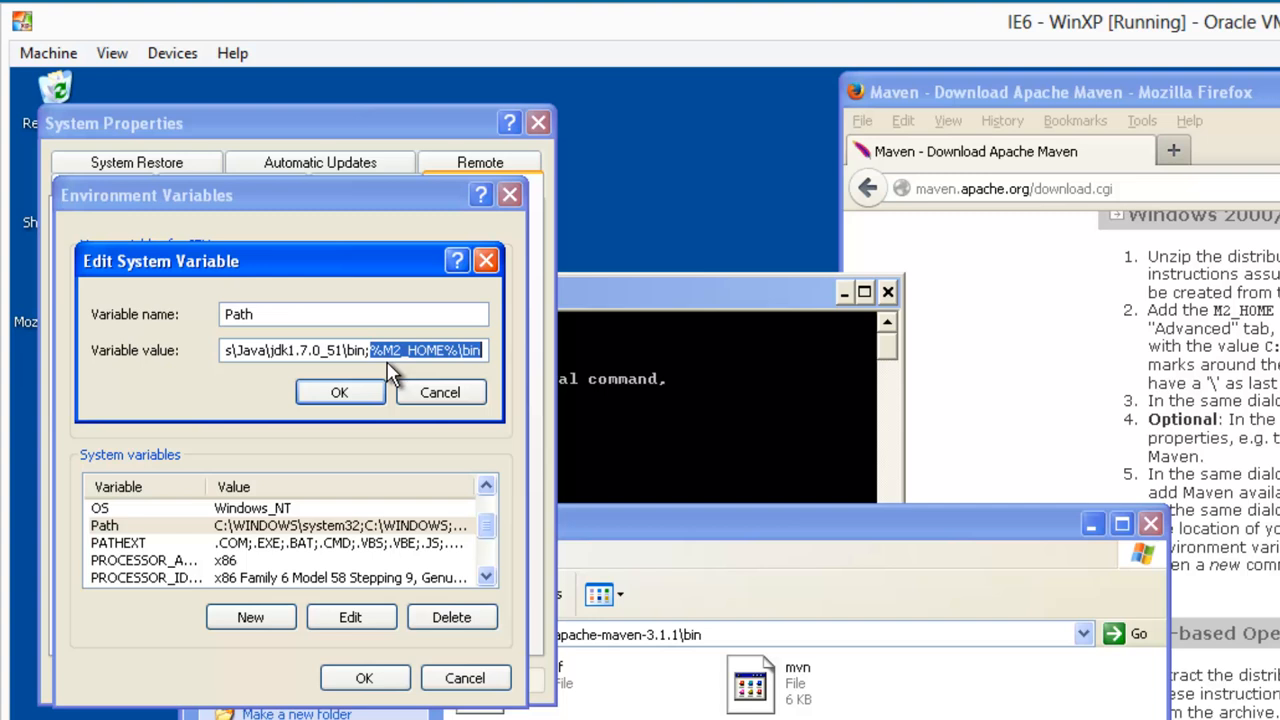
mouse_move(340, 384)
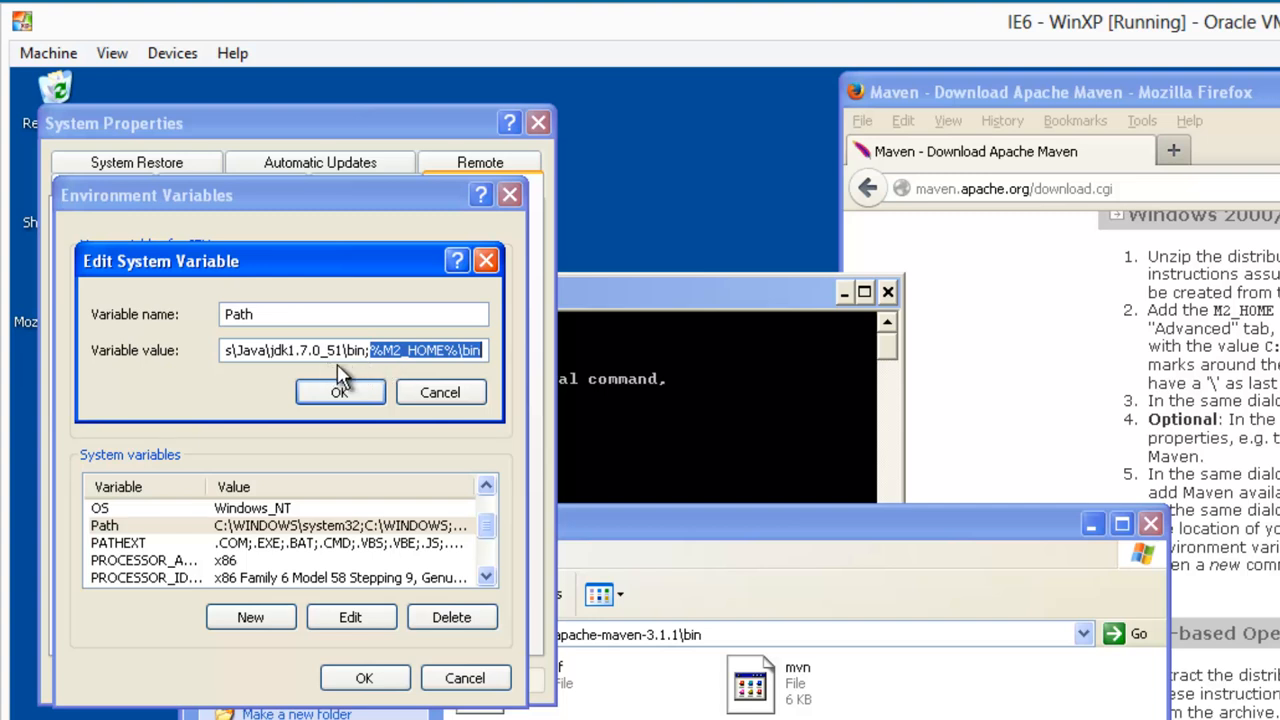
click(340, 390)
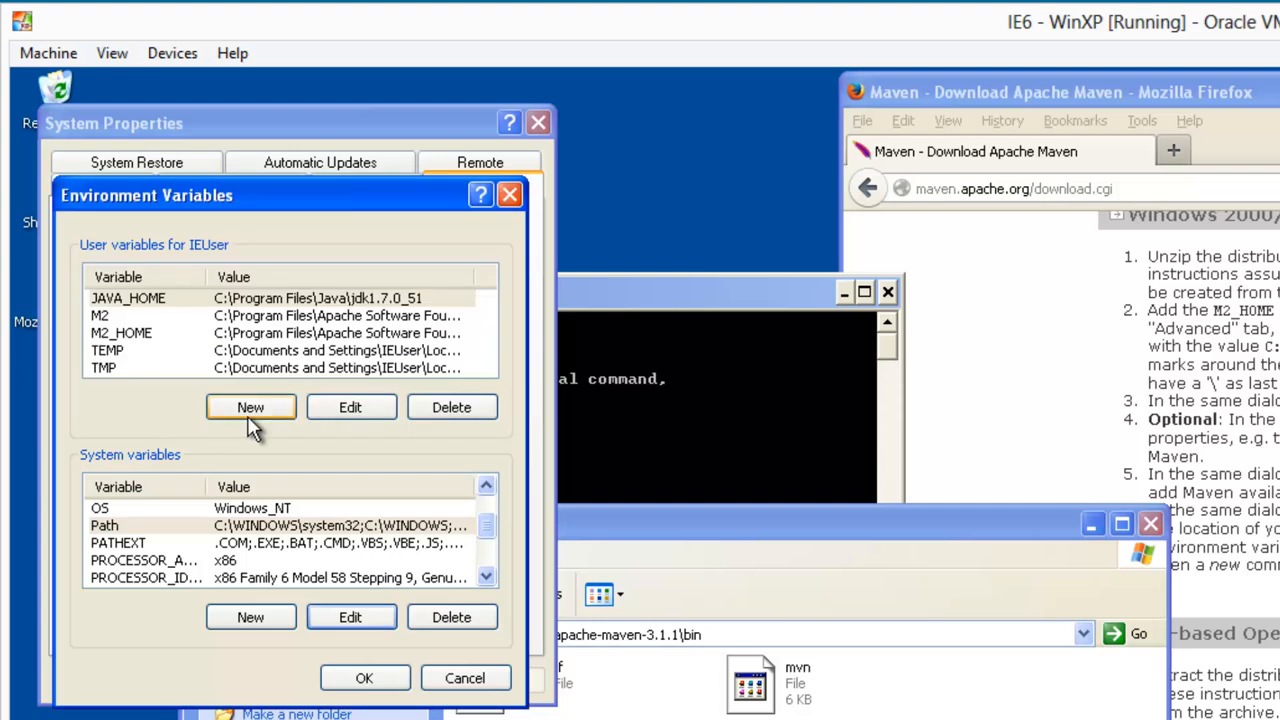
click(250, 406)
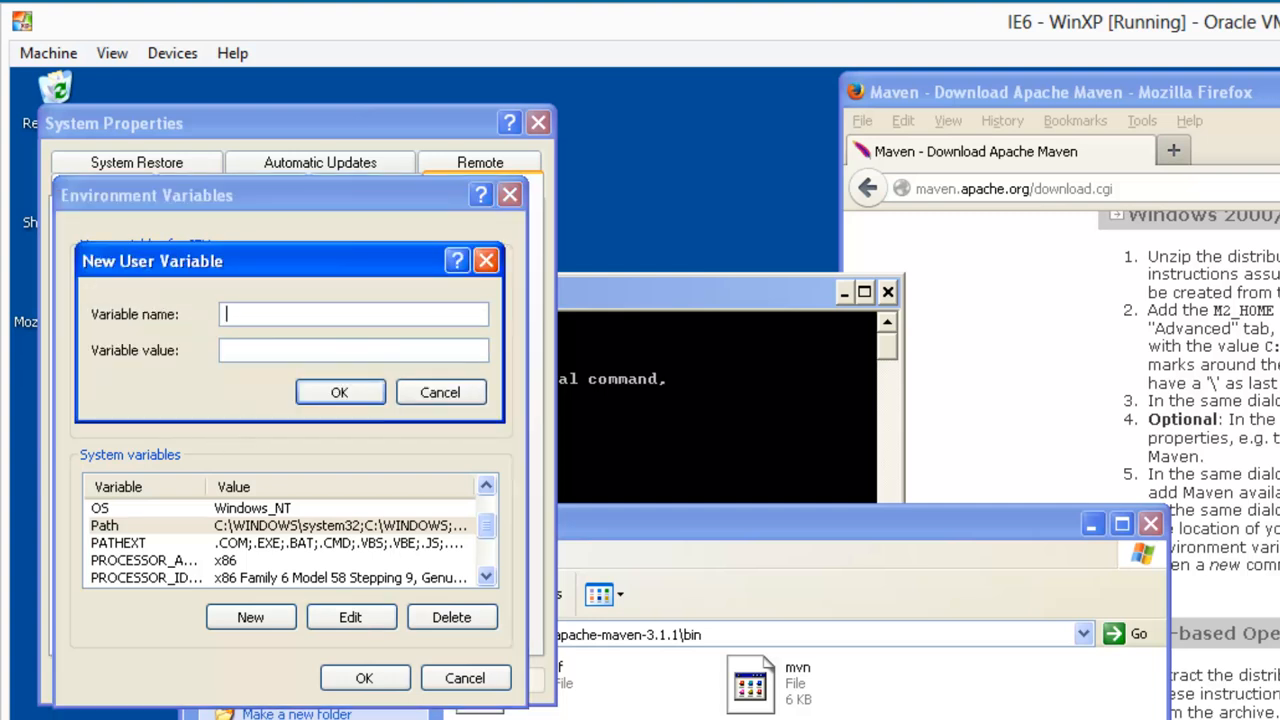
text(Path)
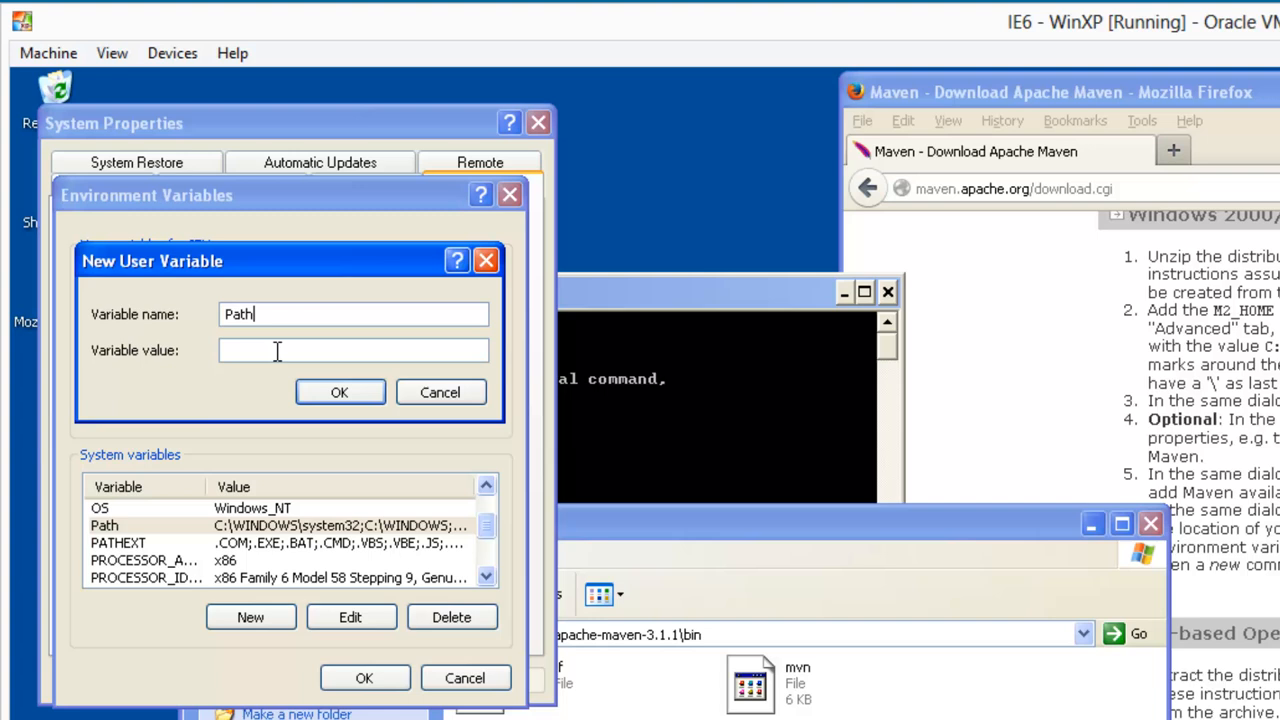
text(%M2_HOME%\bin)
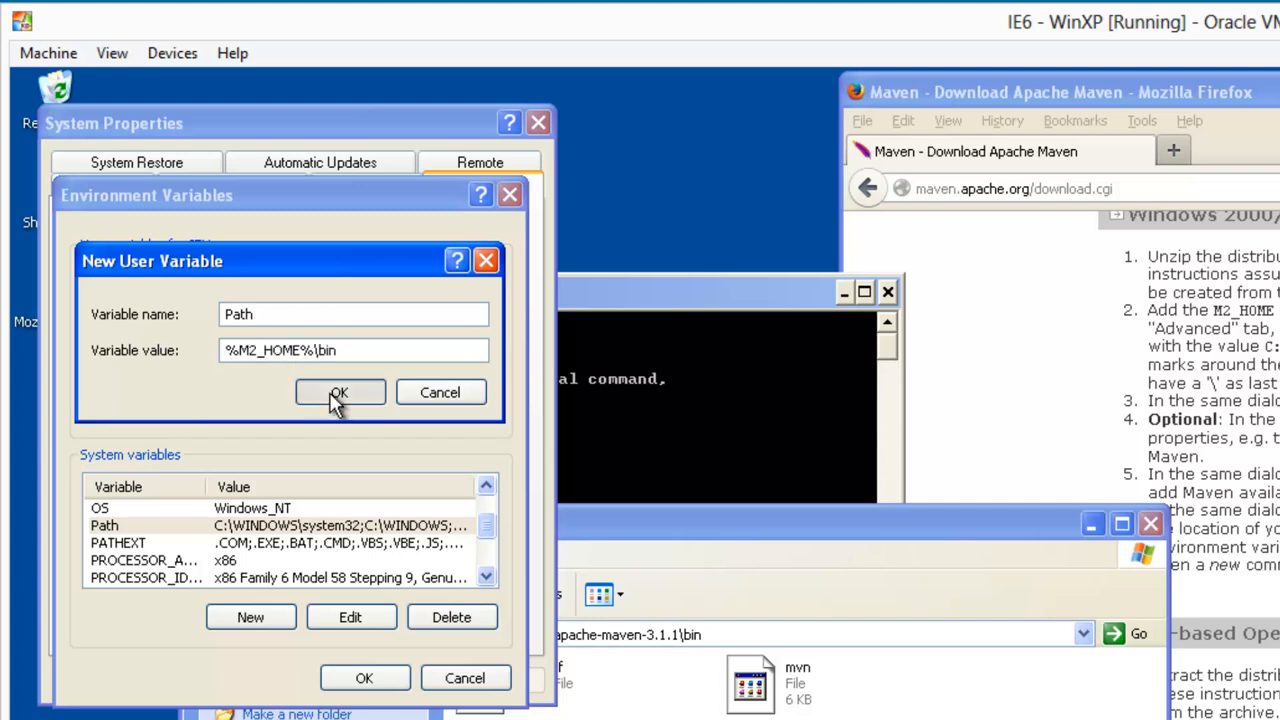
click(340, 392)
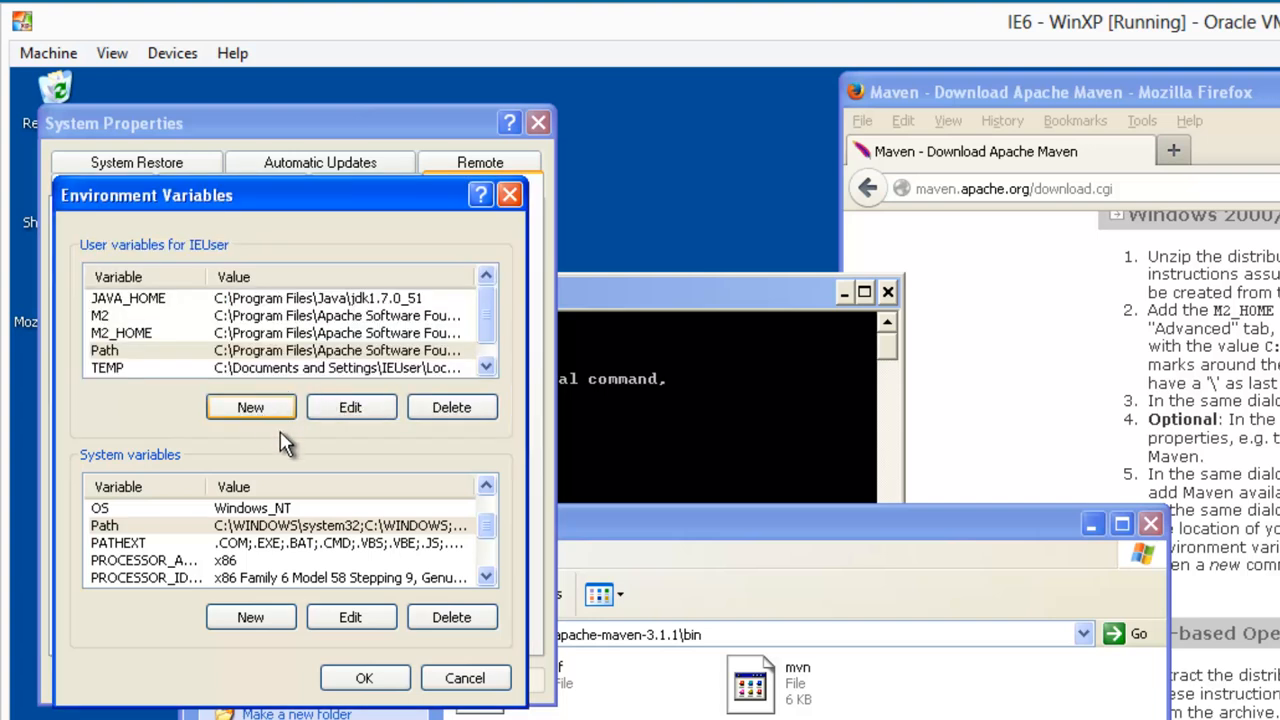
Step: Accept the environment variables and close System Properties
click(364, 676)
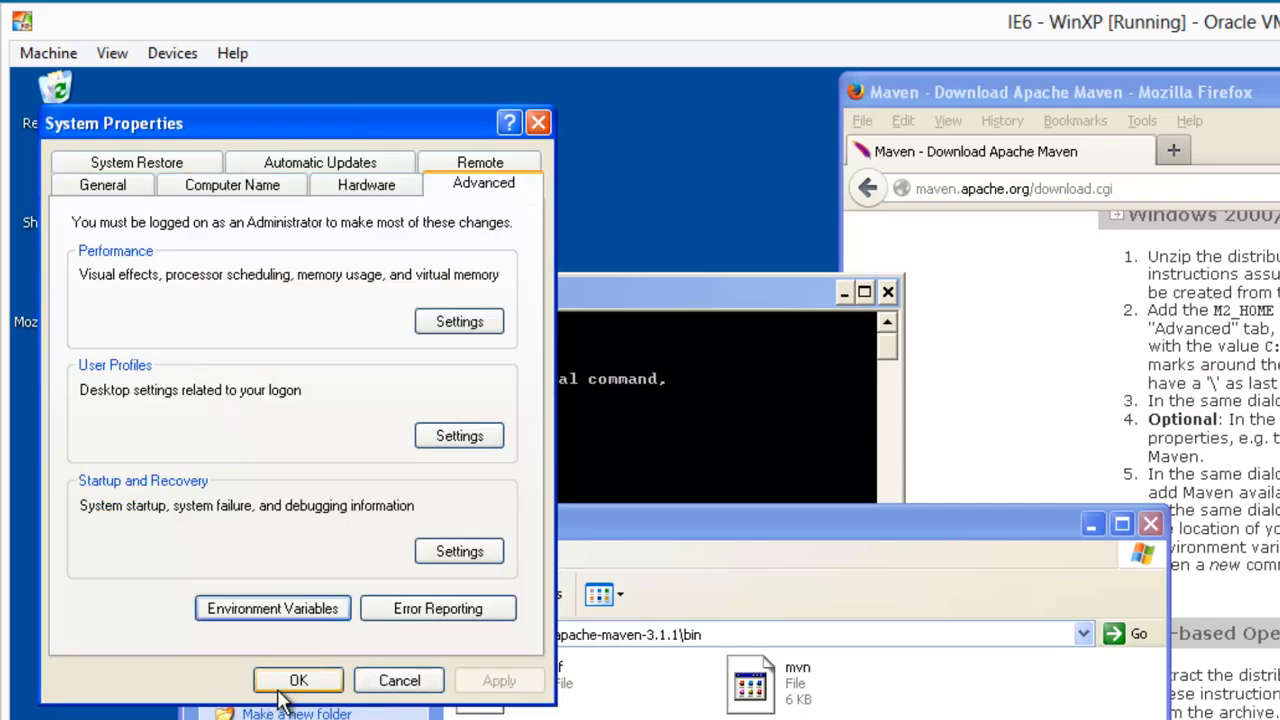
click(298, 680)
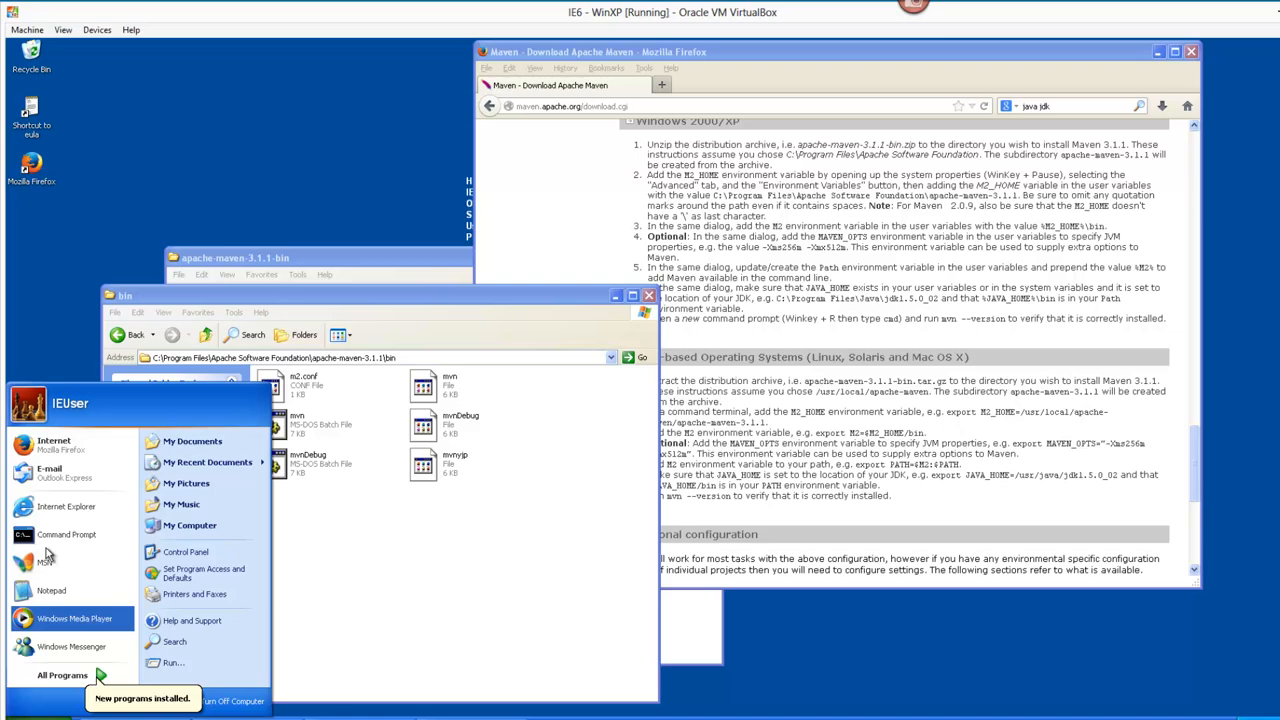
Step: Run mvn --version in a new Command Prompt, now printing Maven 3.1.1 details
click(66, 534)
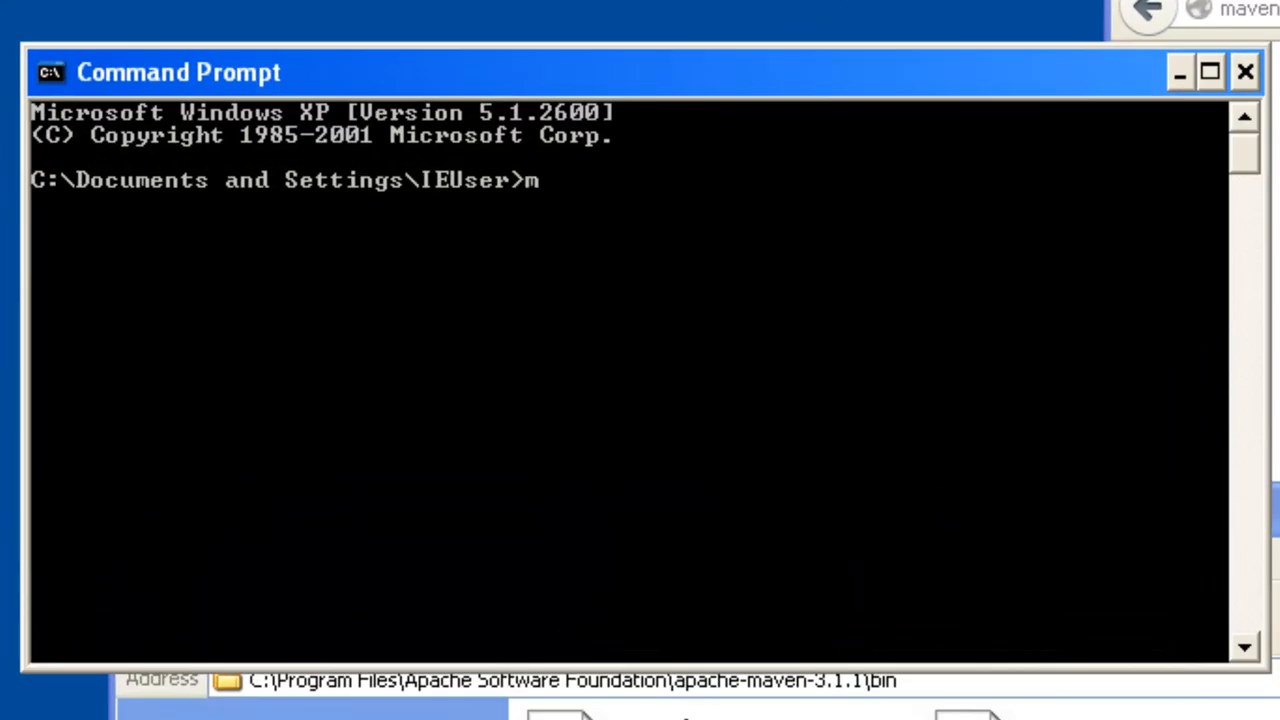
text(vn --version)
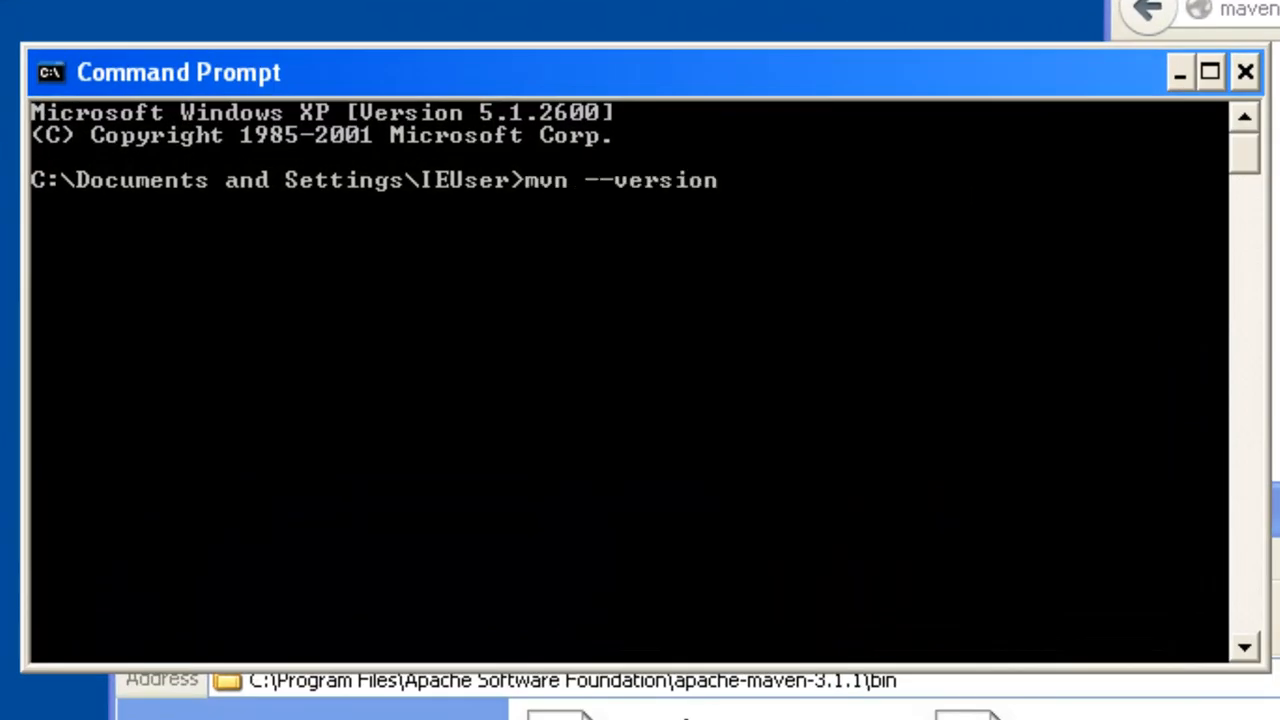
key(Return)
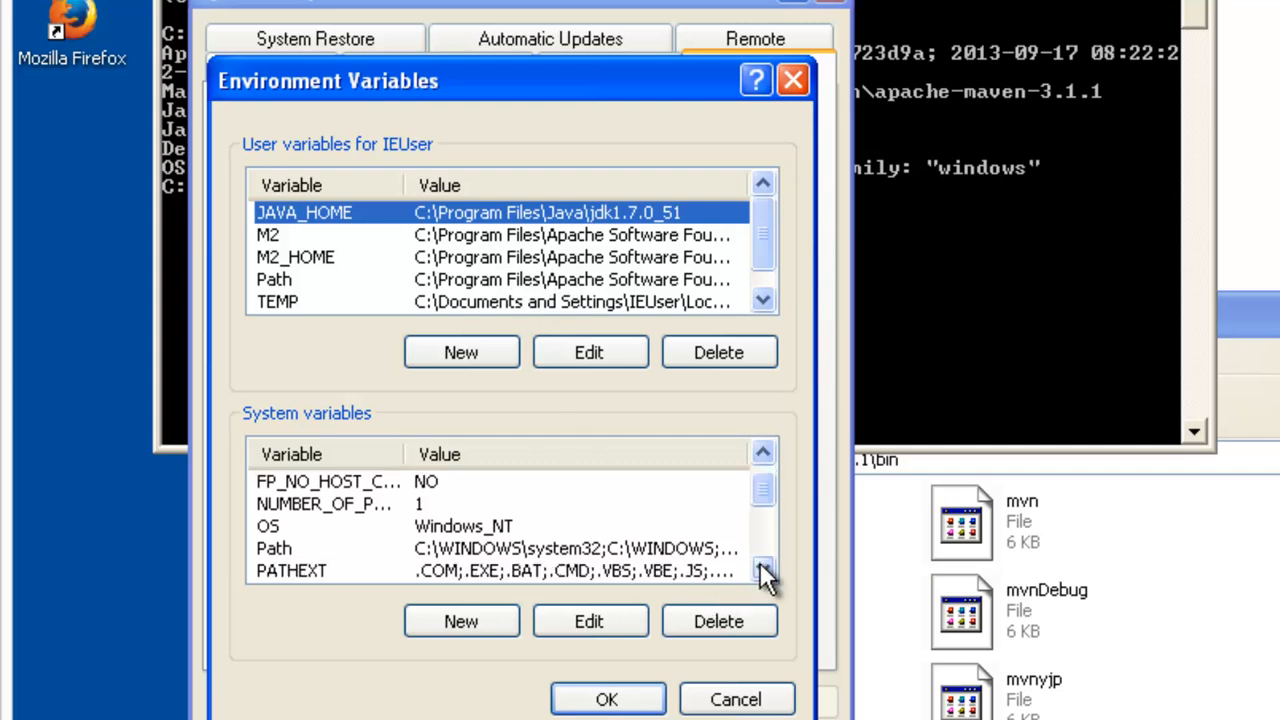
click(762, 568)
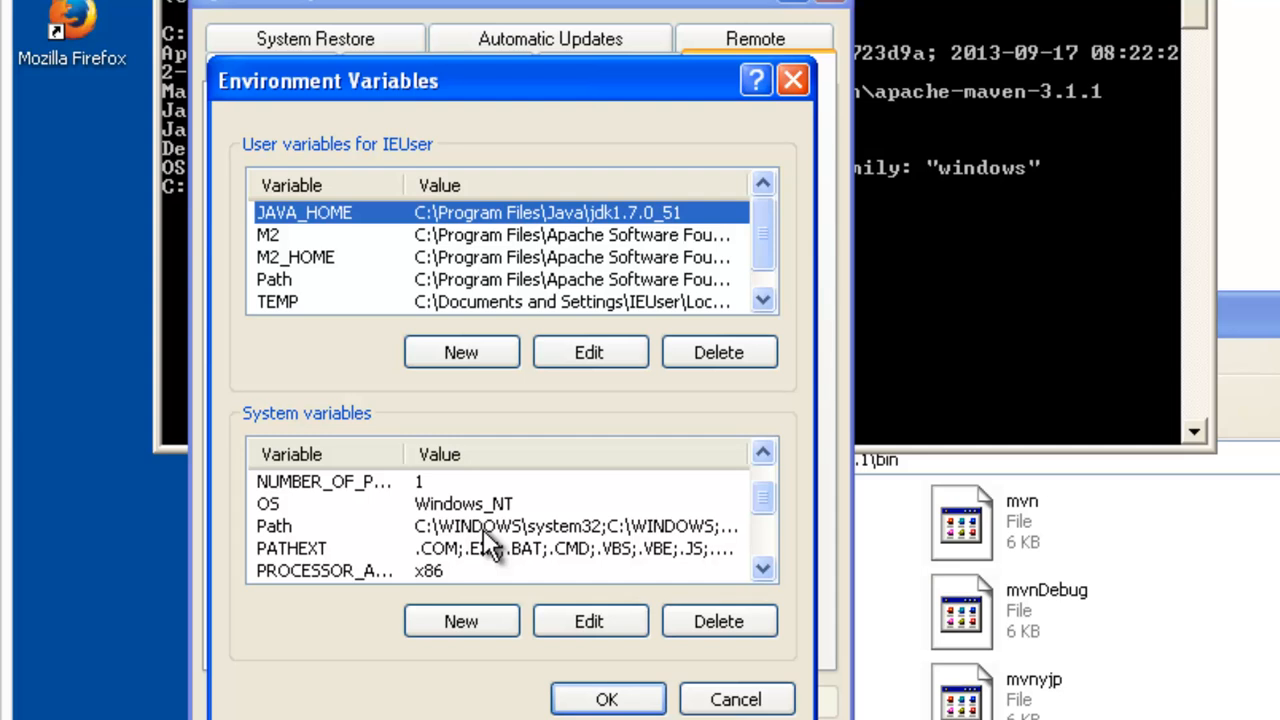
mouse_move(690, 284)
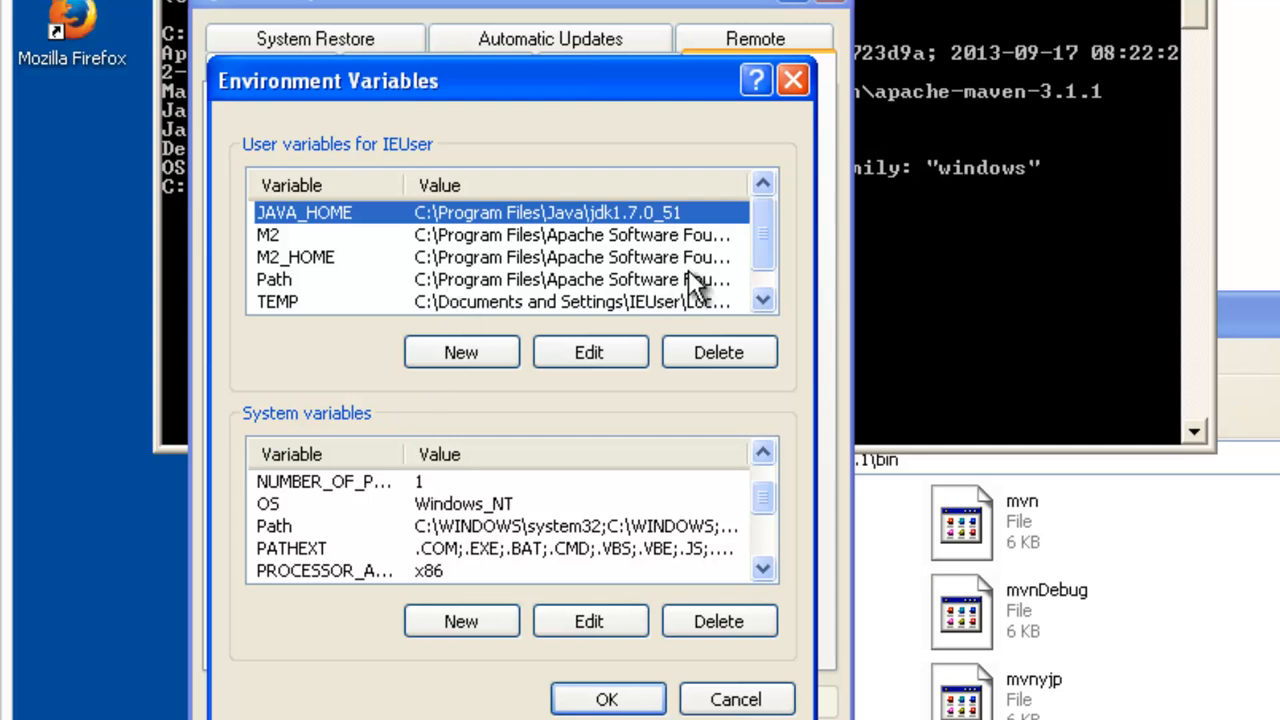
mouse_move(370, 276)
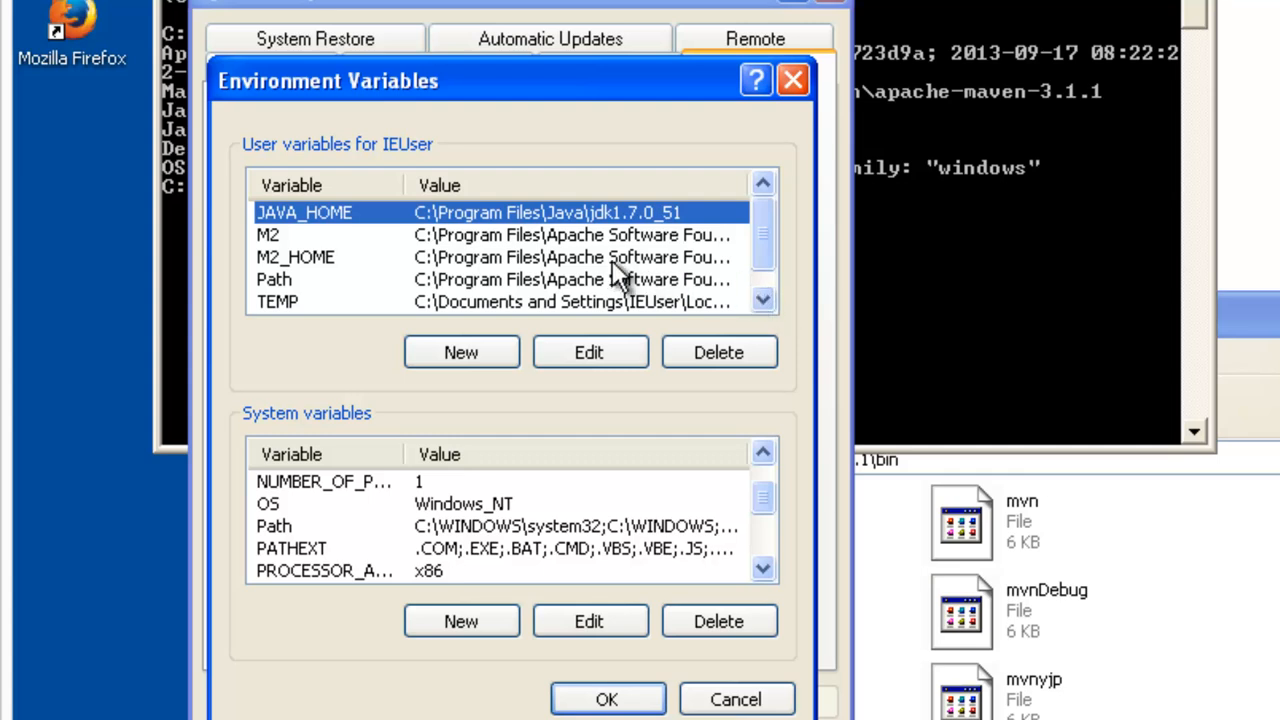
click(296, 256)
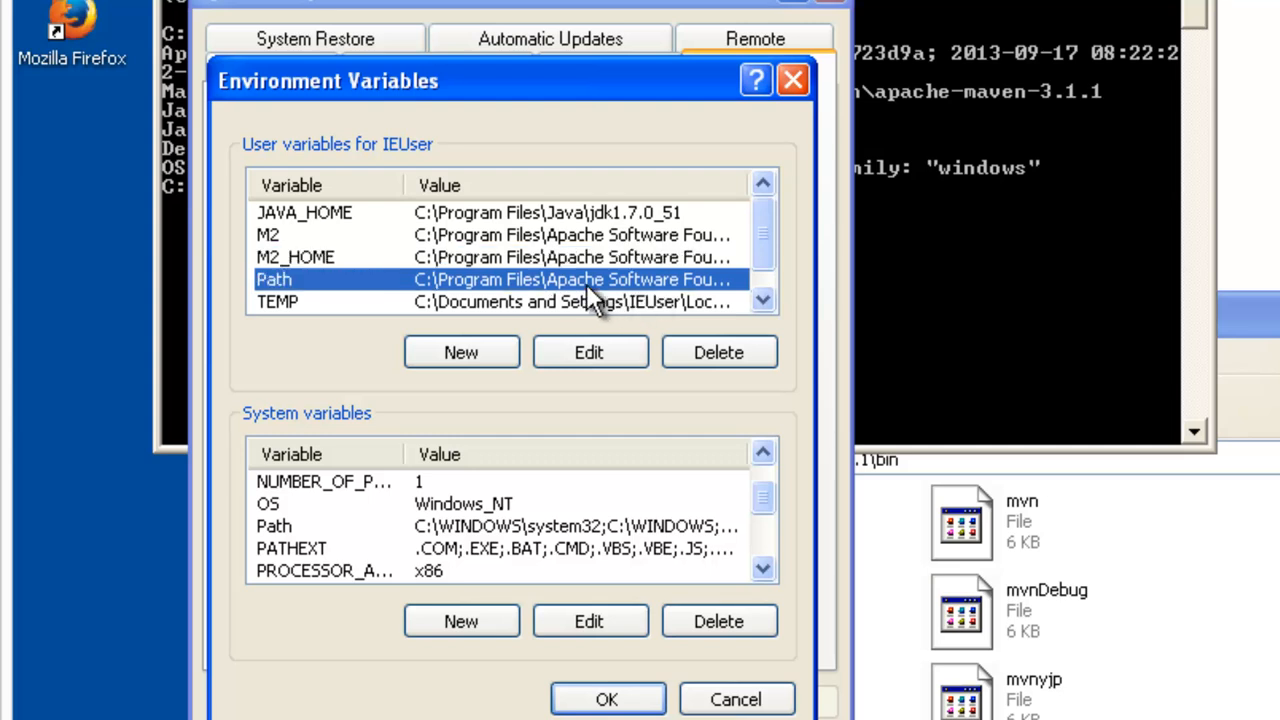
click(588, 352)
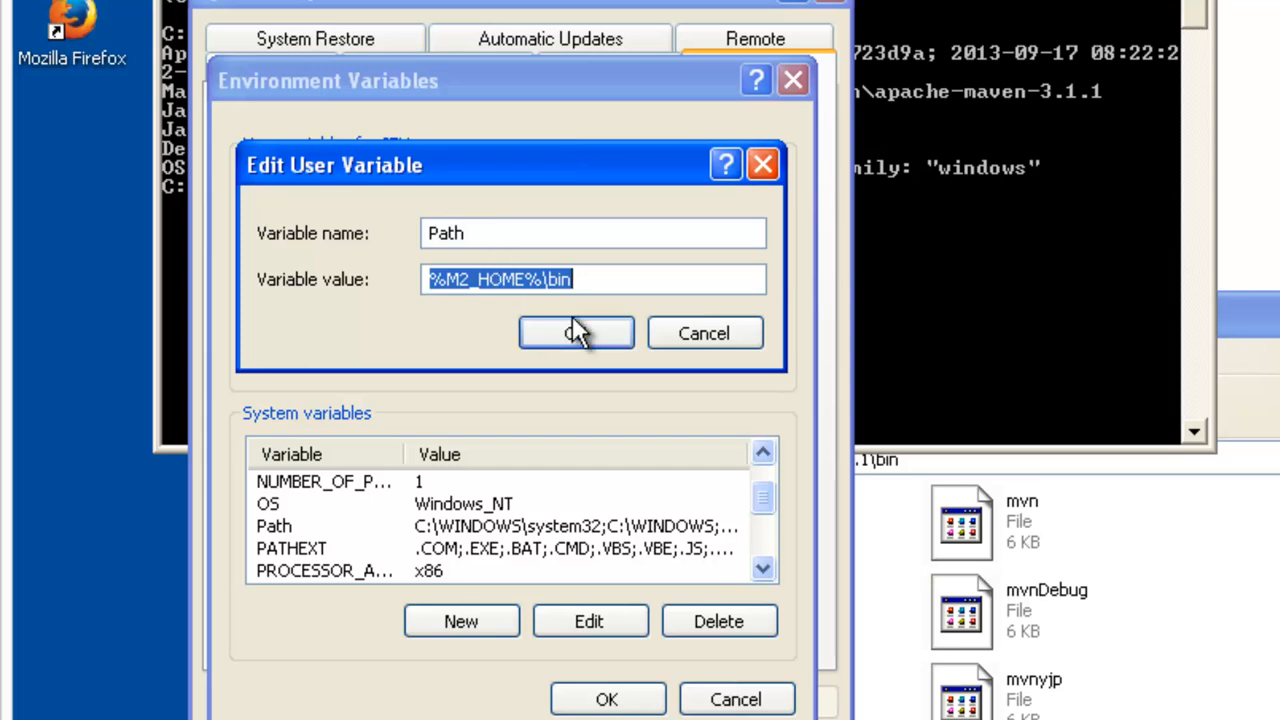
click(576, 332)
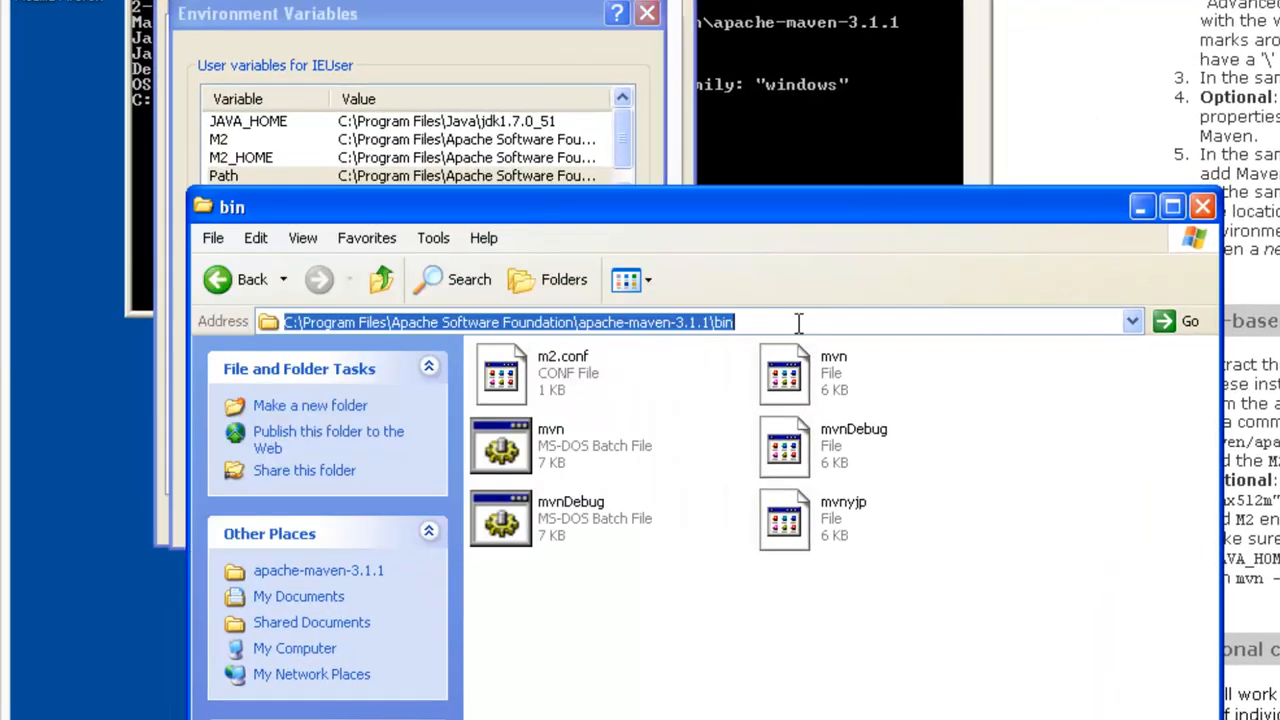
mouse_move(624, 322)
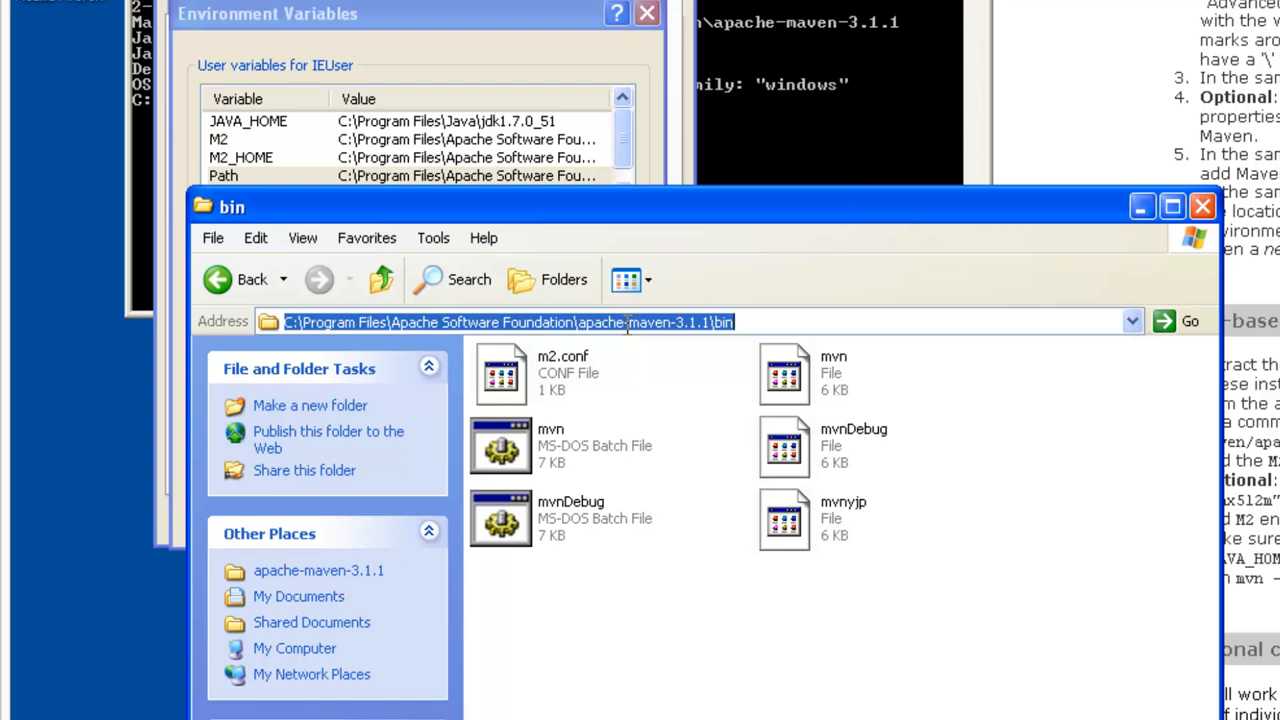
mouse_move(580, 296)
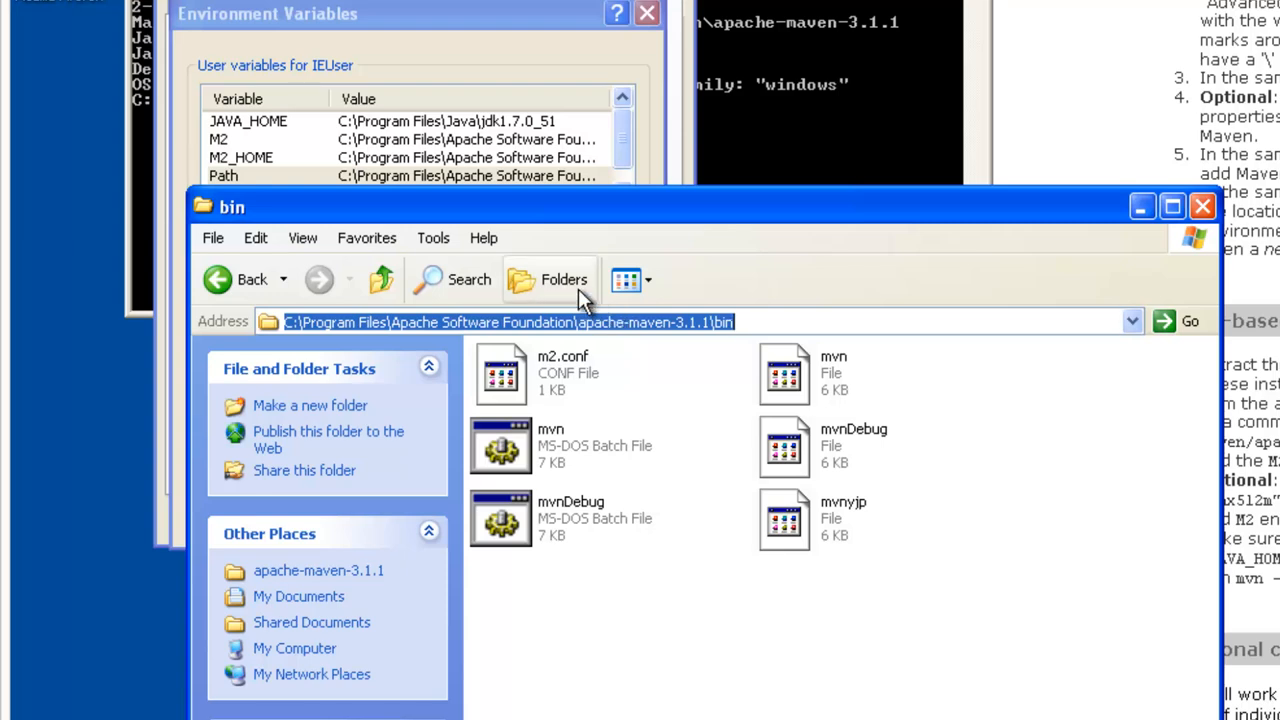